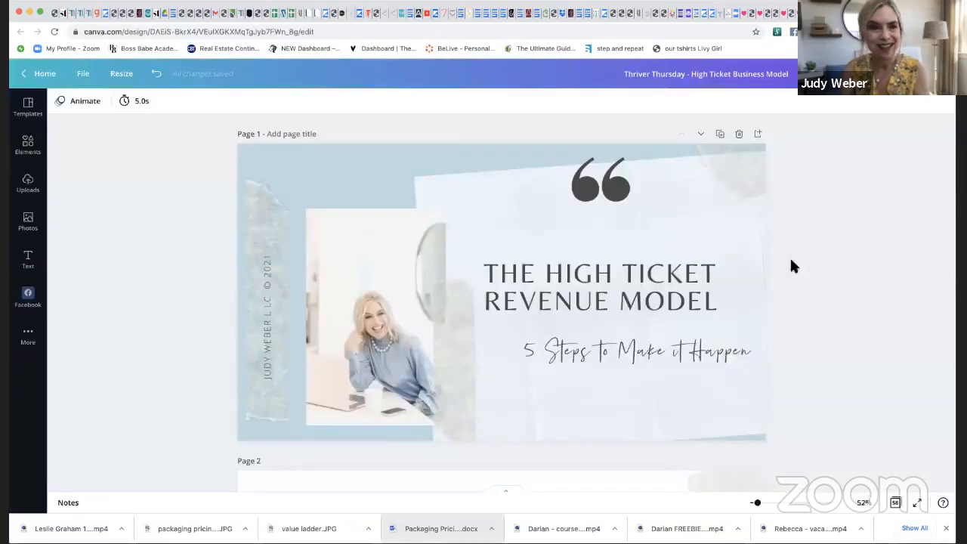
pyautogui.moveTo(851, 299)
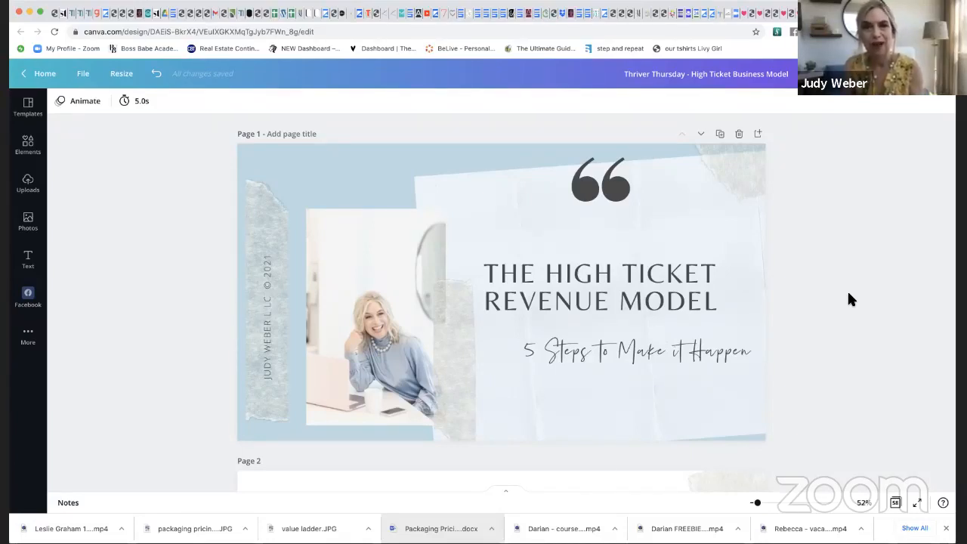
pyautogui.moveTo(891, 155)
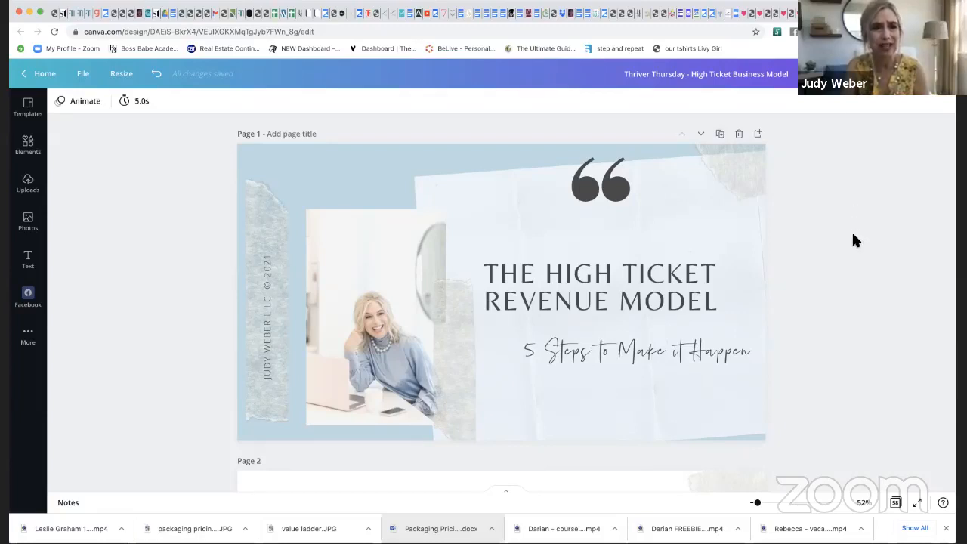
pyautogui.scroll(-3)
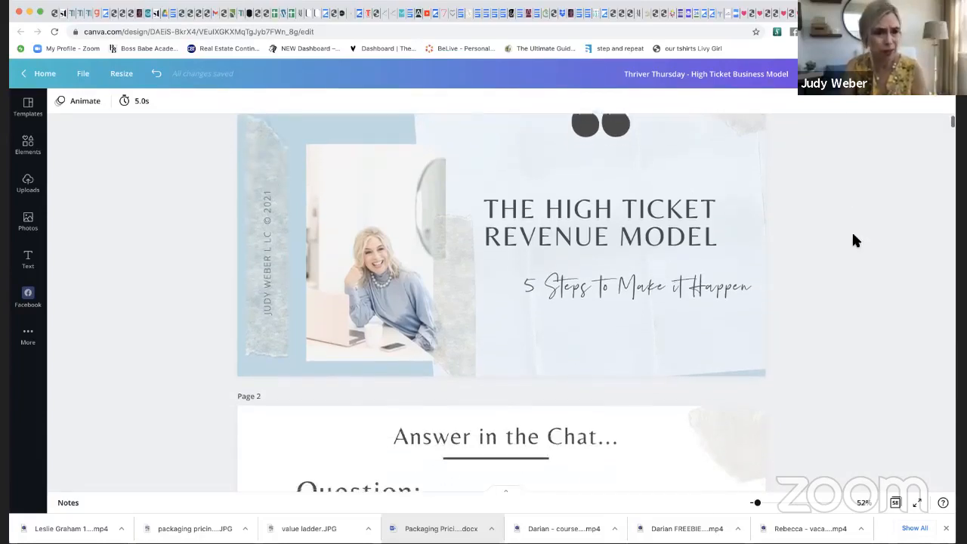
pyautogui.scroll(-3)
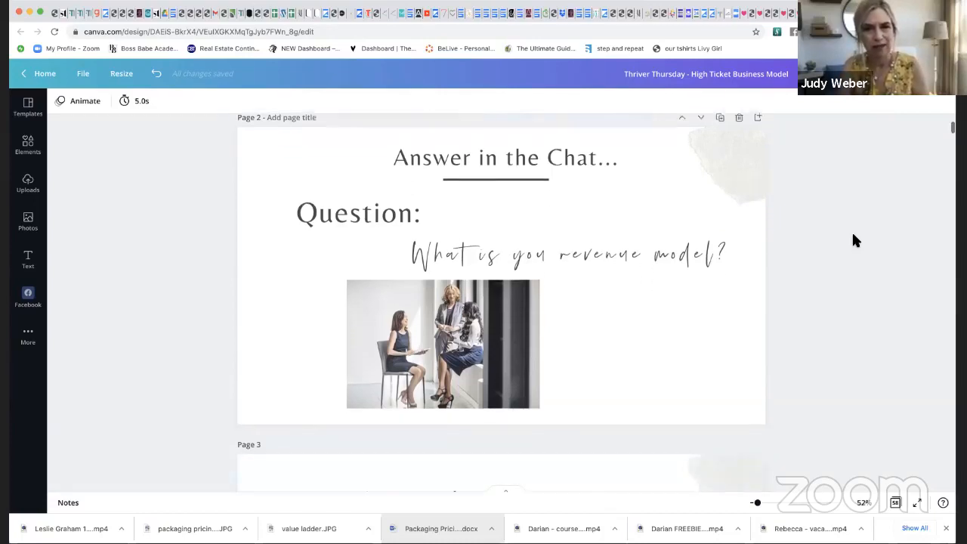
pyautogui.scroll(-3)
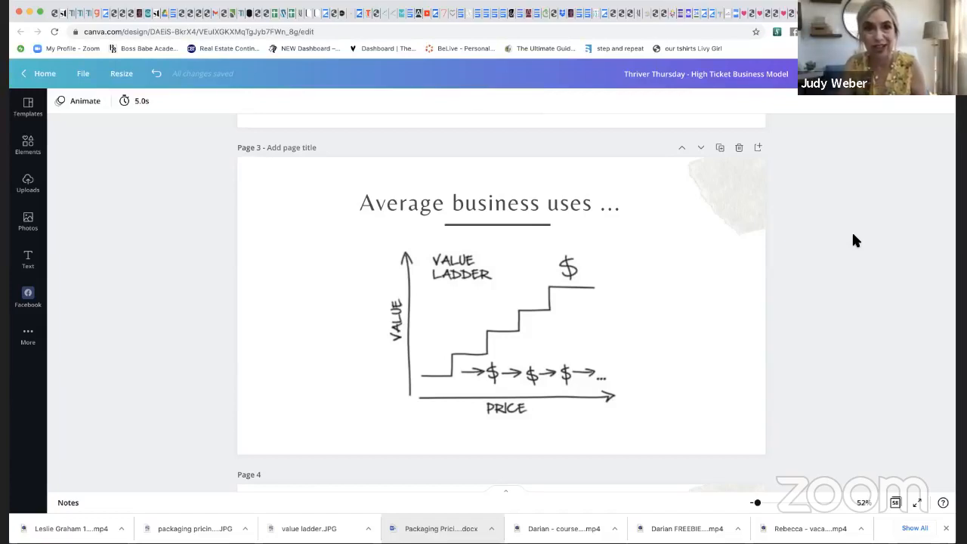
pyautogui.moveTo(770, 293)
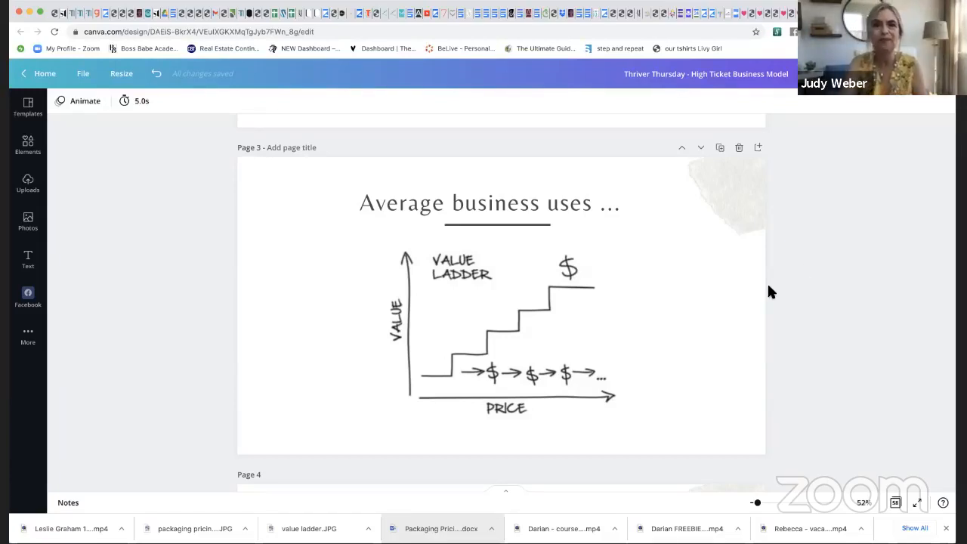
pyautogui.moveTo(440, 380)
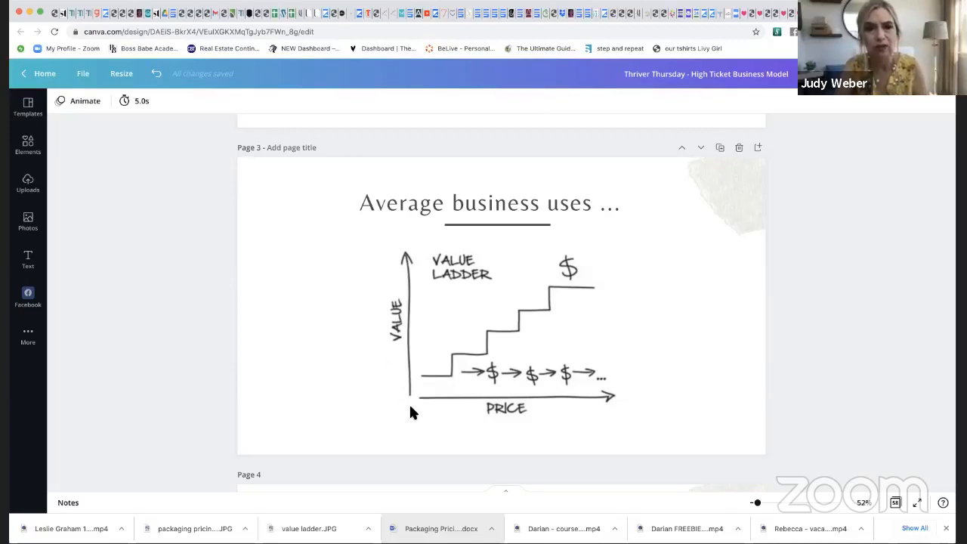
pyautogui.moveTo(414, 399)
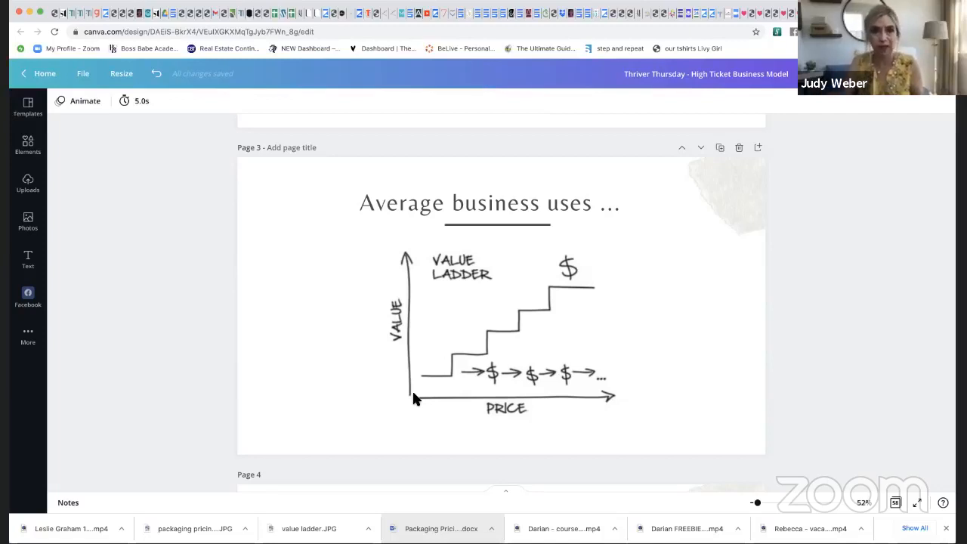
pyautogui.moveTo(471, 356)
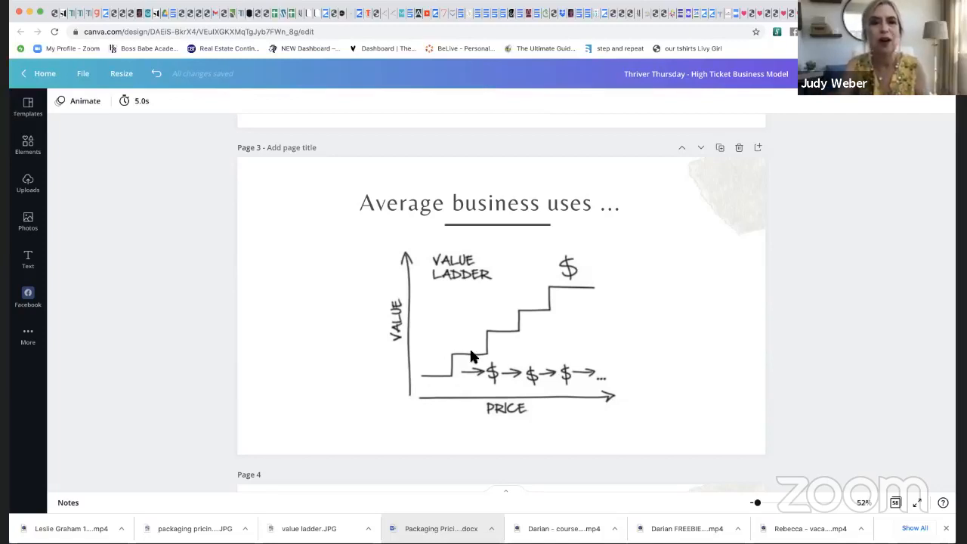
pyautogui.moveTo(474, 345)
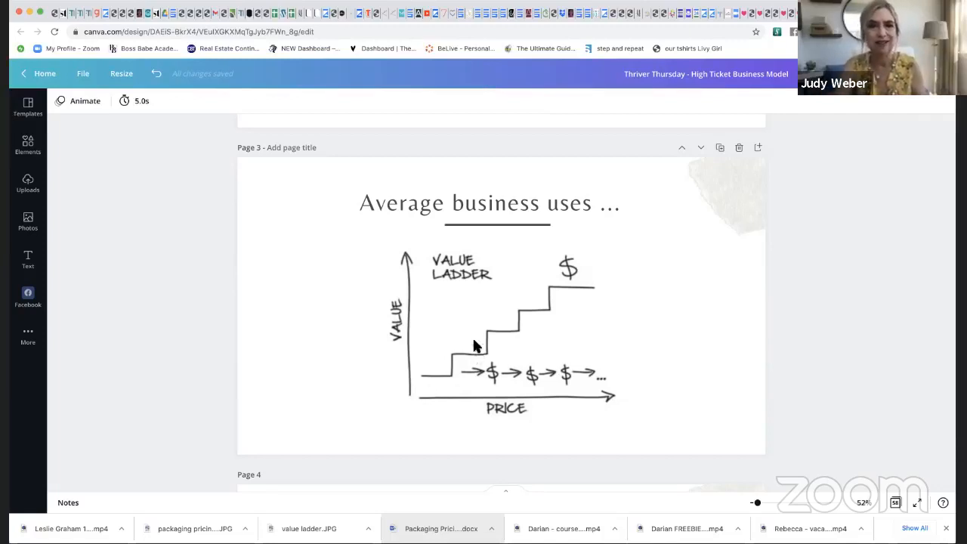
pyautogui.moveTo(525, 327)
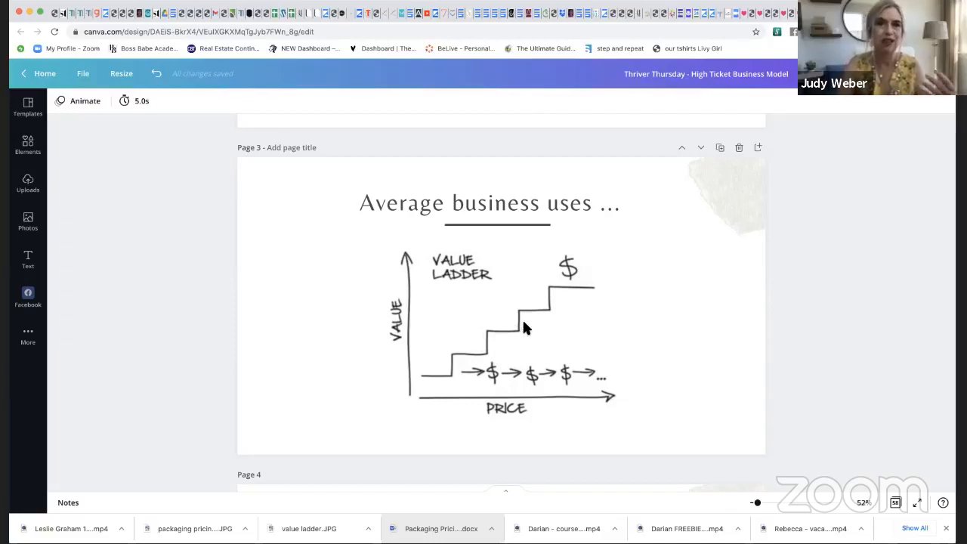
pyautogui.moveTo(577, 301)
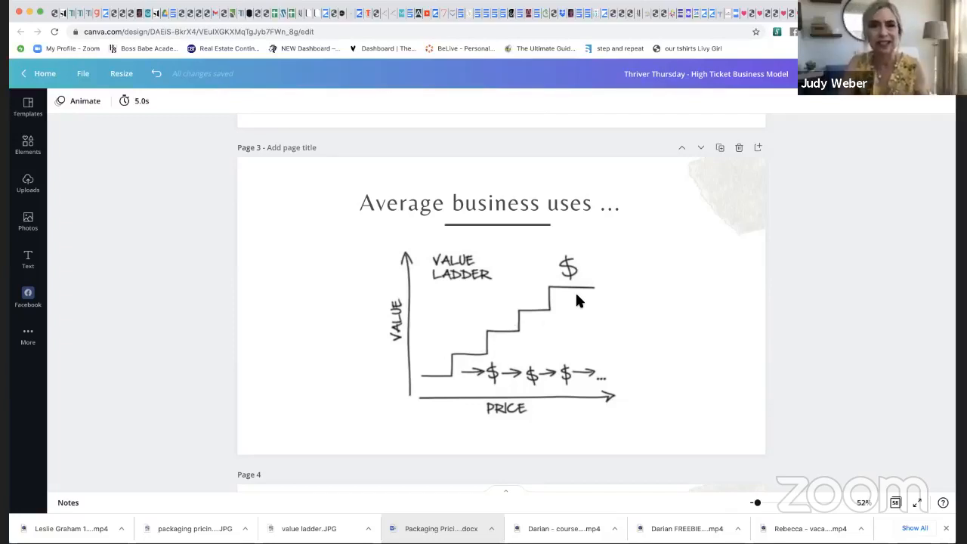
pyautogui.moveTo(493, 337)
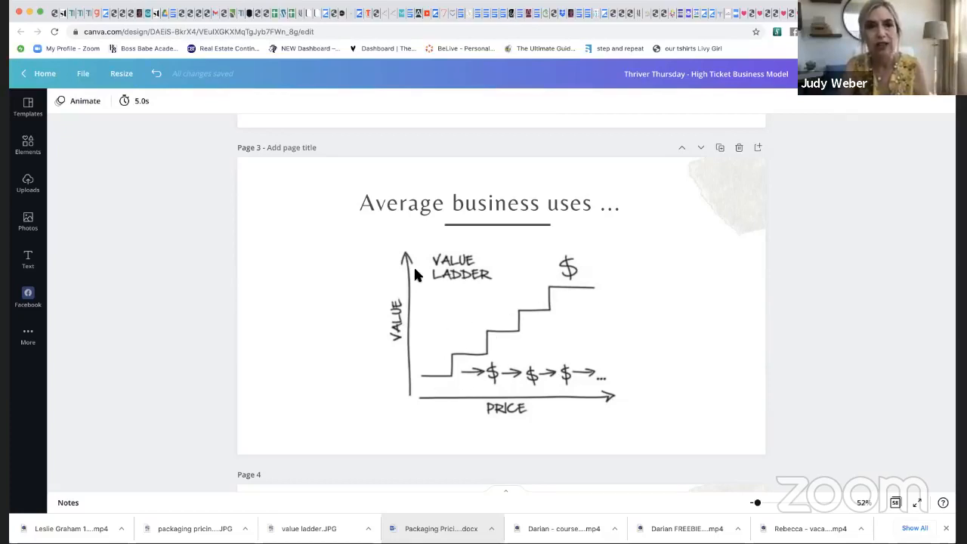
pyautogui.moveTo(544, 414)
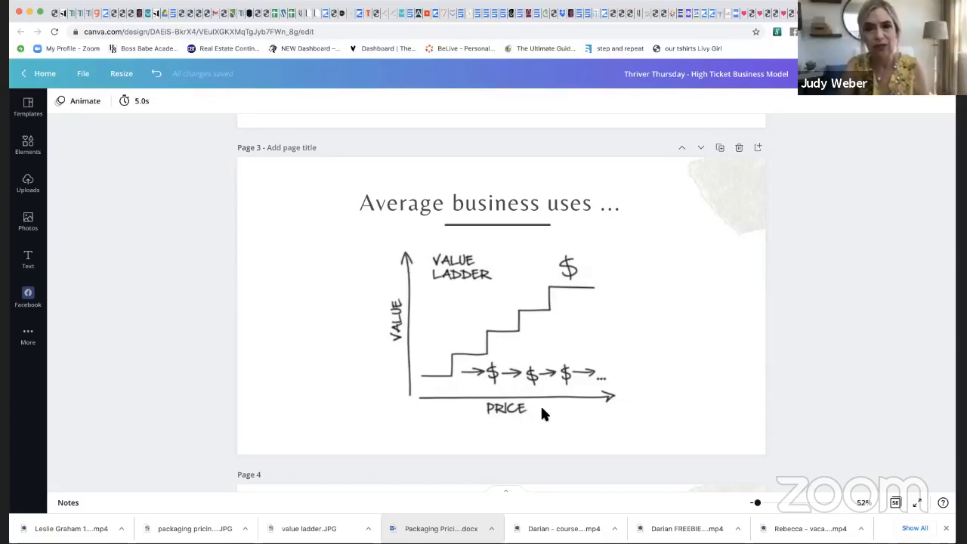
pyautogui.moveTo(627, 405)
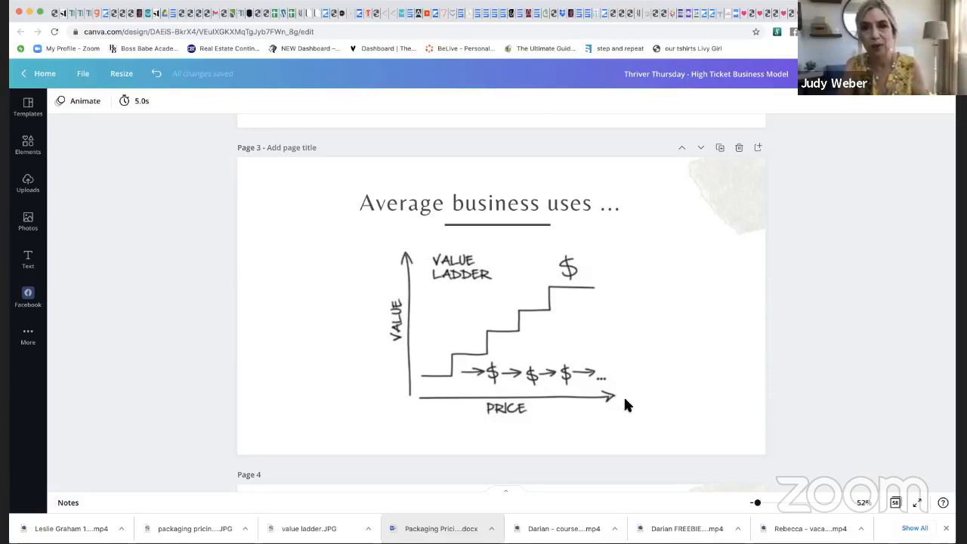
pyautogui.moveTo(799, 394)
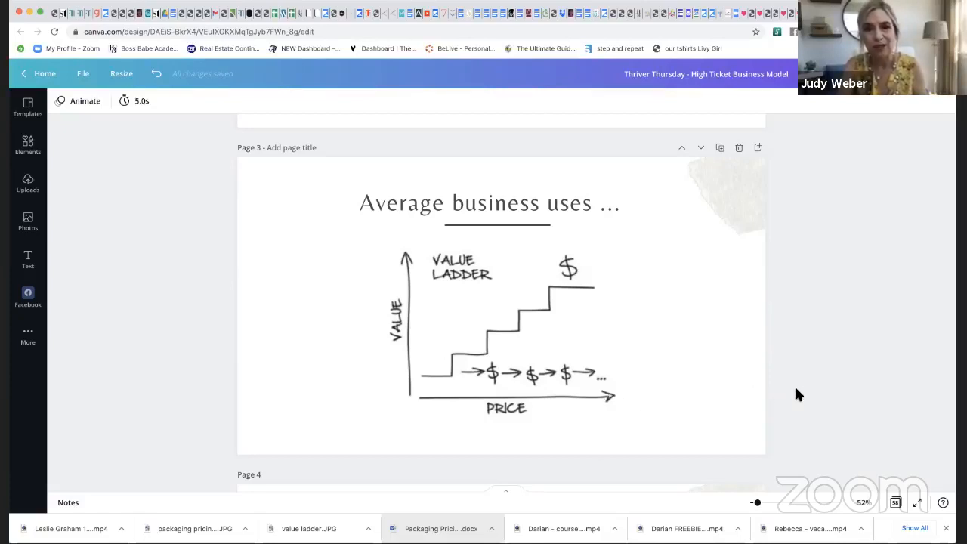
pyautogui.scroll(-3)
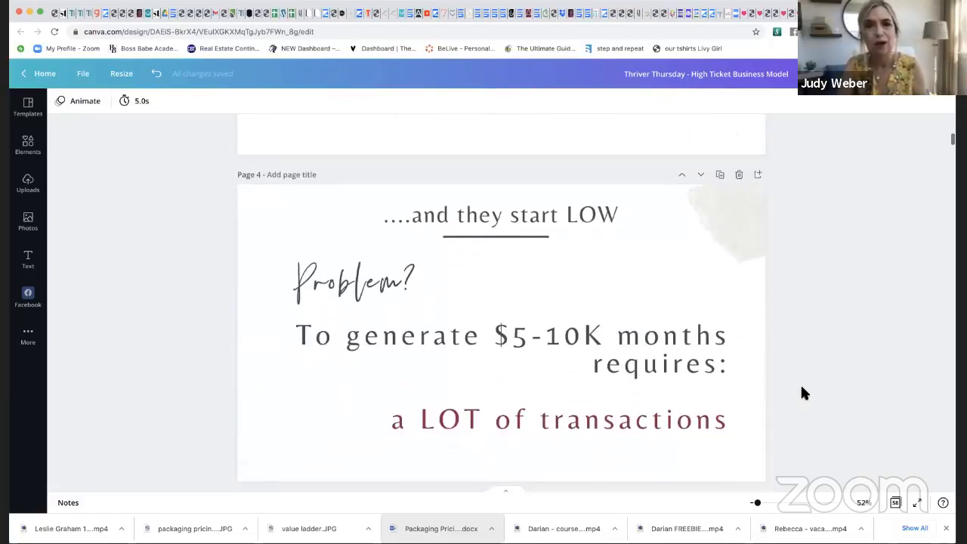
pyautogui.scroll(-3)
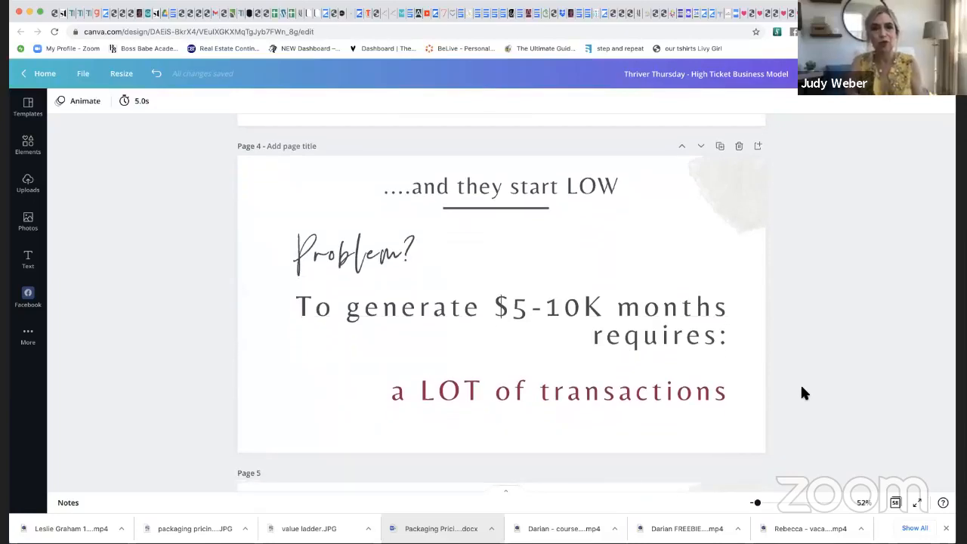
pyautogui.scroll(3)
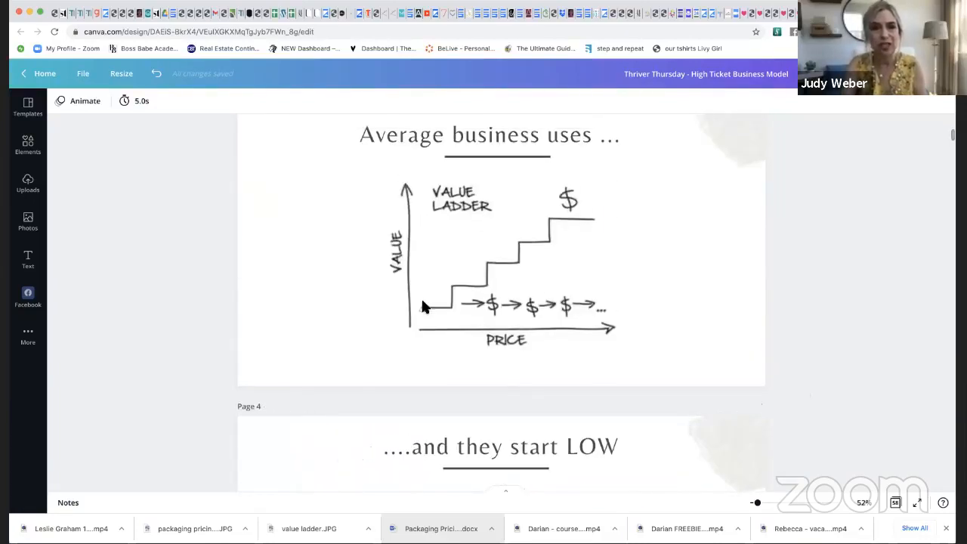
pyautogui.moveTo(695, 353)
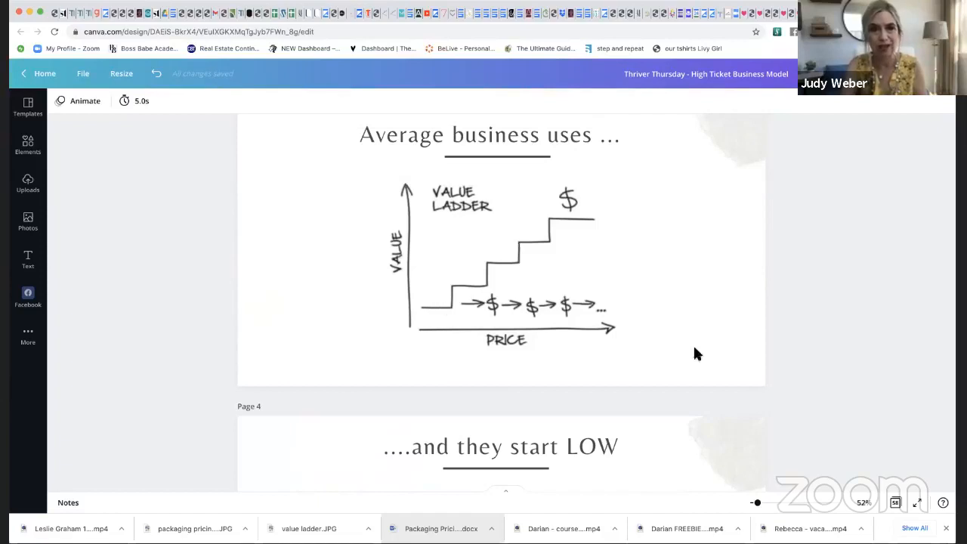
pyautogui.scroll(-3)
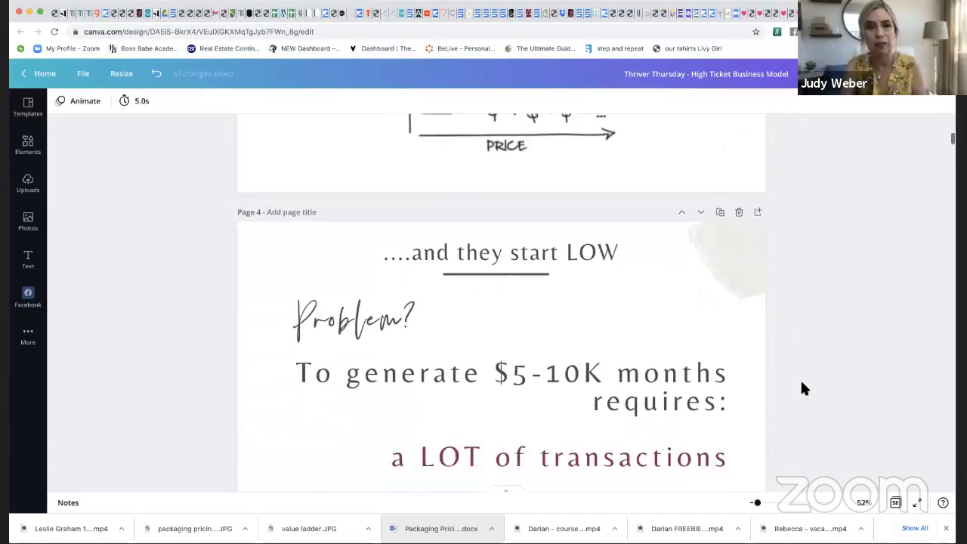
pyautogui.scroll(-3)
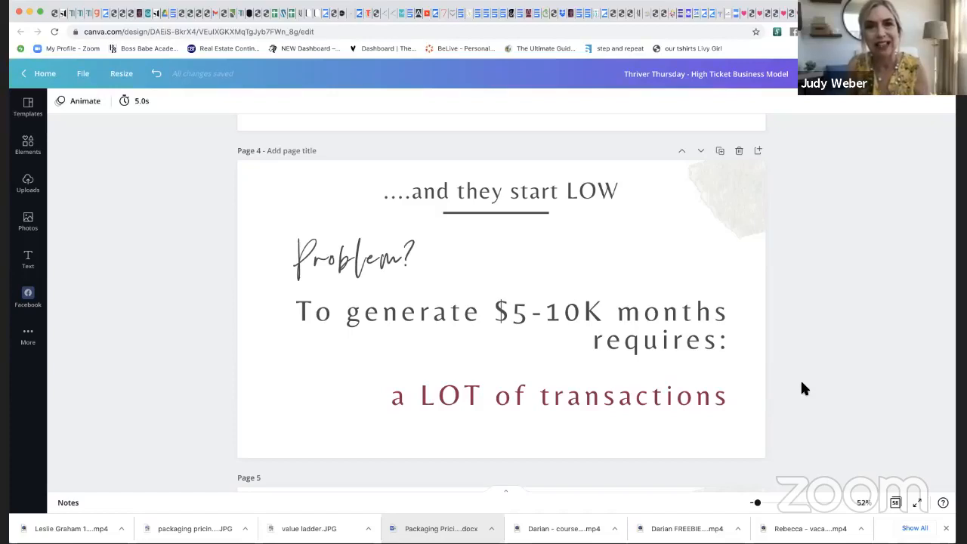
pyautogui.moveTo(632, 346)
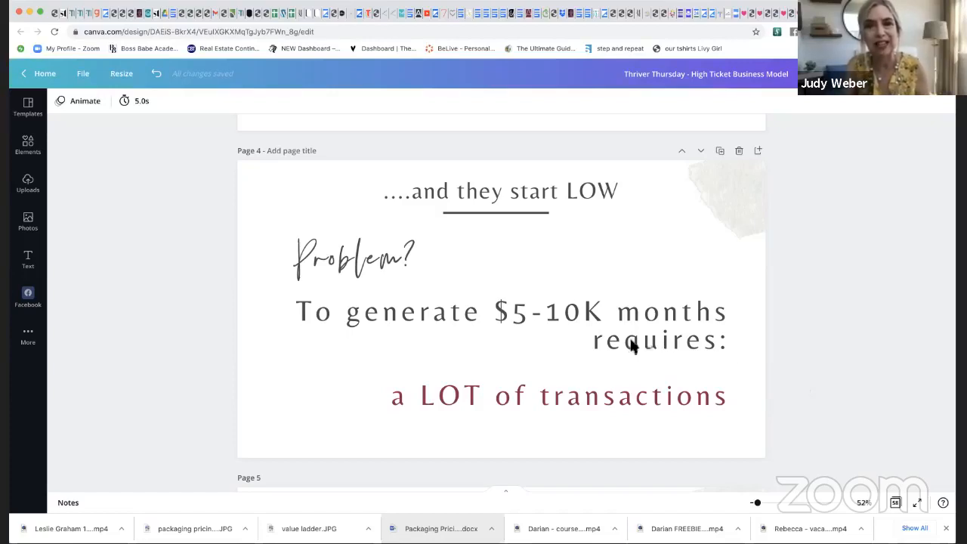
pyautogui.moveTo(688, 341)
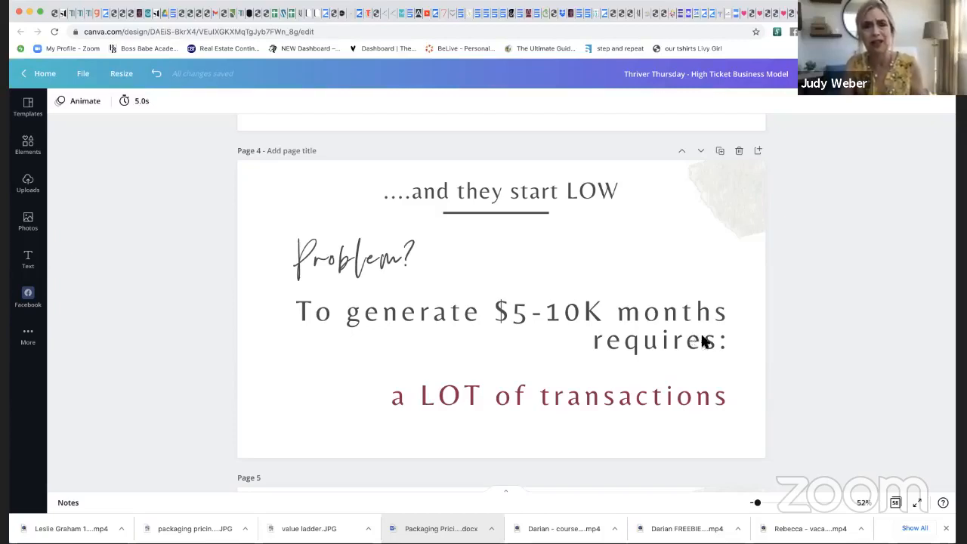
pyautogui.moveTo(581, 390)
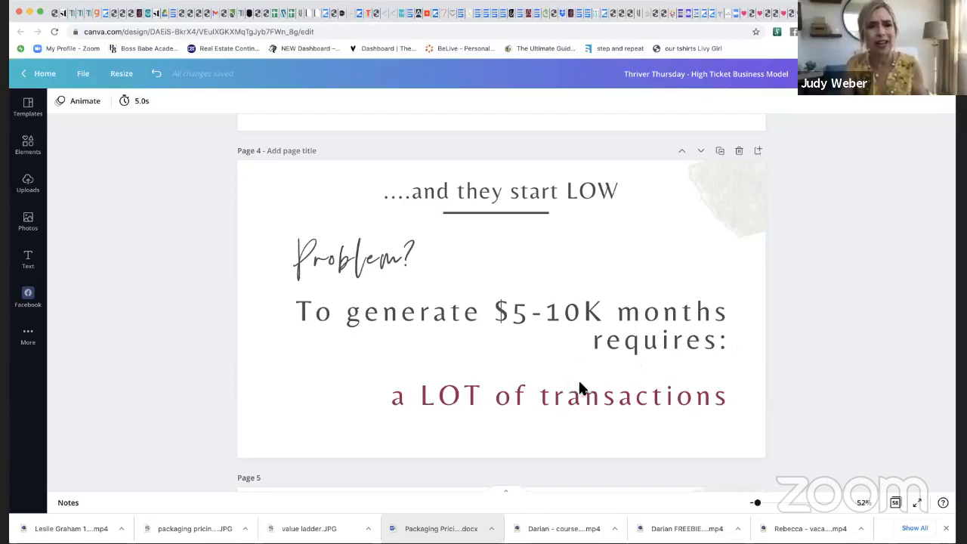
pyautogui.moveTo(642, 395)
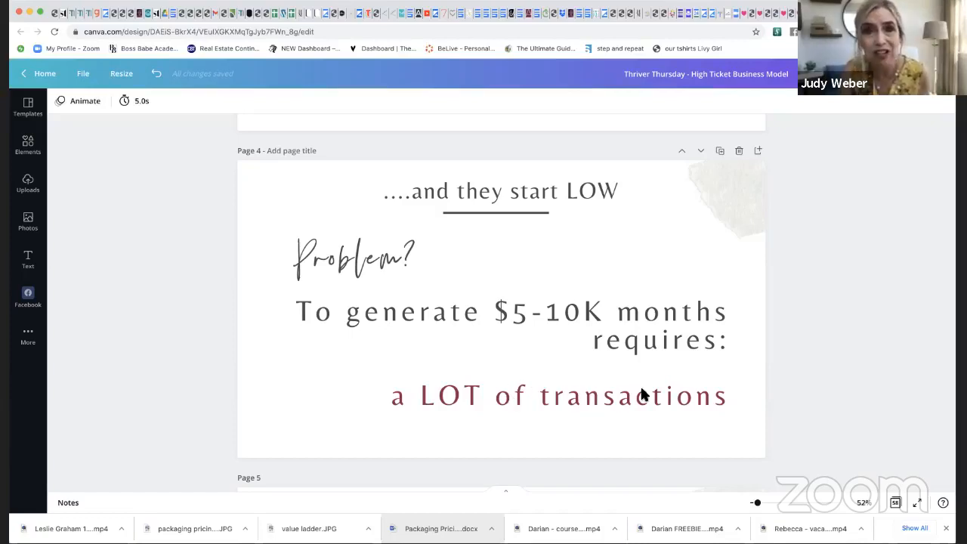
pyautogui.moveTo(692, 399)
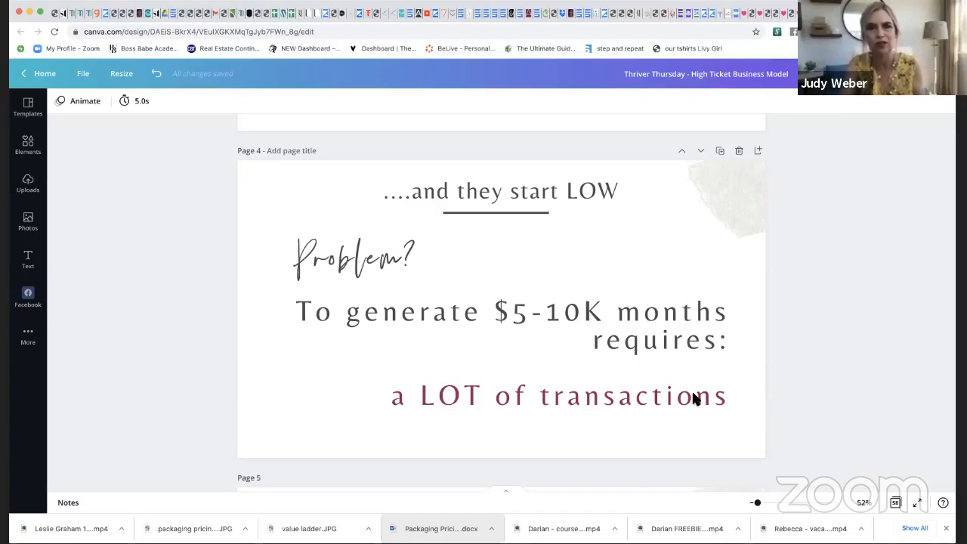
pyautogui.moveTo(642, 411)
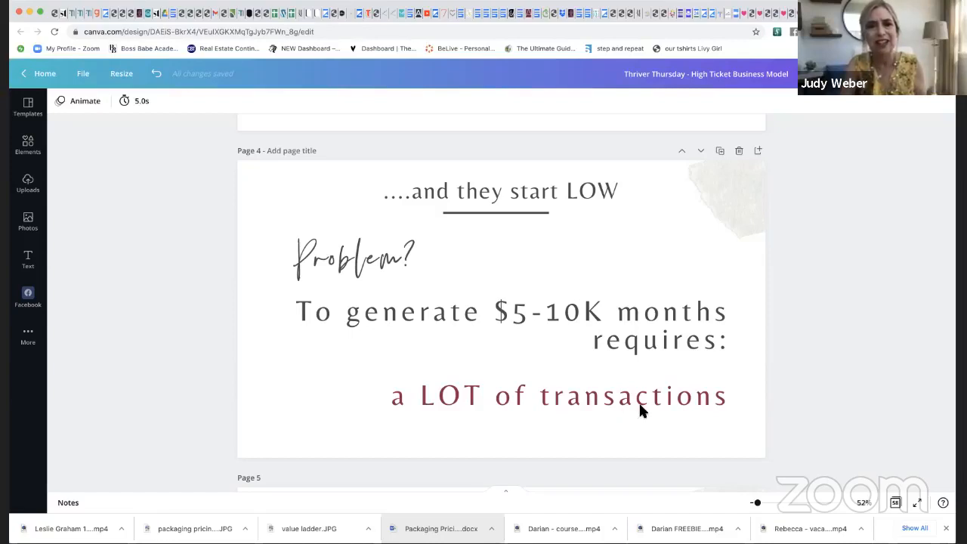
pyautogui.scroll(-3)
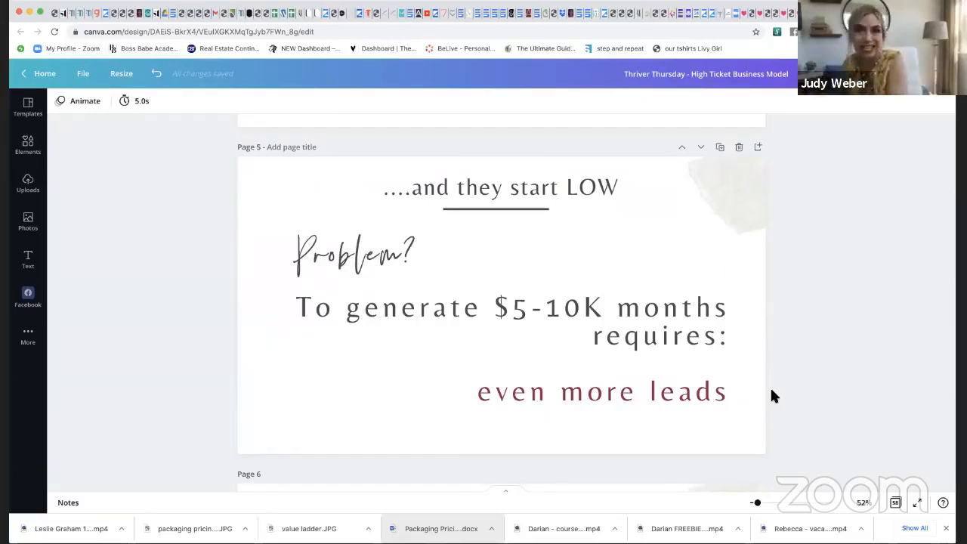
pyautogui.scroll(-3)
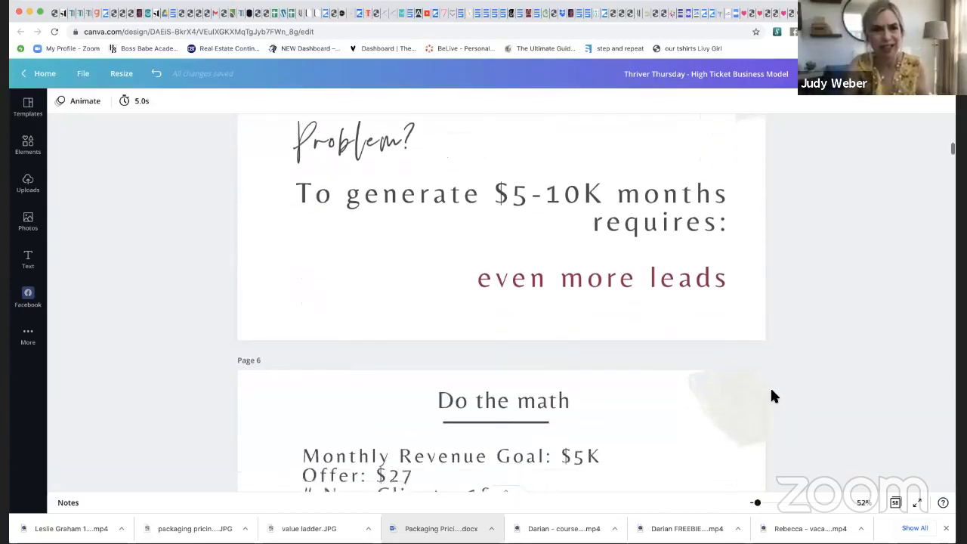
pyautogui.scroll(-3)
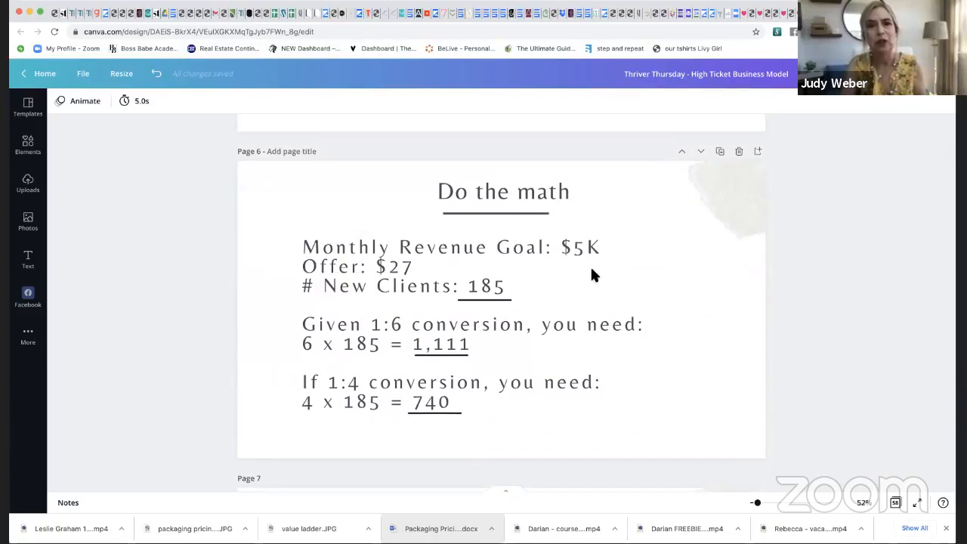
pyautogui.moveTo(612, 290)
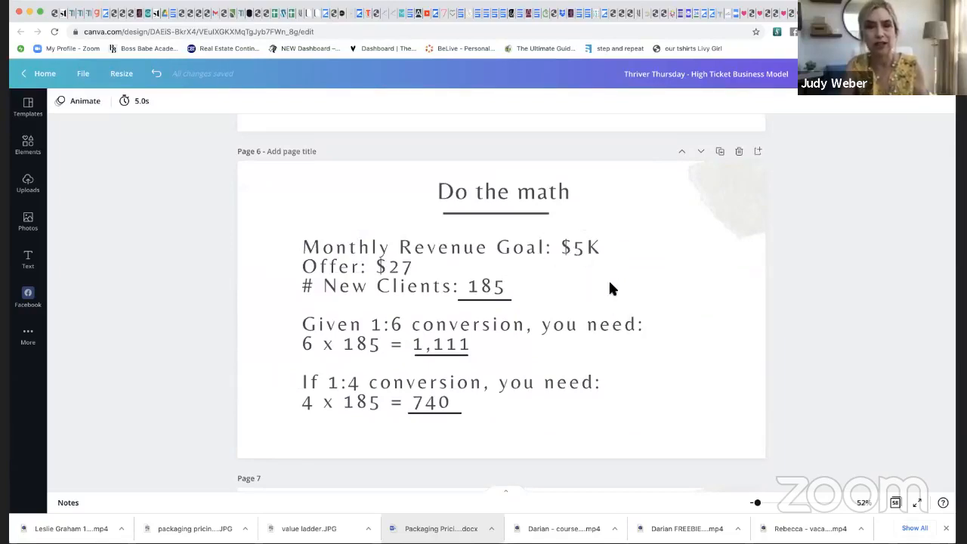
pyautogui.moveTo(406, 280)
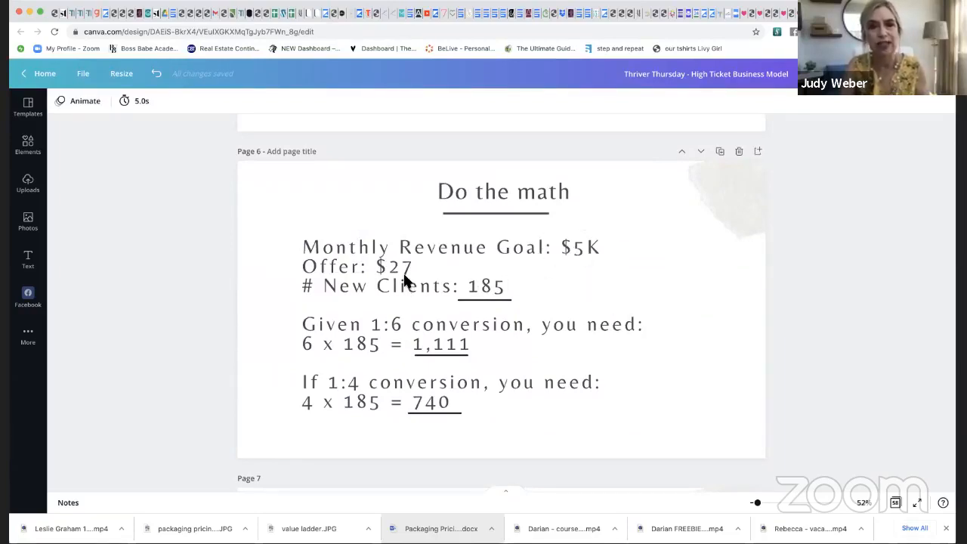
pyautogui.moveTo(497, 265)
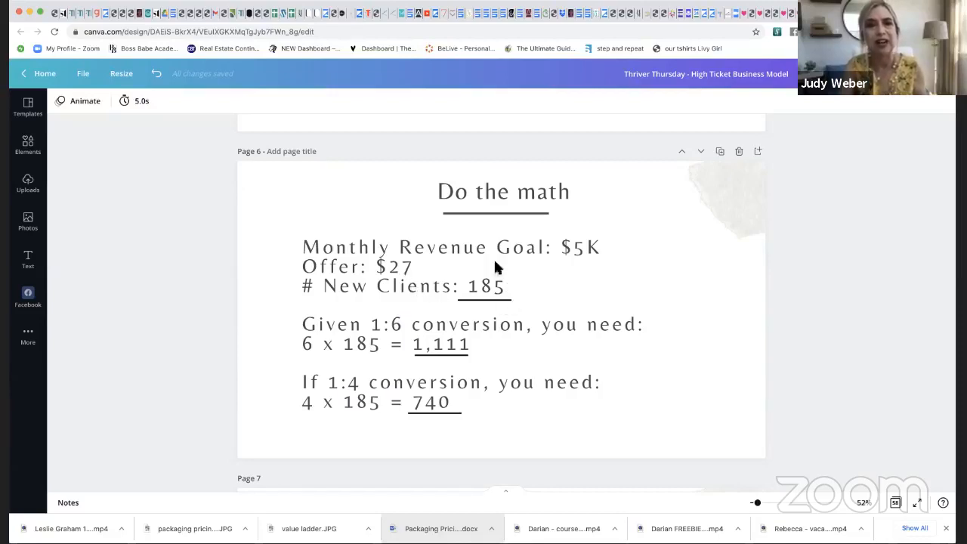
pyautogui.moveTo(602, 298)
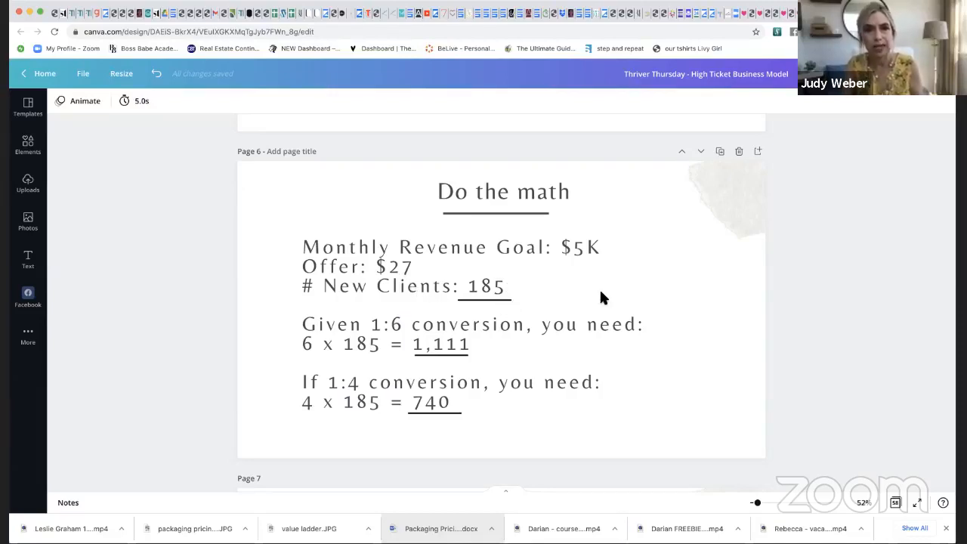
pyautogui.moveTo(623, 264)
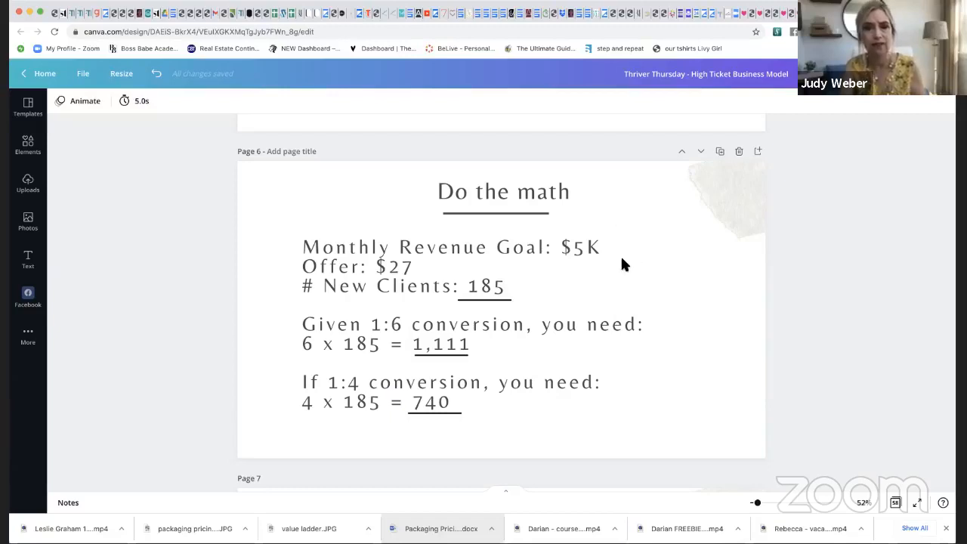
pyautogui.moveTo(621, 270)
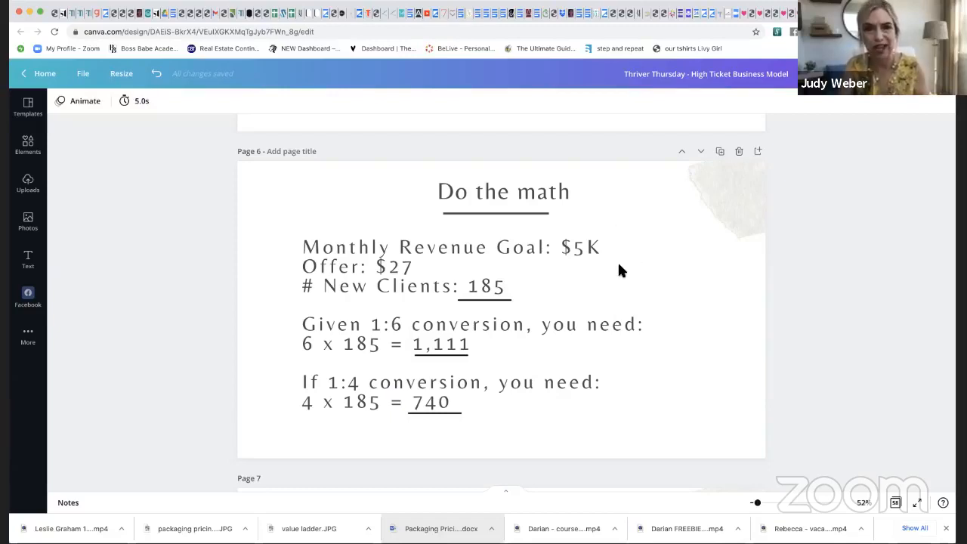
pyautogui.moveTo(402, 328)
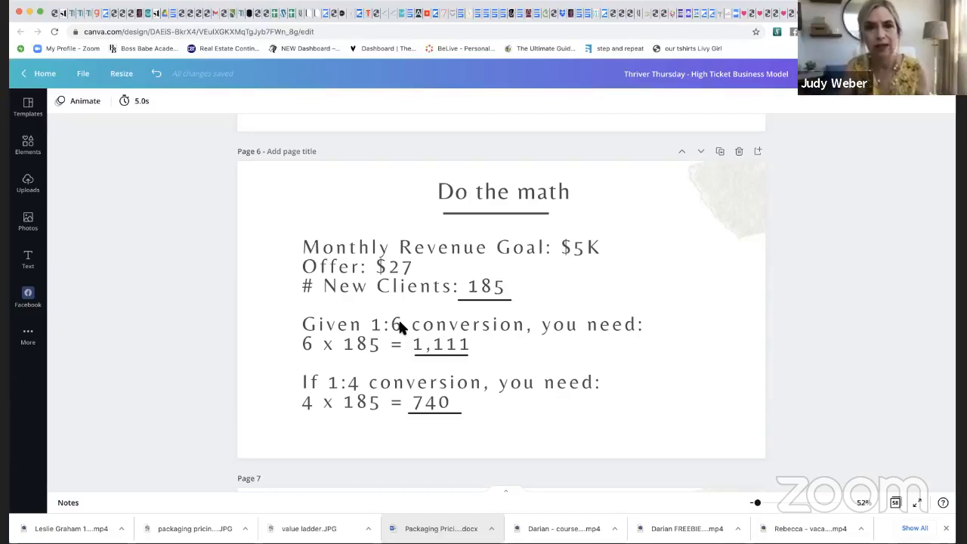
pyautogui.moveTo(471, 295)
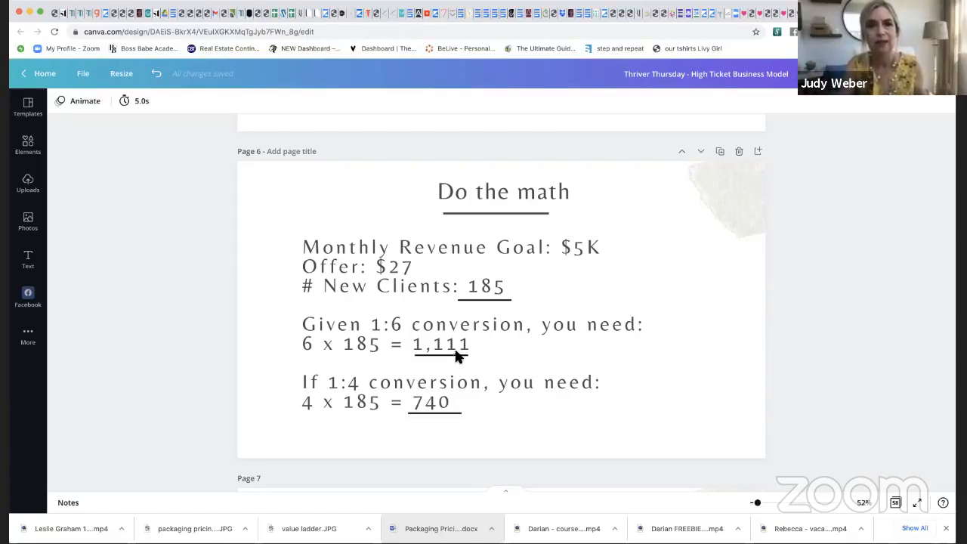
pyautogui.moveTo(482, 335)
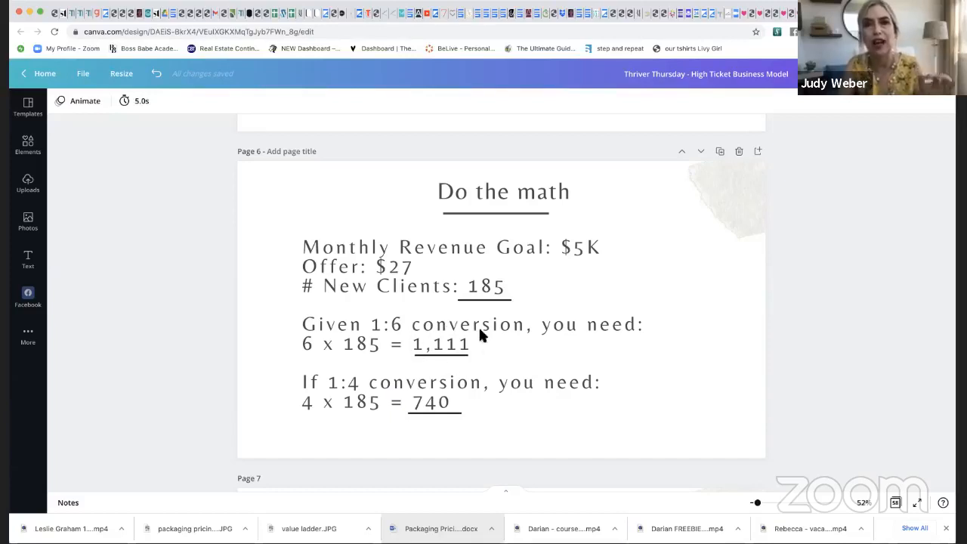
pyautogui.moveTo(450, 363)
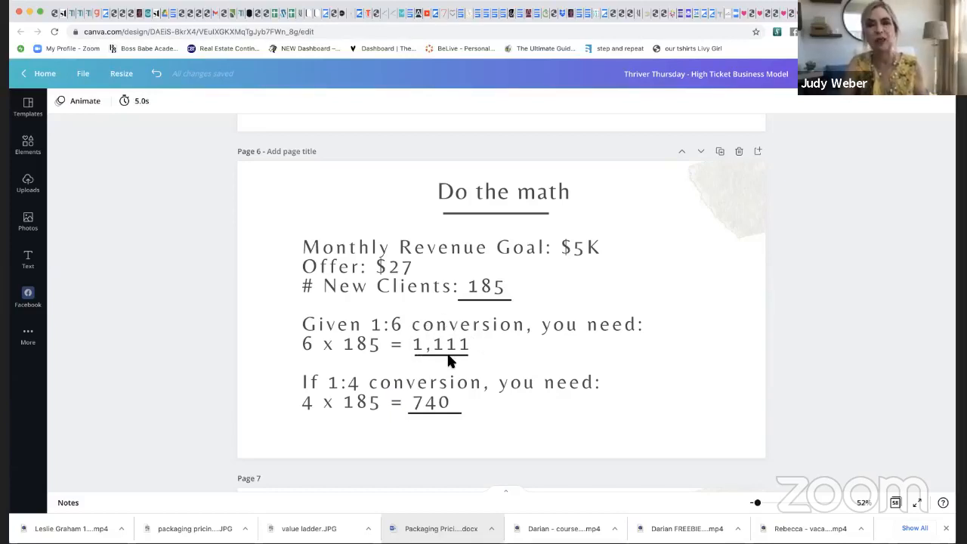
pyautogui.moveTo(535, 305)
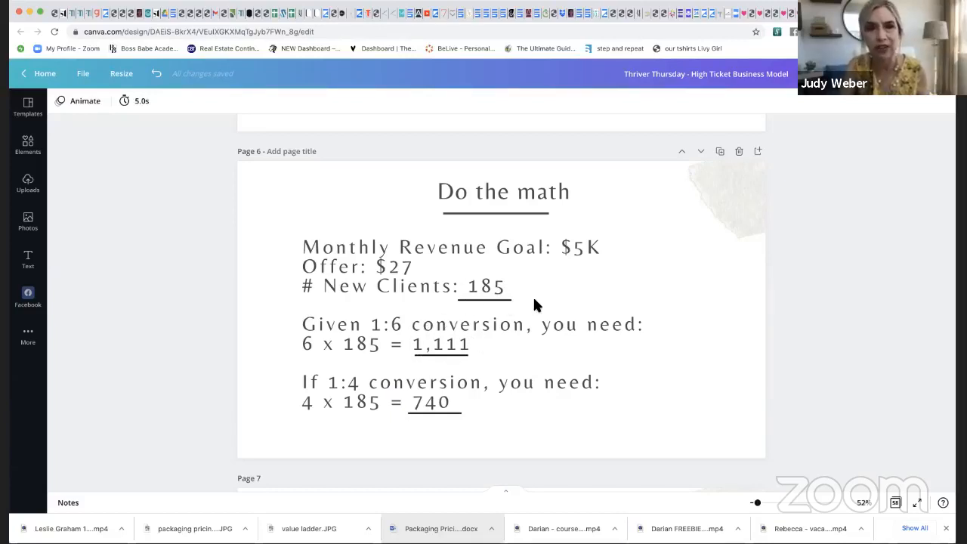
pyautogui.moveTo(553, 309)
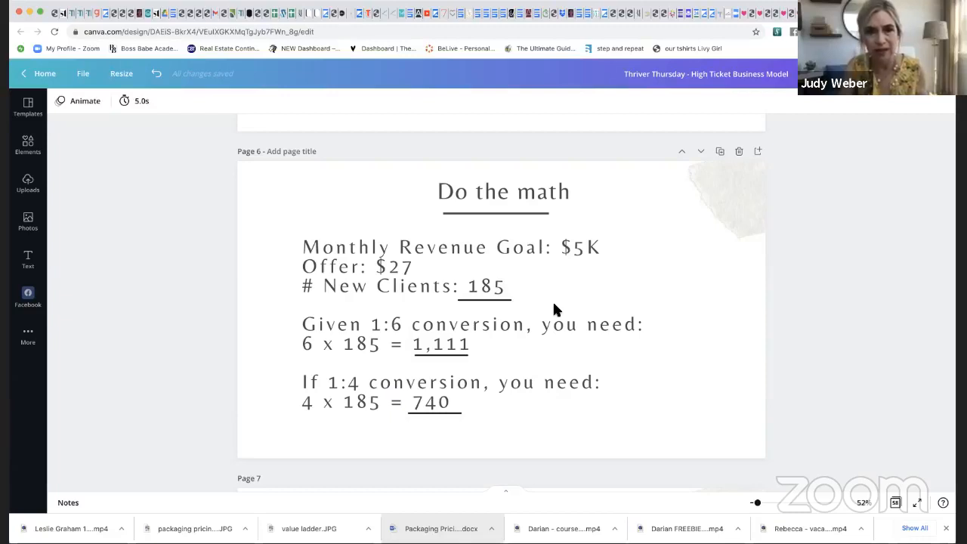
pyautogui.moveTo(380, 389)
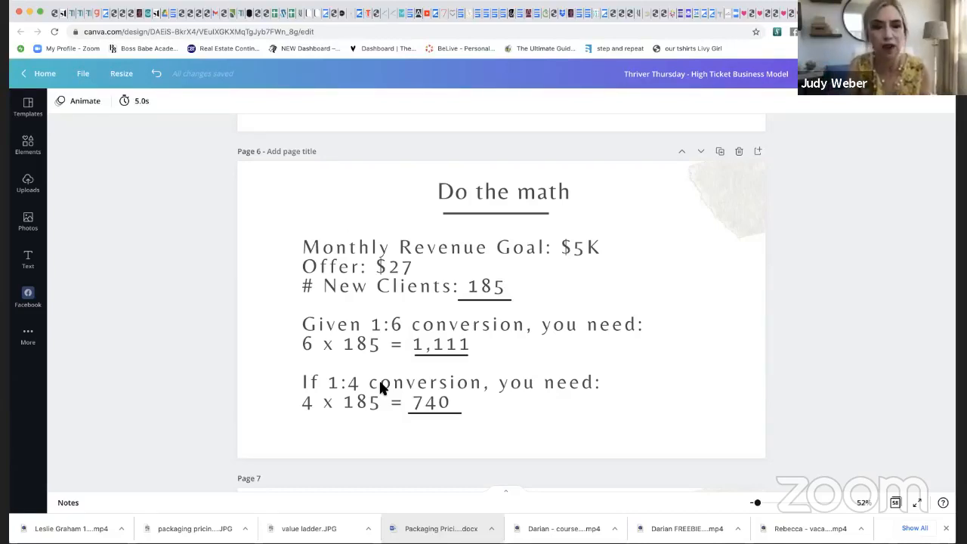
pyautogui.moveTo(423, 401)
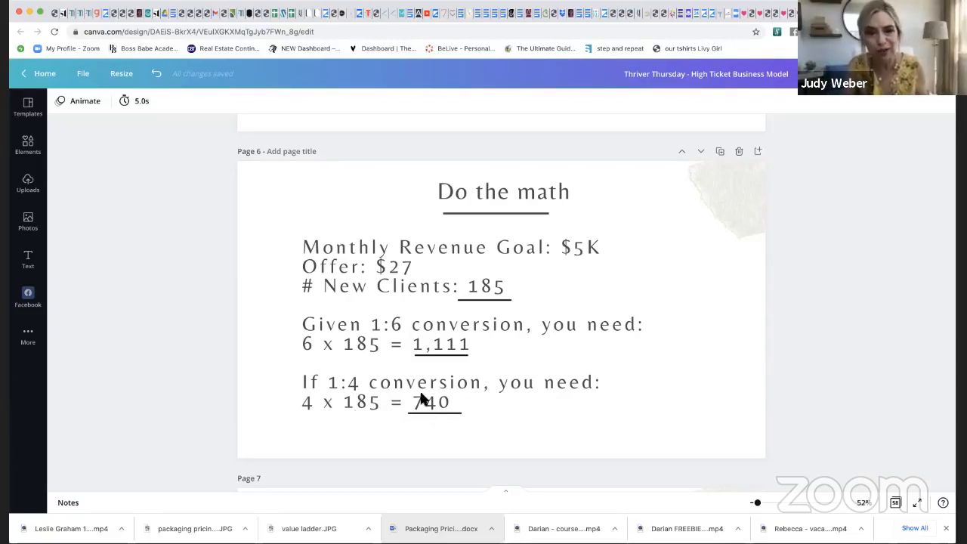
pyautogui.moveTo(589, 429)
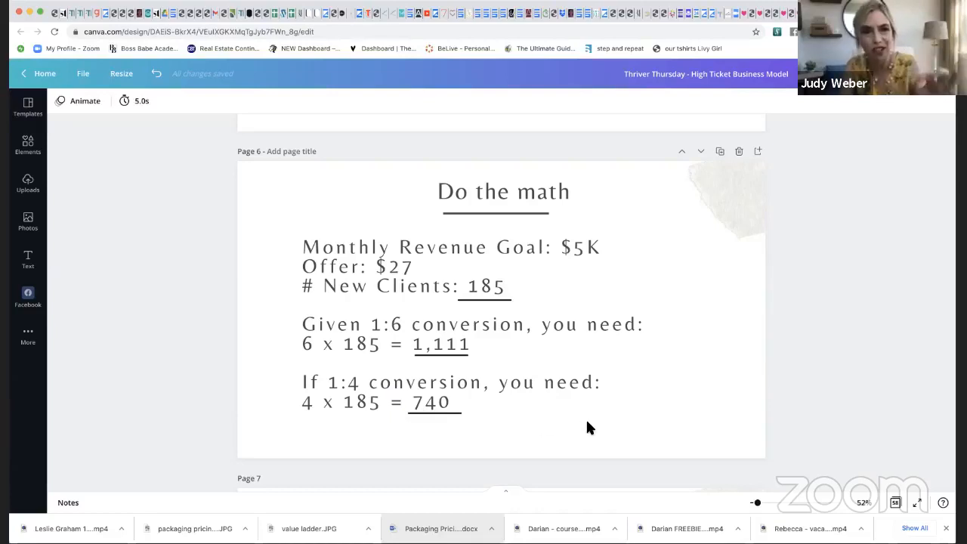
pyautogui.moveTo(631, 444)
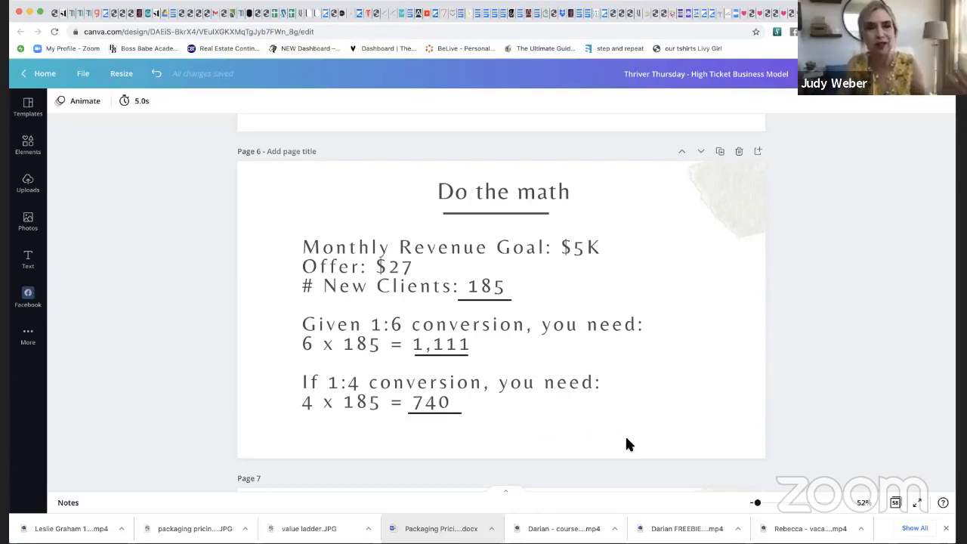
pyautogui.moveTo(568, 329)
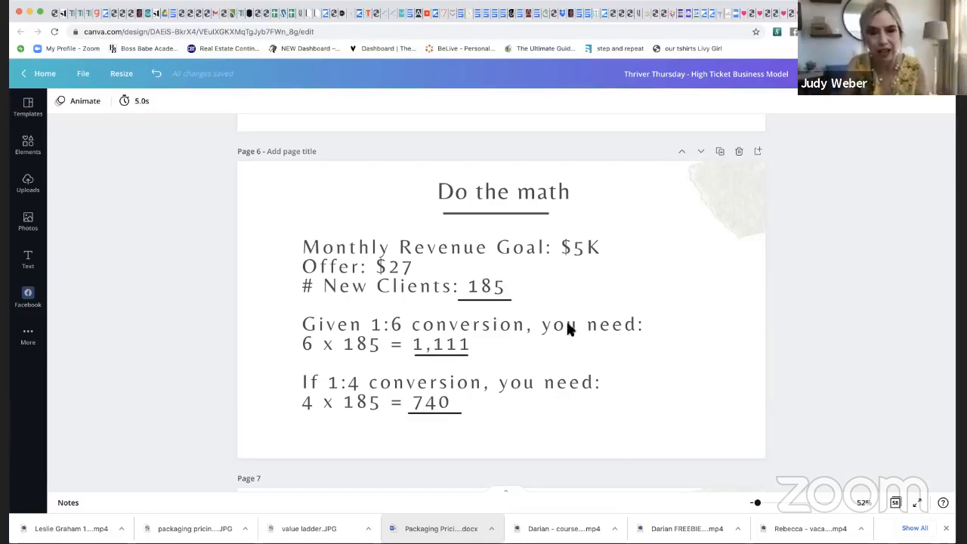
pyautogui.scroll(-3)
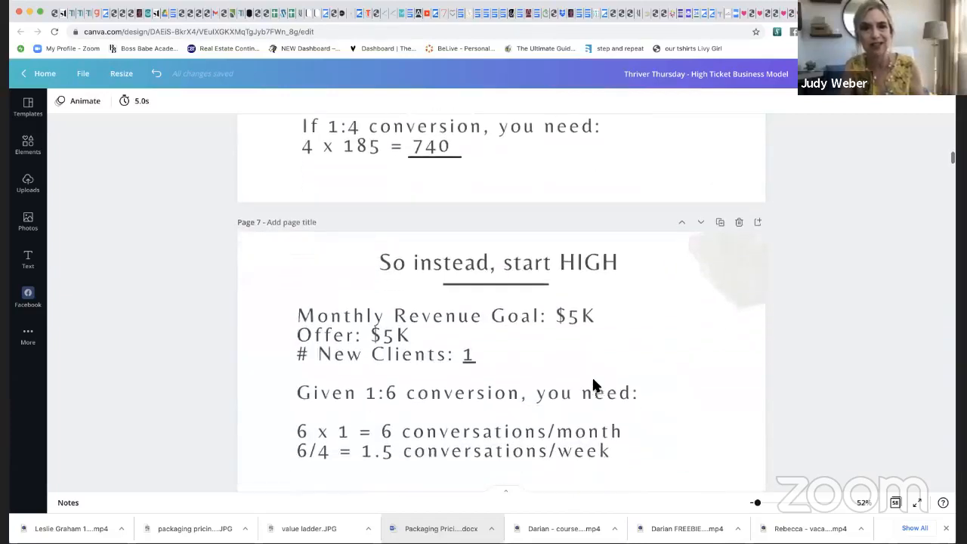
pyautogui.scroll(-3)
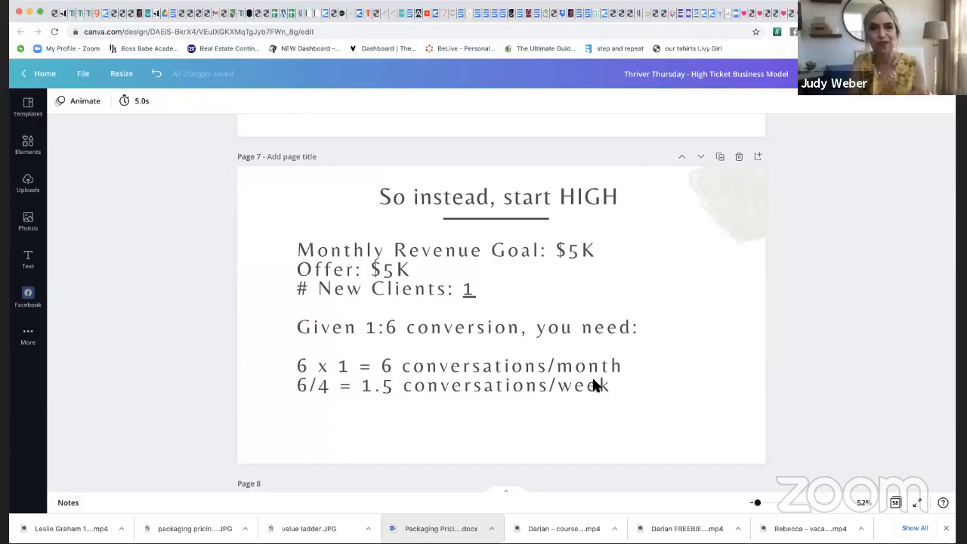
pyautogui.moveTo(592, 282)
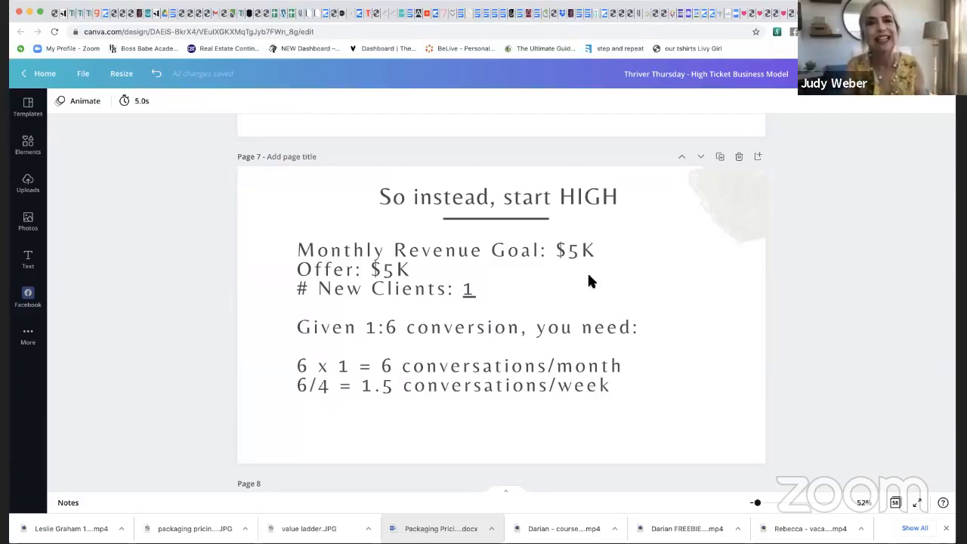
pyautogui.moveTo(395, 290)
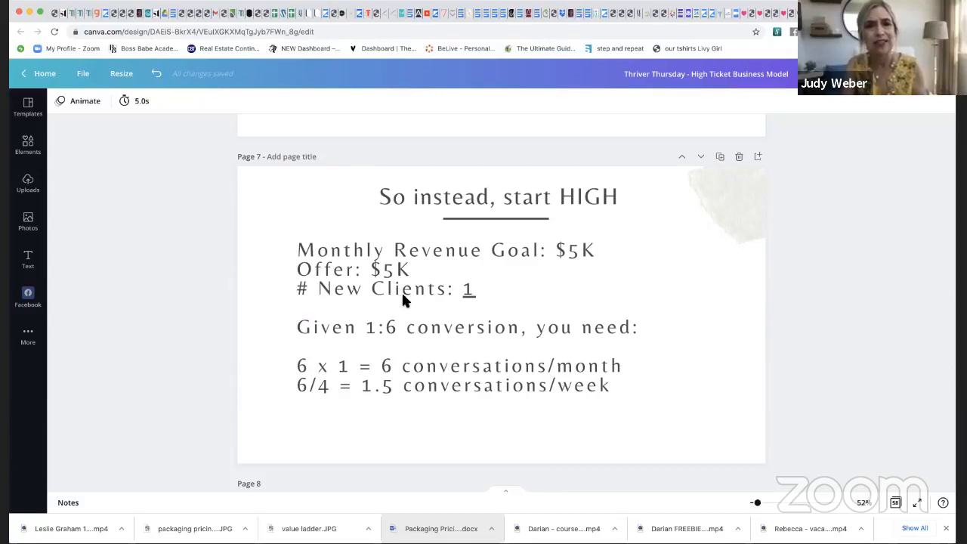
pyautogui.moveTo(423, 303)
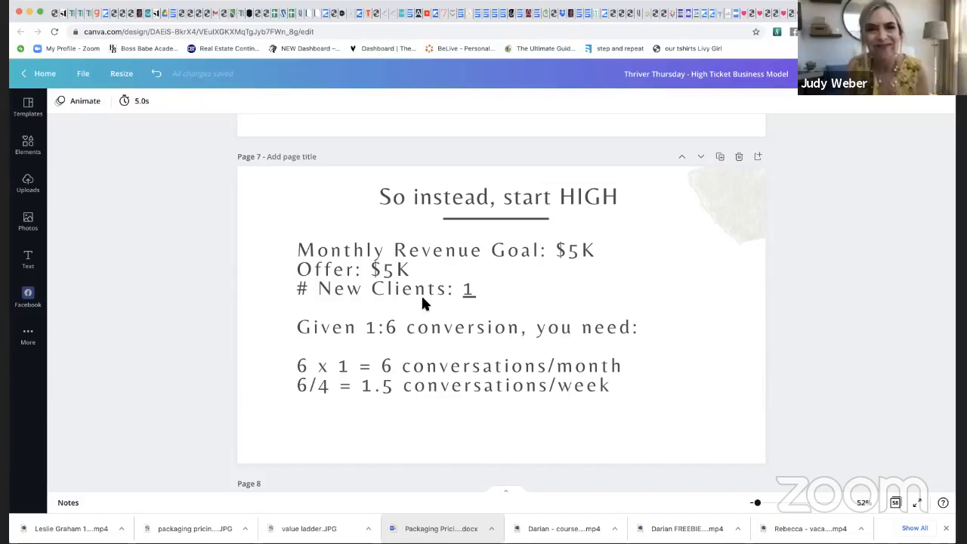
pyautogui.moveTo(429, 320)
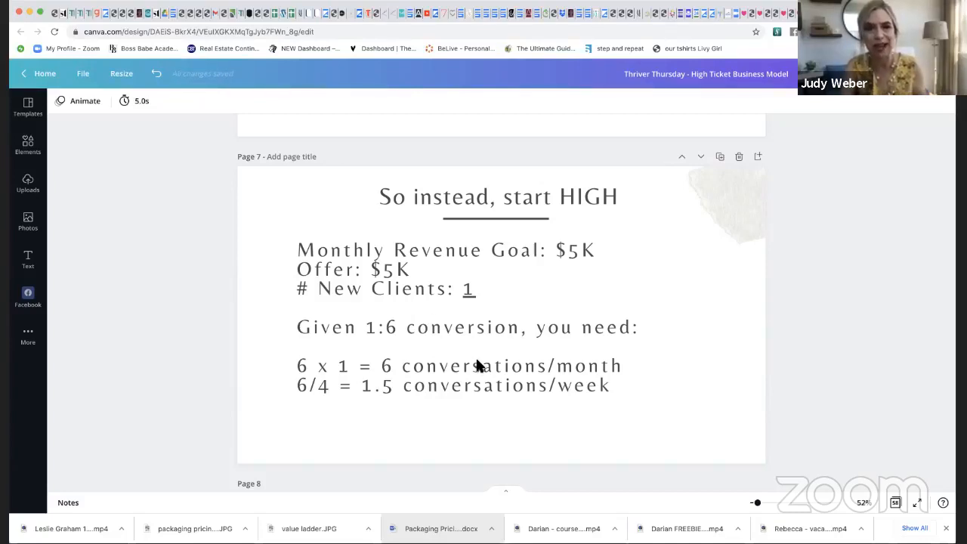
pyautogui.moveTo(521, 370)
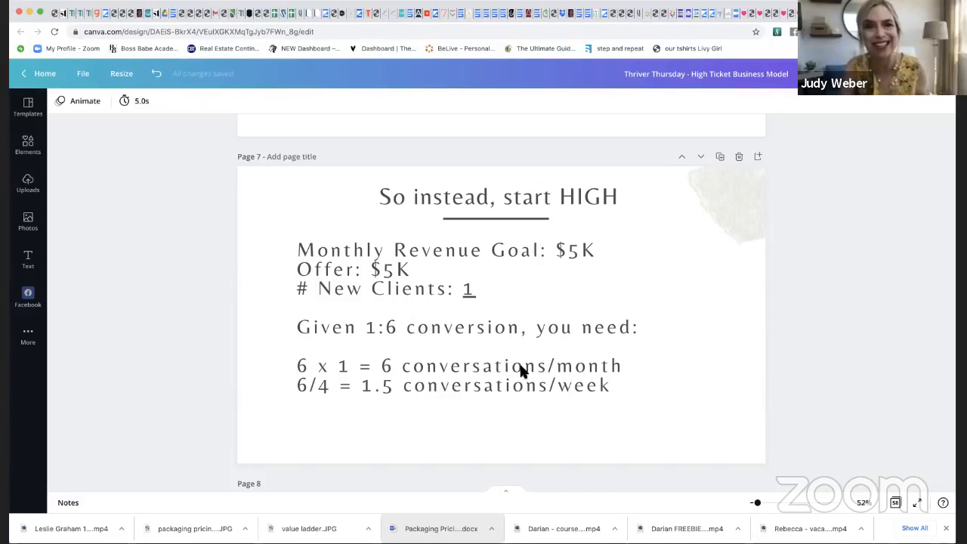
pyautogui.moveTo(390, 346)
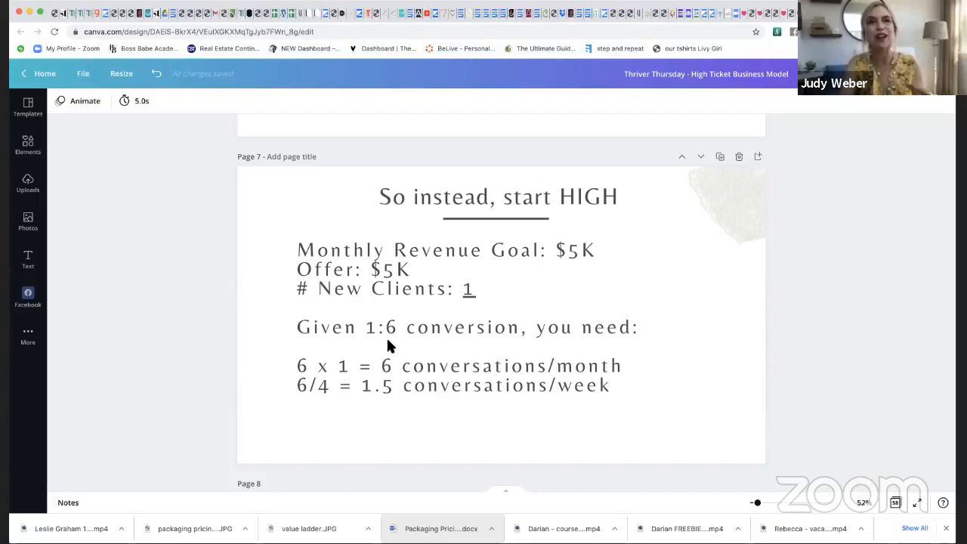
pyautogui.moveTo(402, 348)
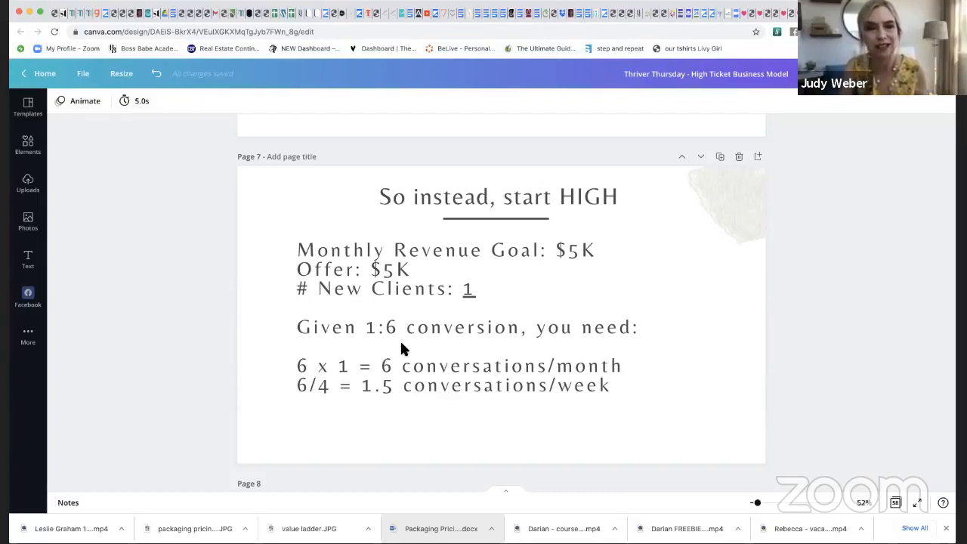
pyautogui.moveTo(302, 369)
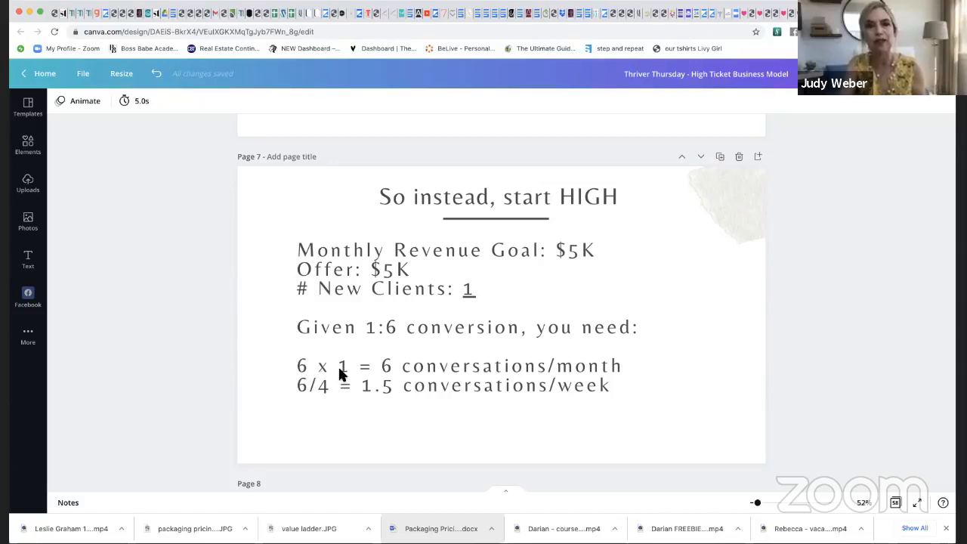
pyautogui.moveTo(417, 380)
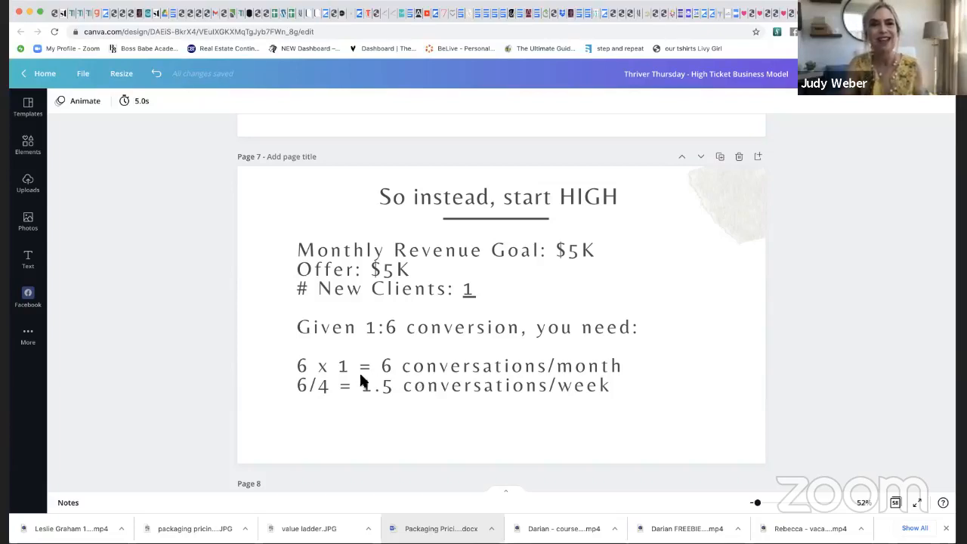
pyautogui.moveTo(329, 395)
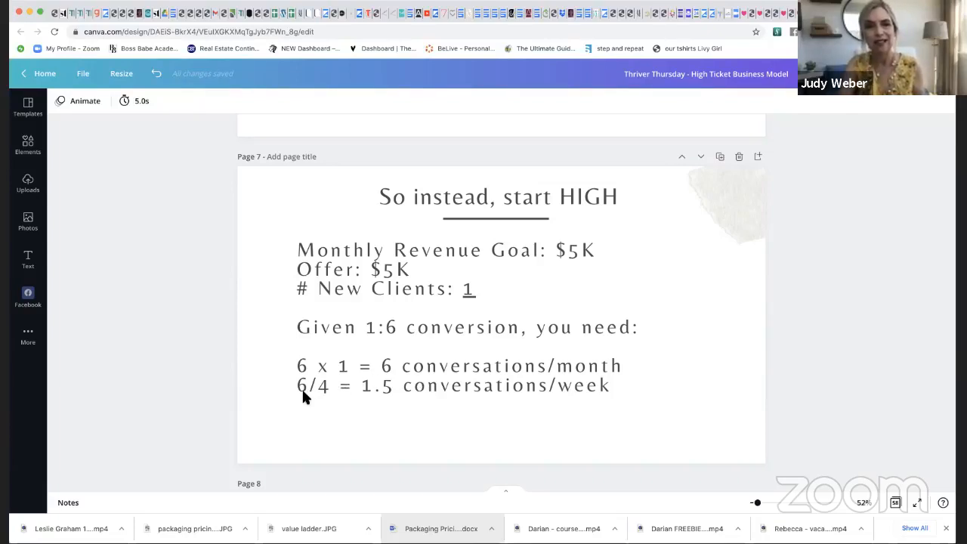
pyautogui.moveTo(331, 399)
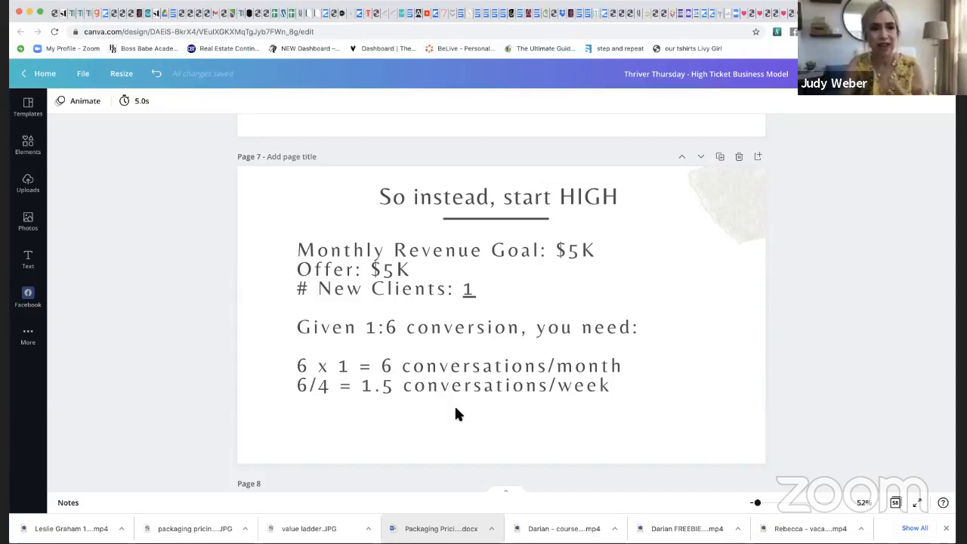
pyautogui.scroll(-3)
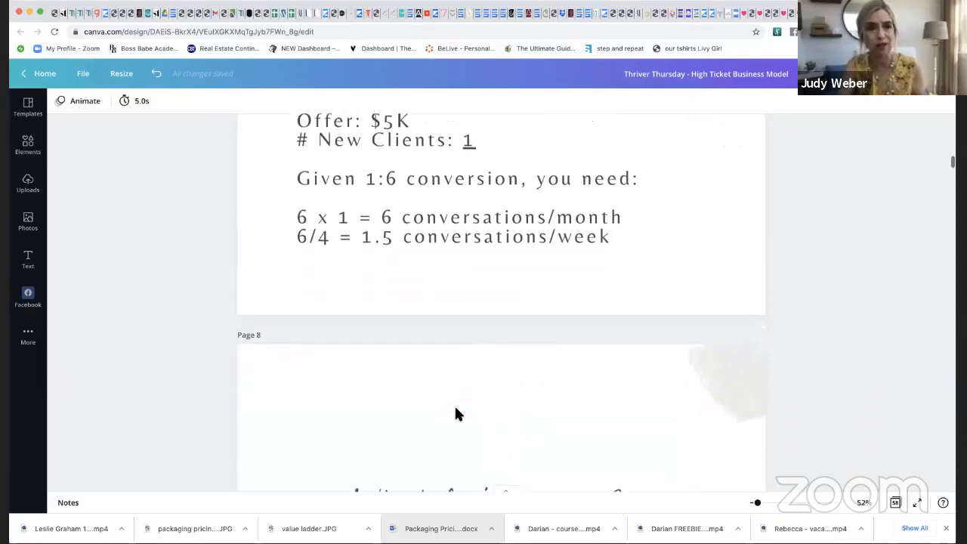
pyautogui.scroll(-3)
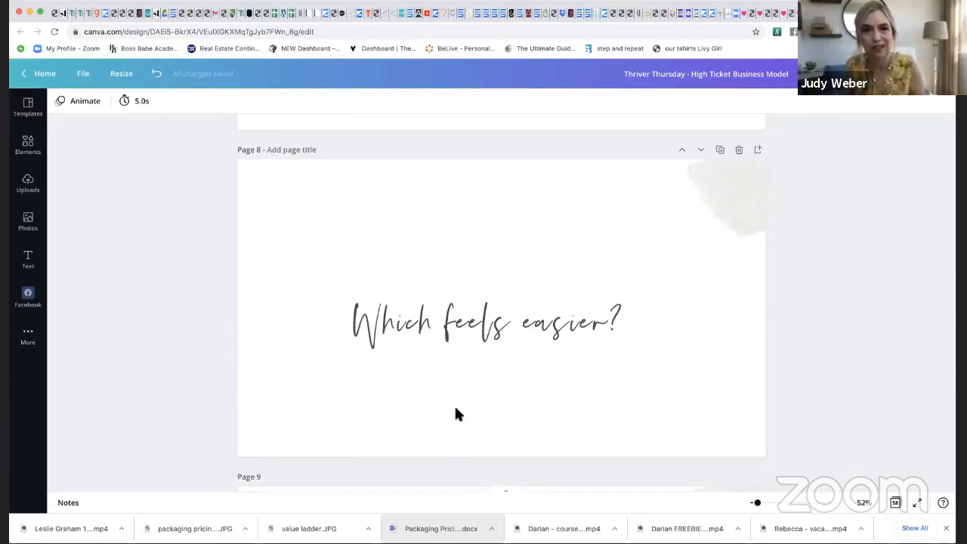
pyautogui.scroll(-3)
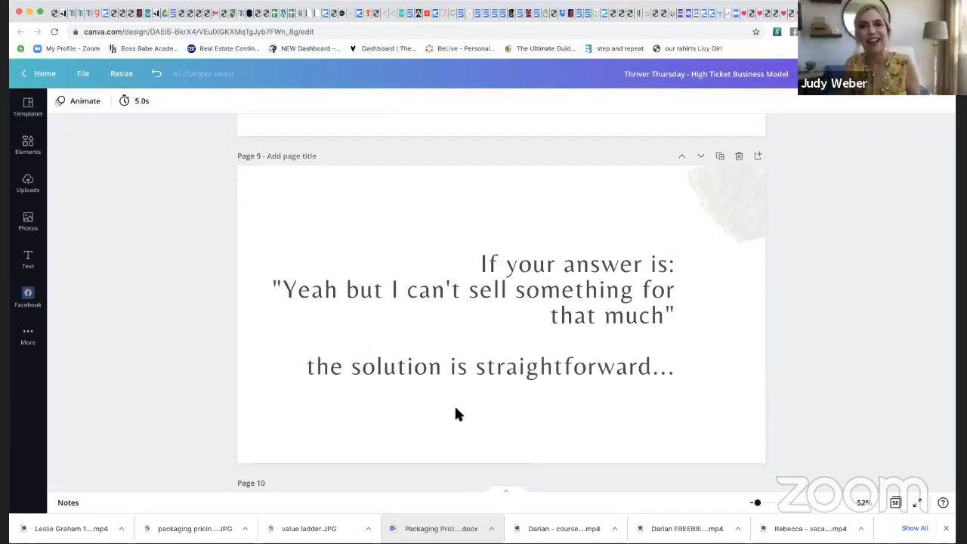
pyautogui.scroll(-3)
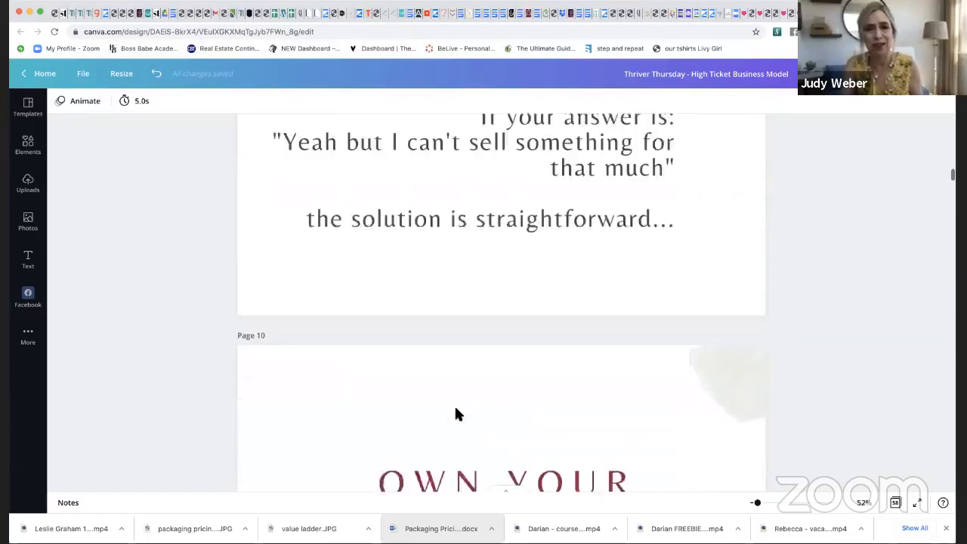
pyautogui.scroll(-3)
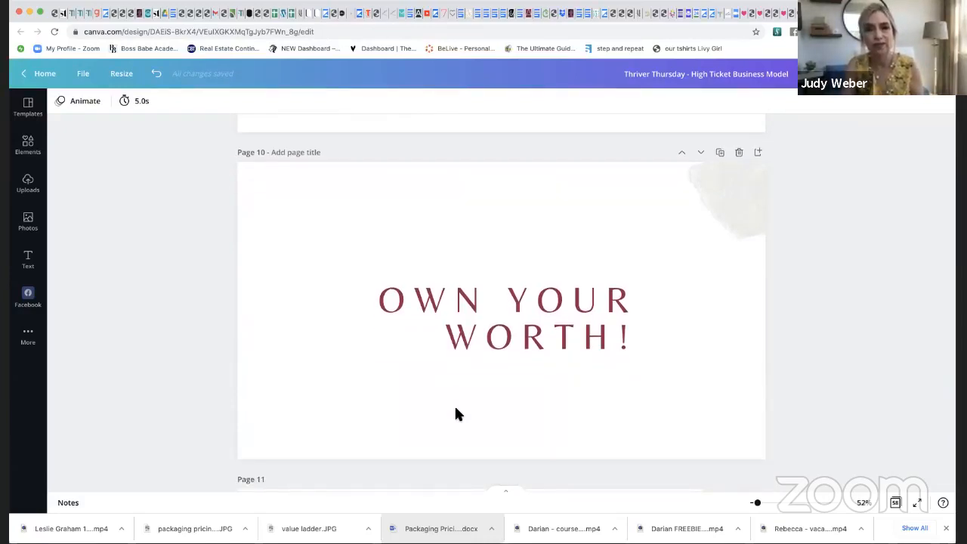
pyautogui.scroll(-3)
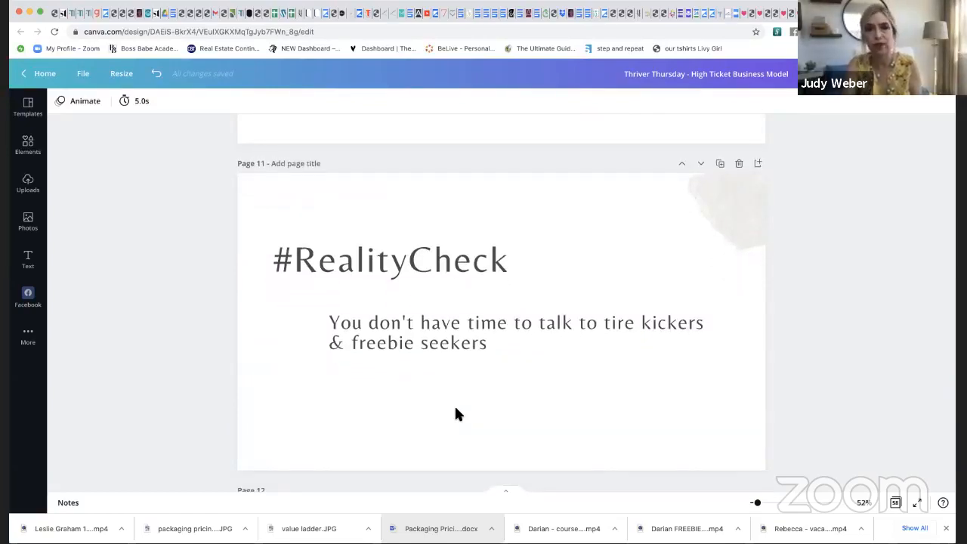
pyautogui.scroll(-3)
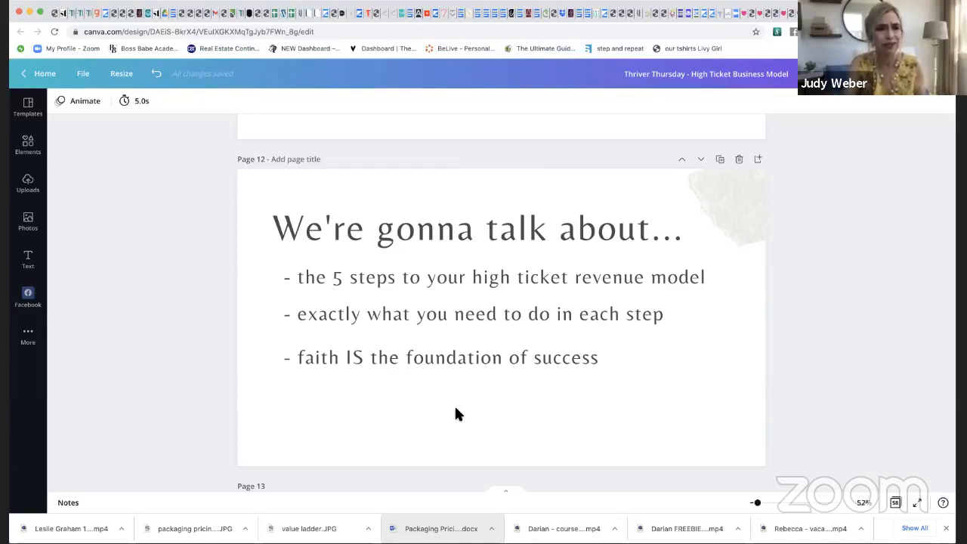
pyautogui.scroll(-3)
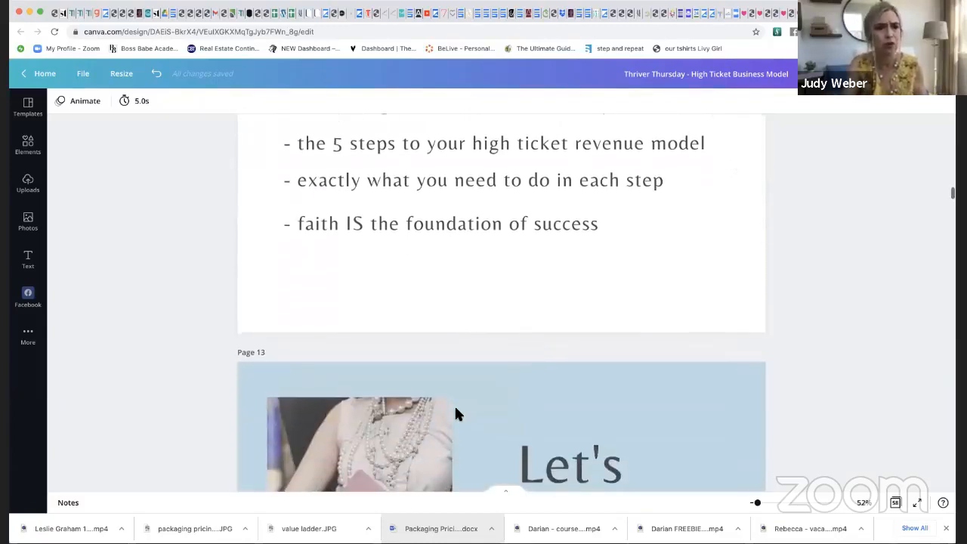
pyautogui.scroll(-3)
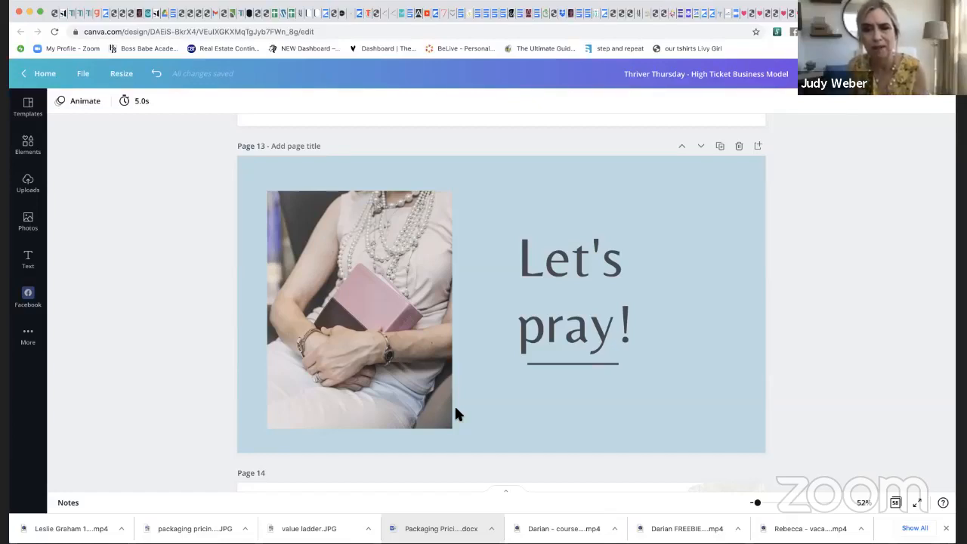
pyautogui.scroll(-3)
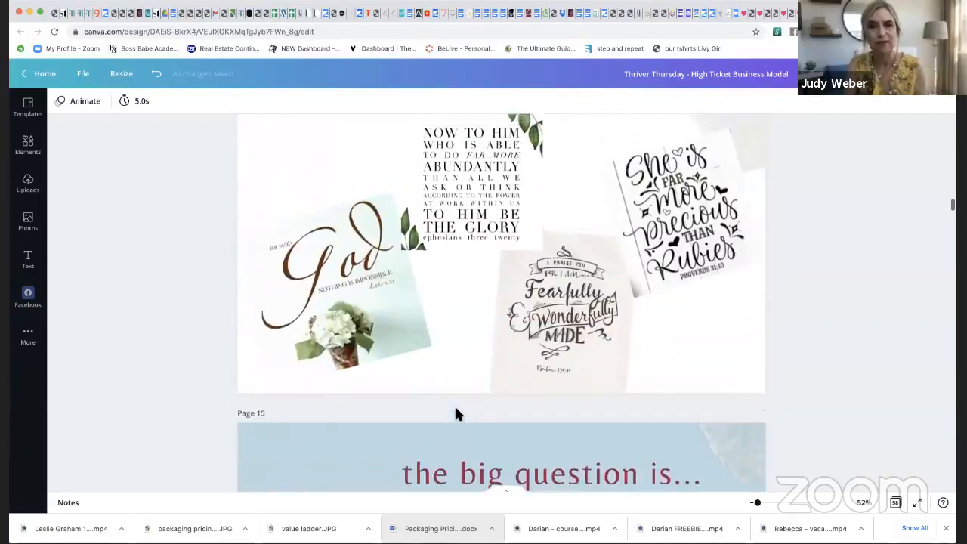
pyautogui.scroll(3)
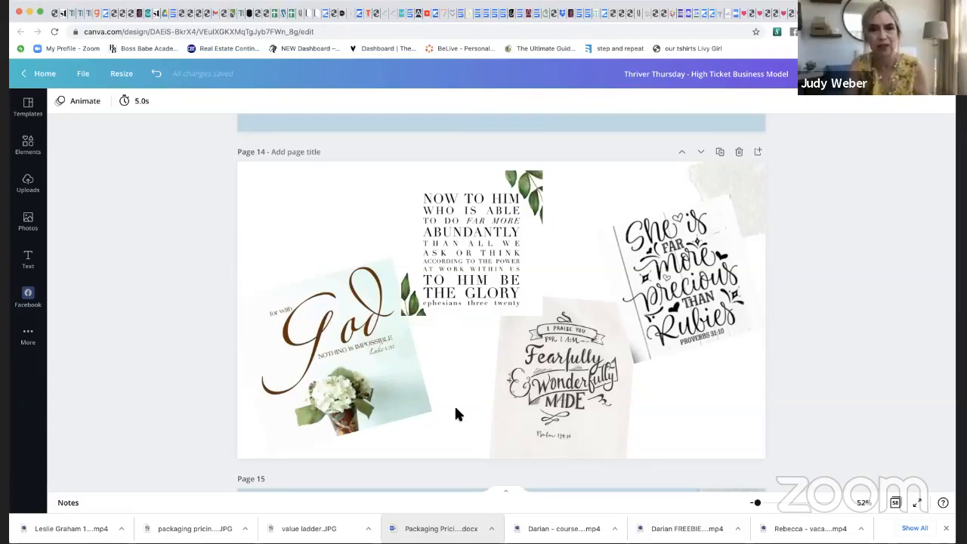
pyautogui.scroll(-3)
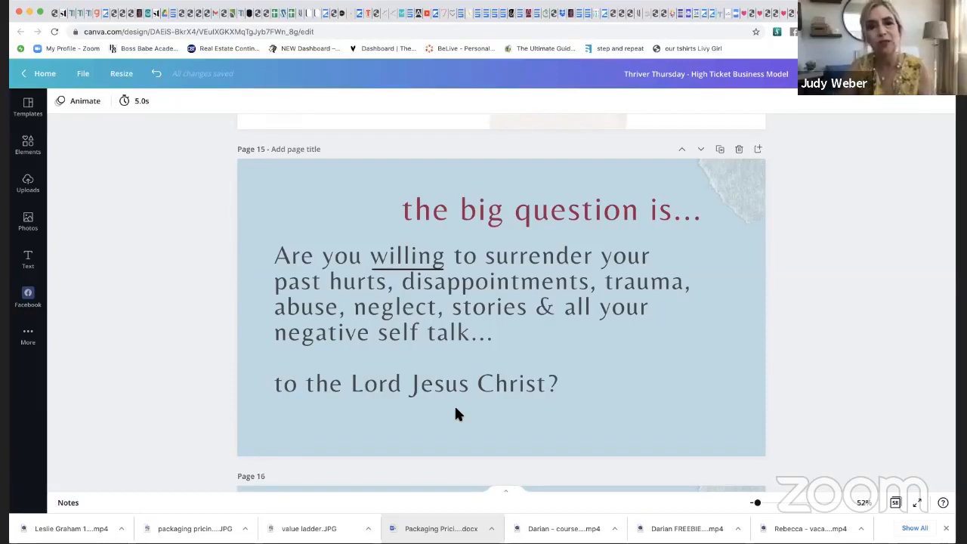
pyautogui.scroll(-3)
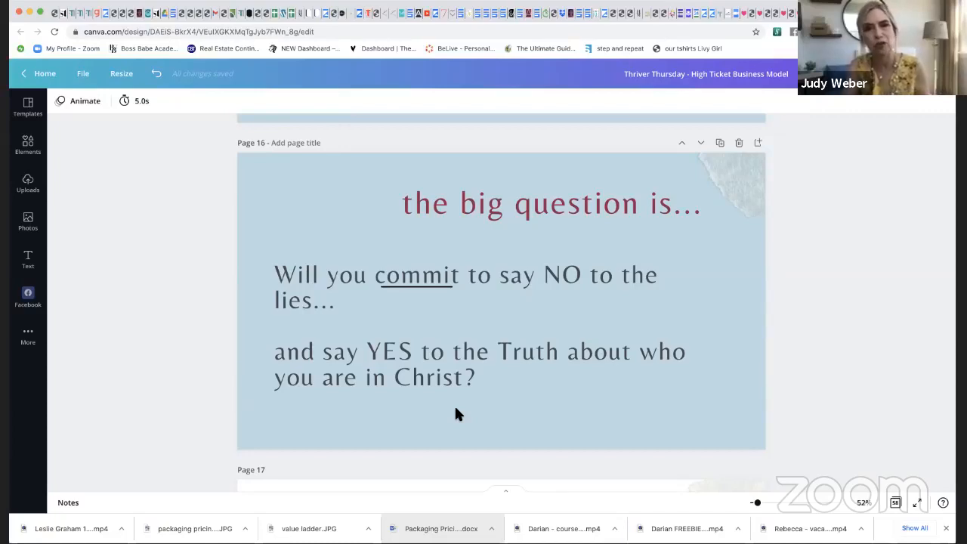
pyautogui.scroll(-3)
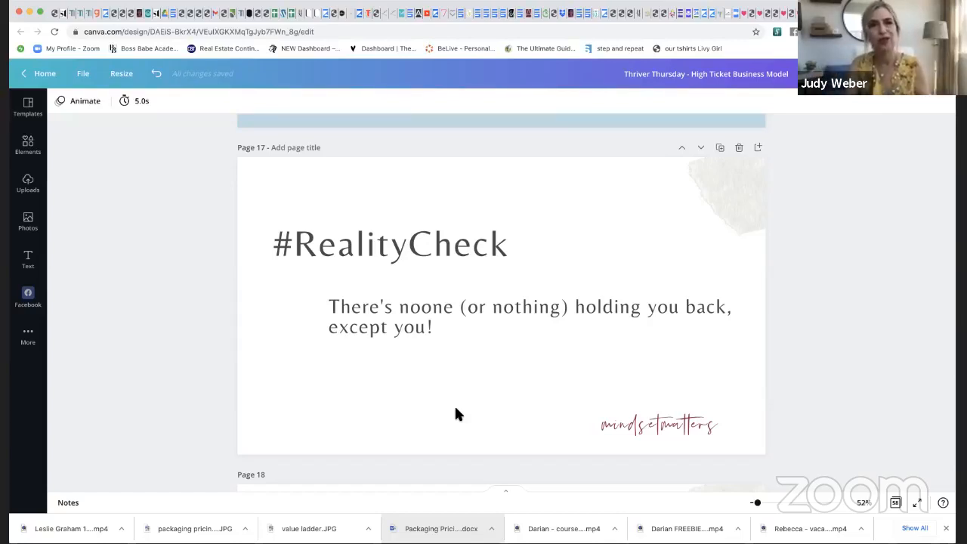
pyautogui.scroll(-3)
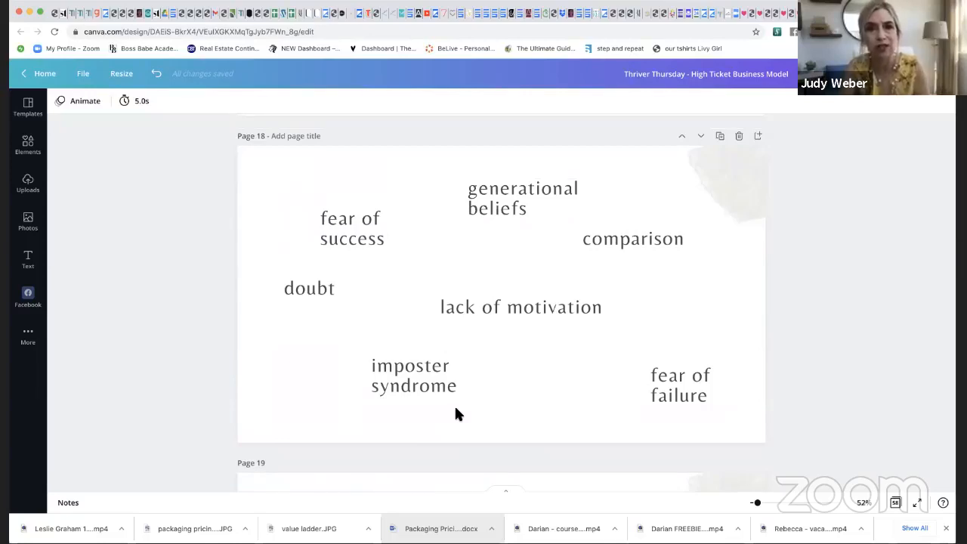
pyautogui.scroll(-3)
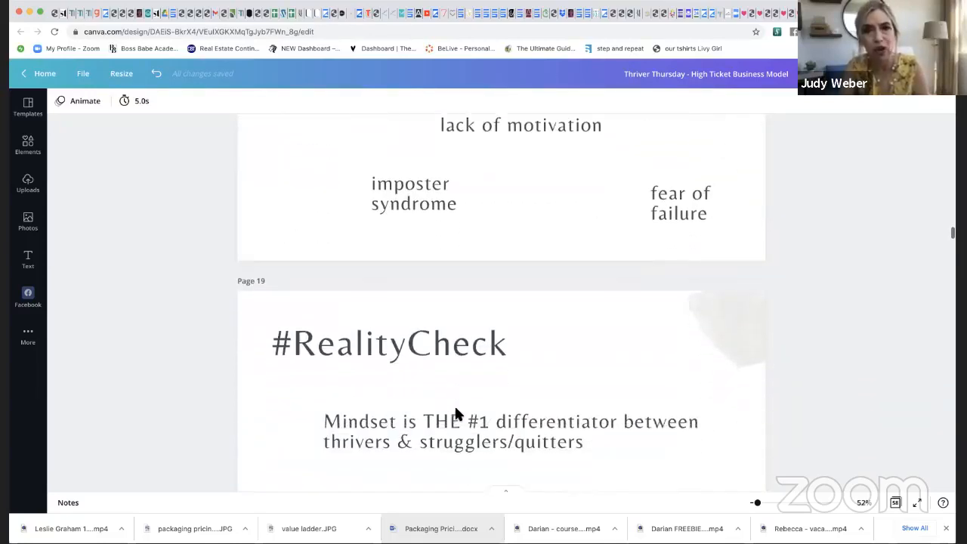
pyautogui.scroll(-3)
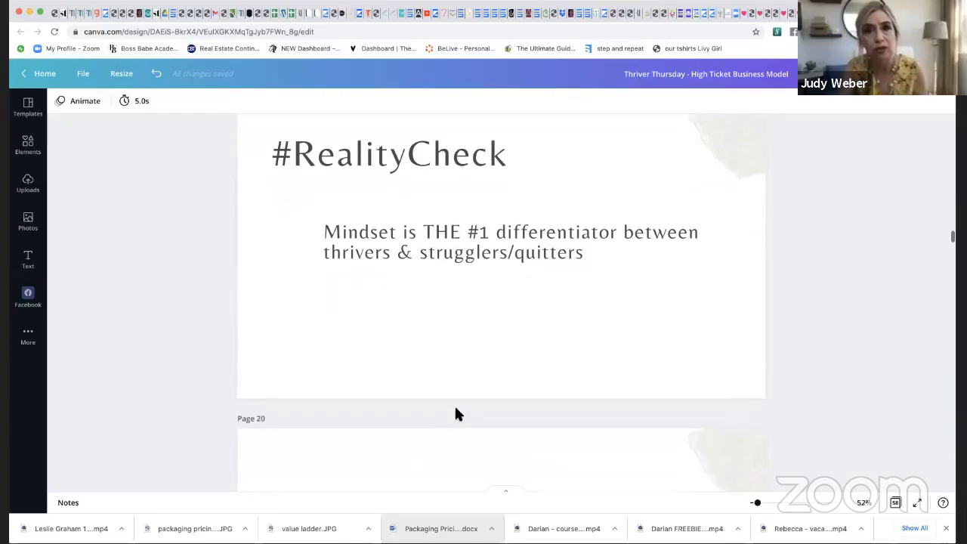
pyautogui.scroll(-3)
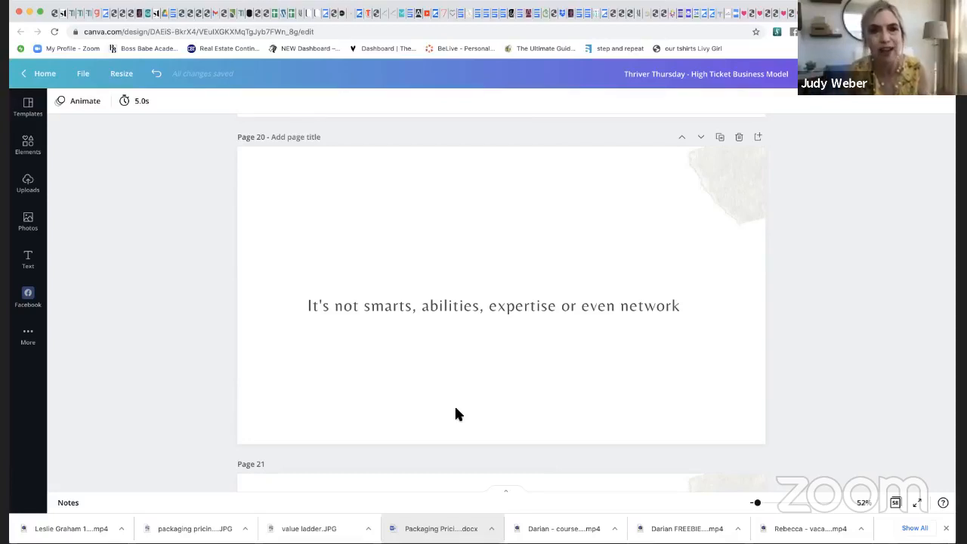
pyautogui.scroll(-3)
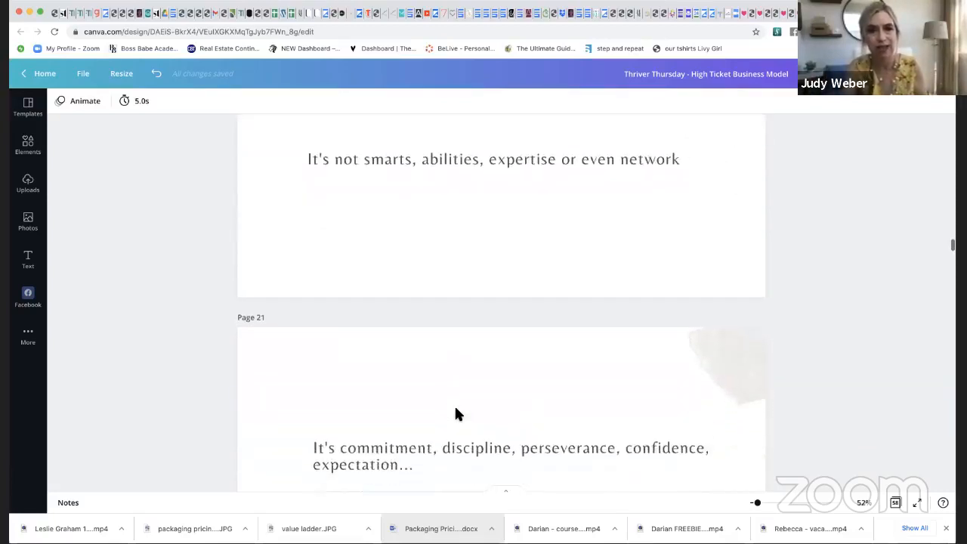
pyautogui.scroll(-3)
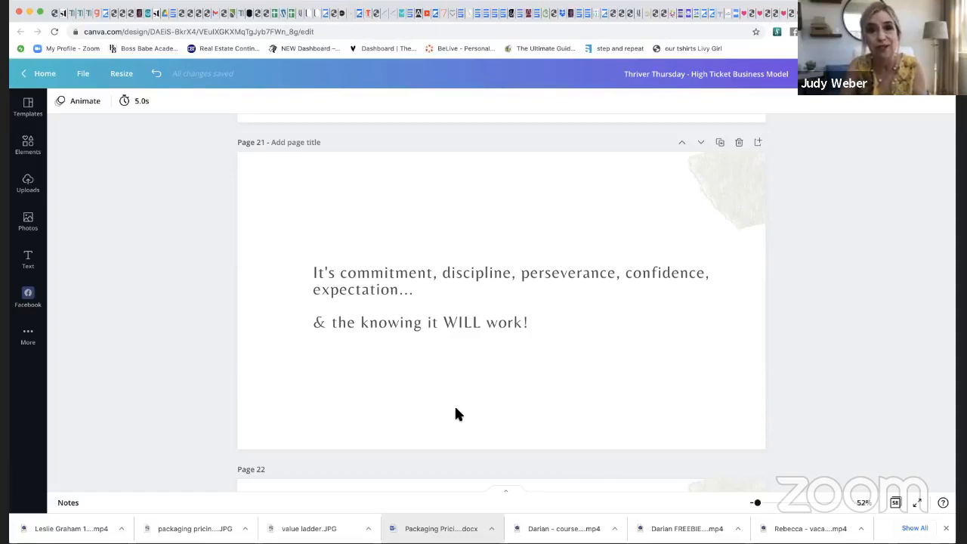
pyautogui.scroll(-3)
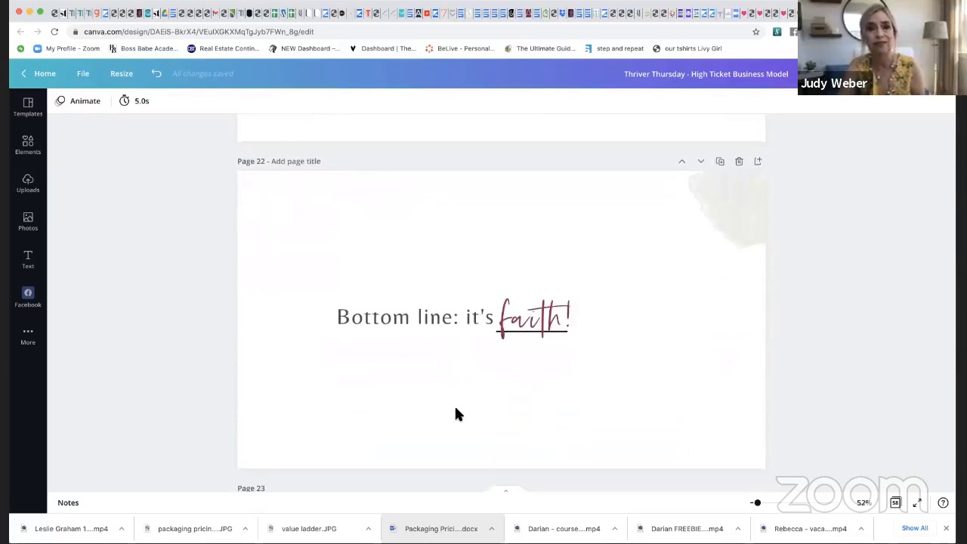
pyautogui.scroll(-3)
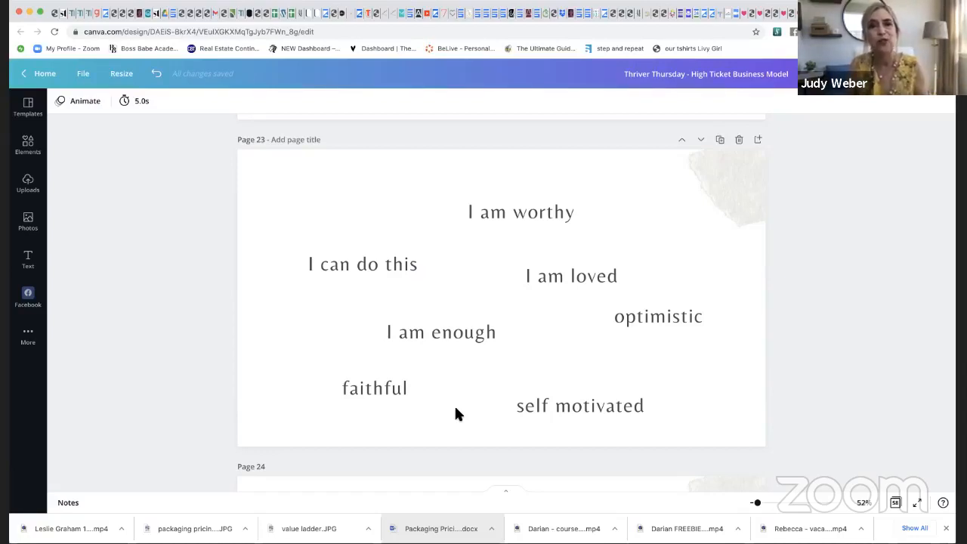
pyautogui.scroll(-3)
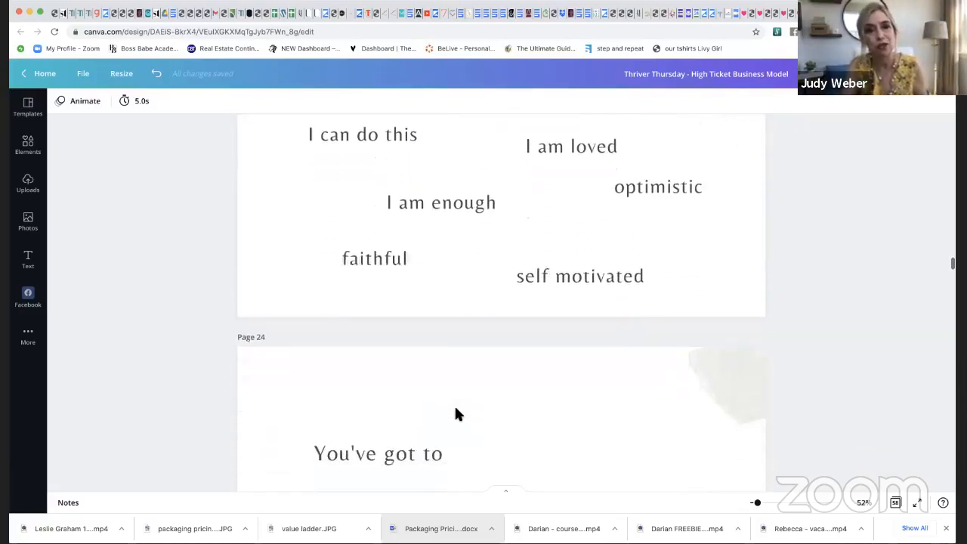
pyautogui.scroll(-3)
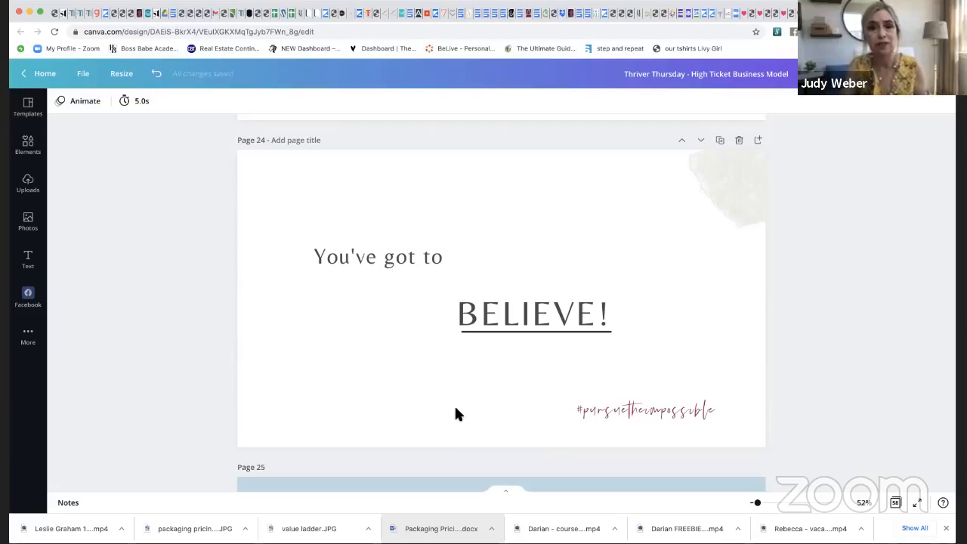
pyautogui.scroll(-3)
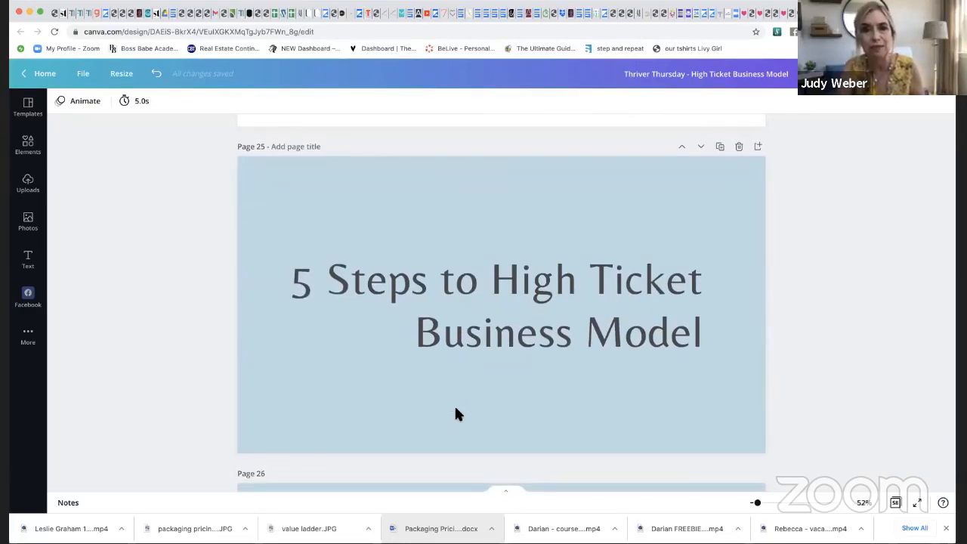
pyautogui.scroll(-3)
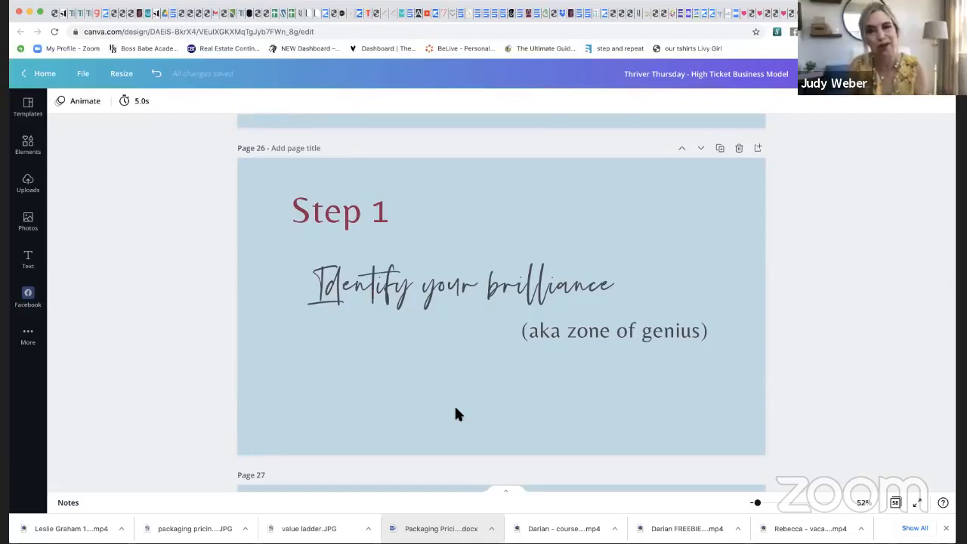
pyautogui.scroll(-3)
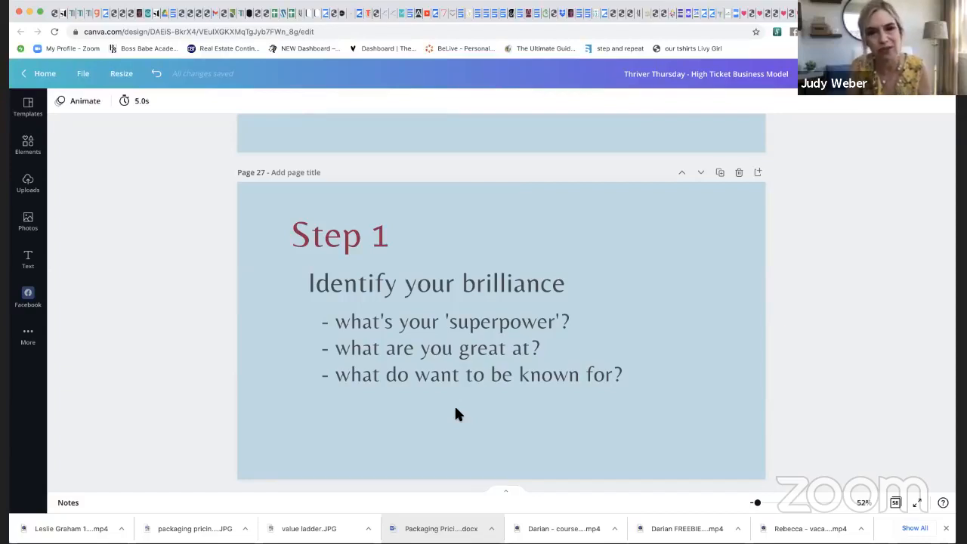
pyautogui.scroll(-3)
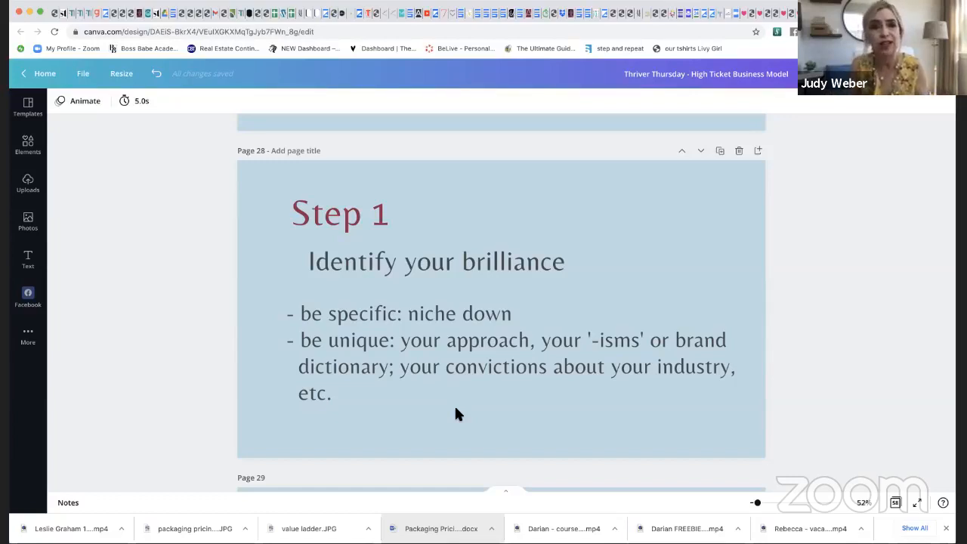
pyautogui.scroll(-3)
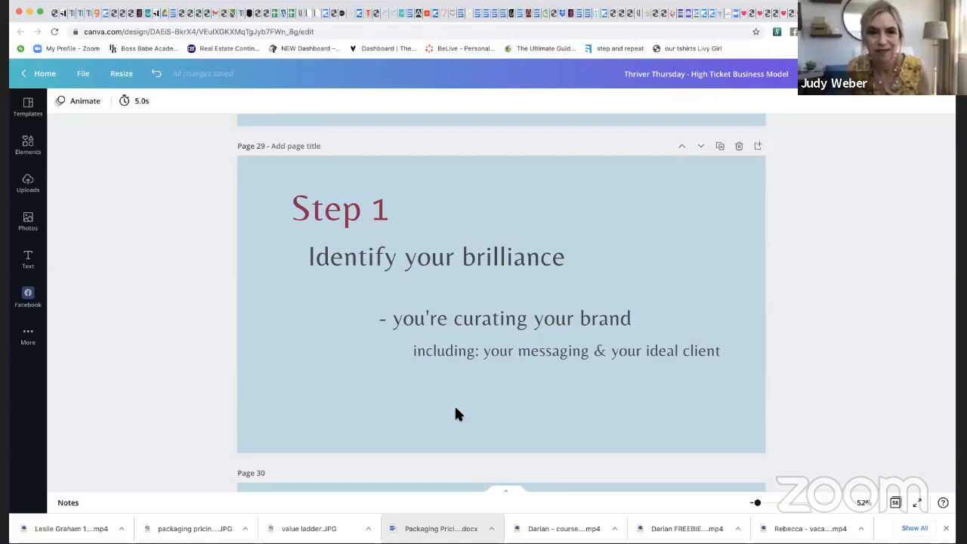
pyautogui.scroll(-3)
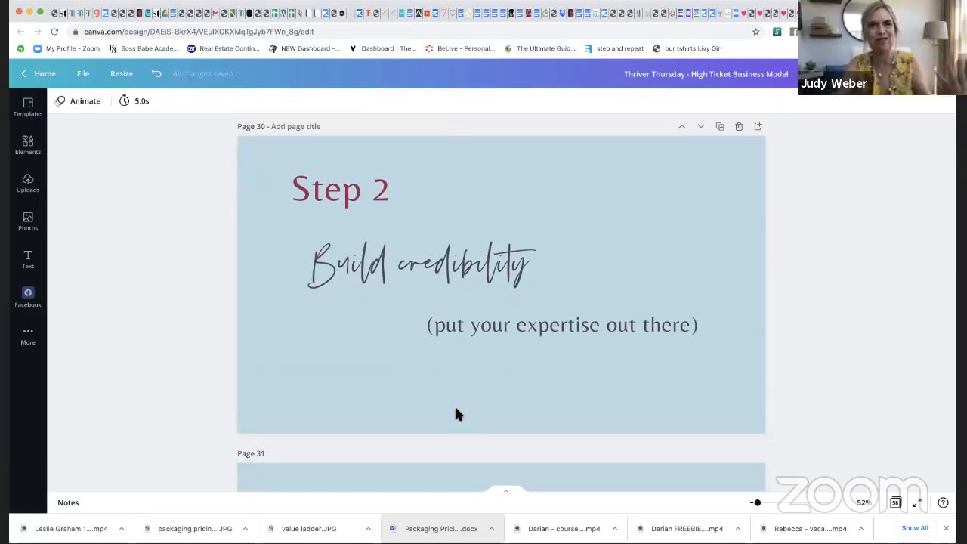
pyautogui.scroll(-3)
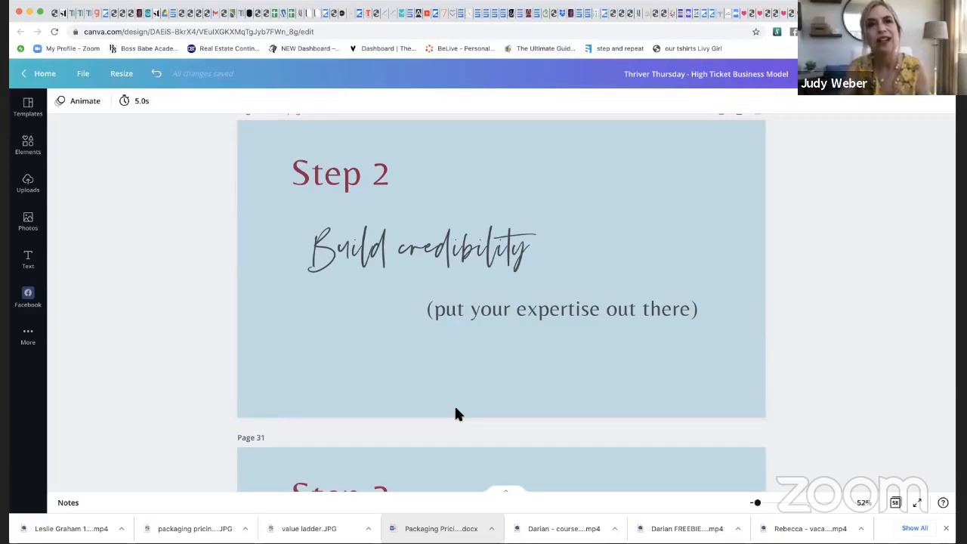
pyautogui.scroll(-3)
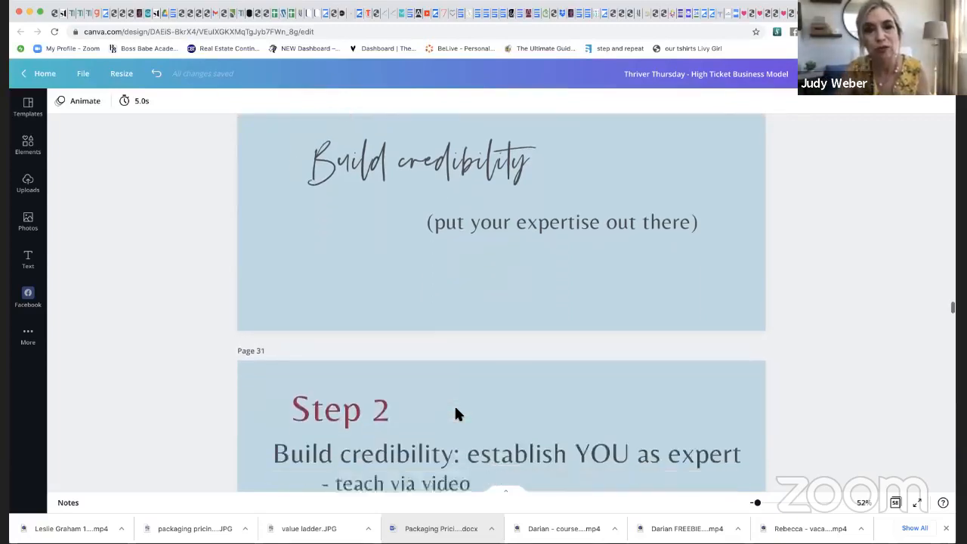
pyautogui.scroll(-3)
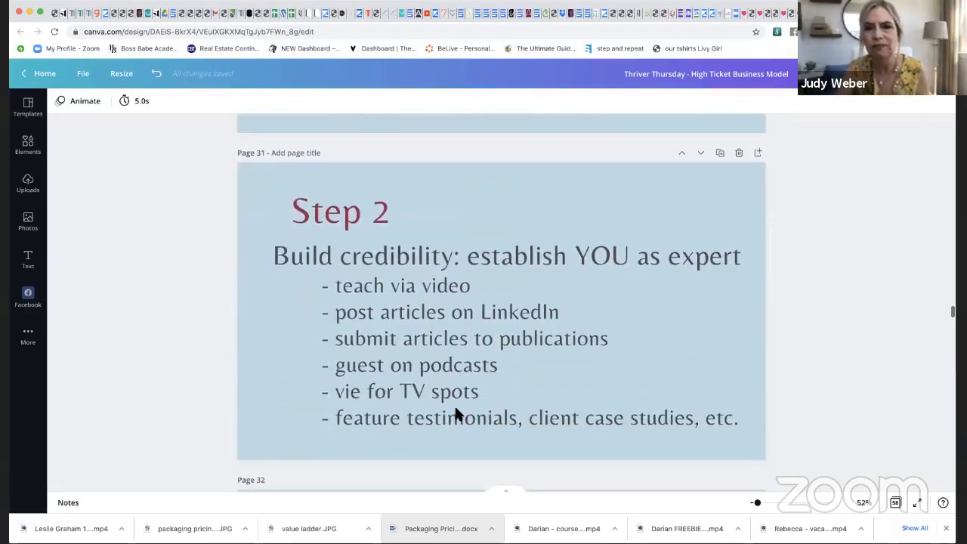
pyautogui.scroll(3)
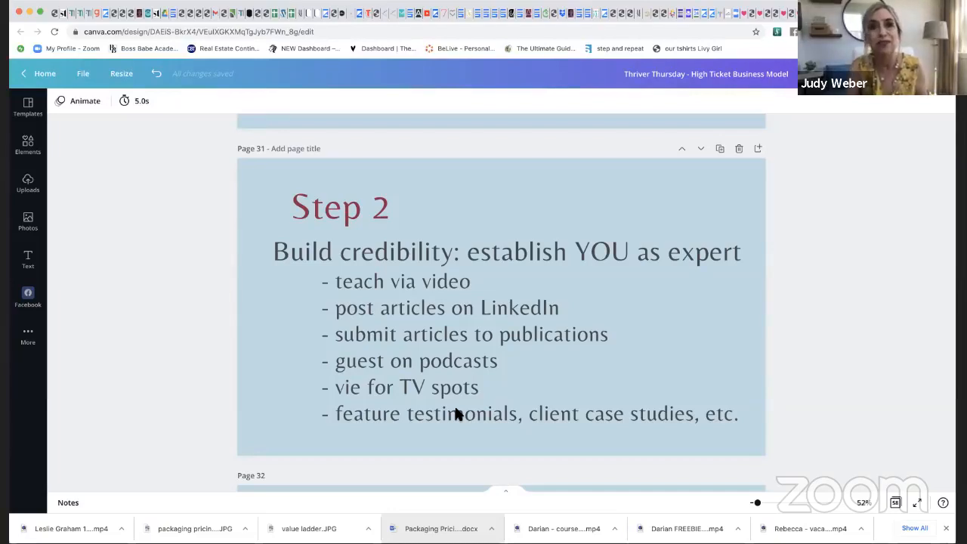
pyautogui.scroll(-3)
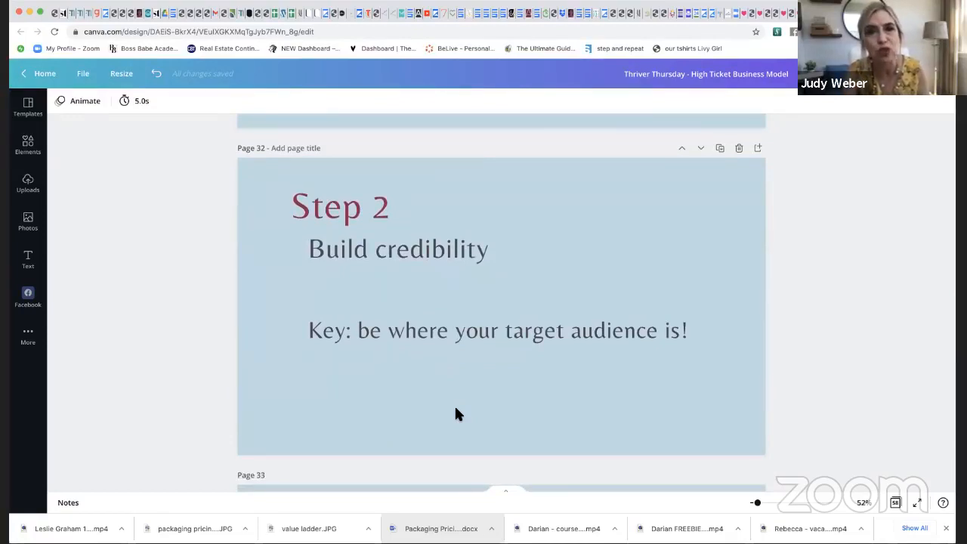
pyautogui.scroll(-3)
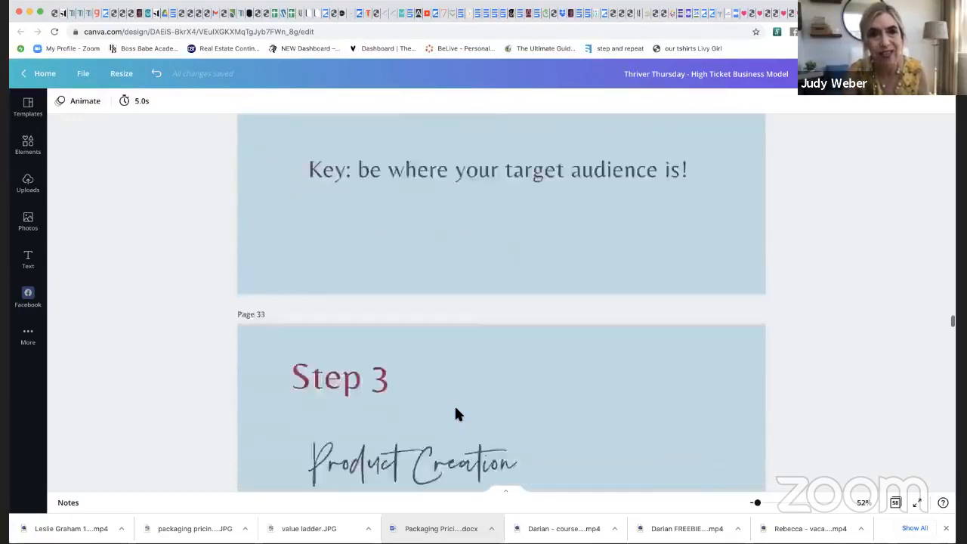
pyautogui.scroll(-3)
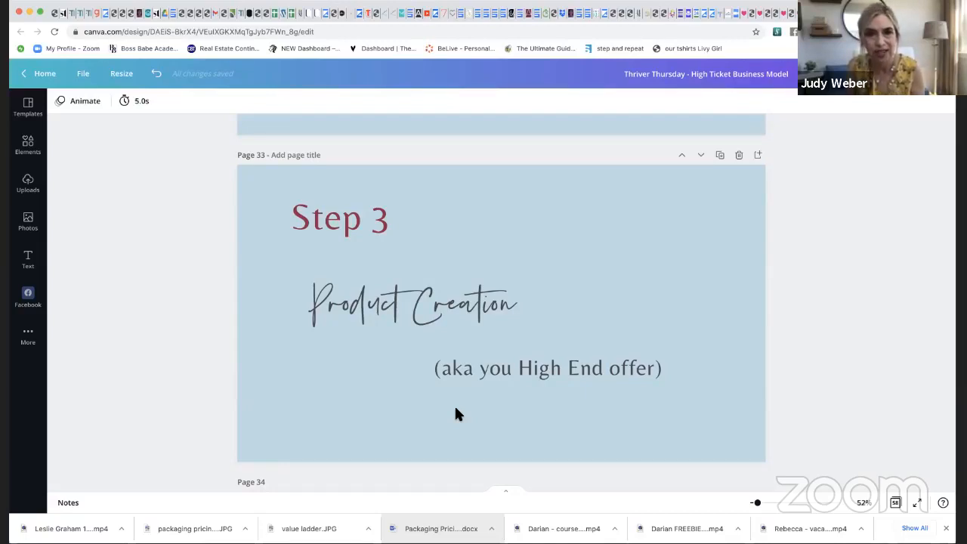
pyautogui.scroll(-3)
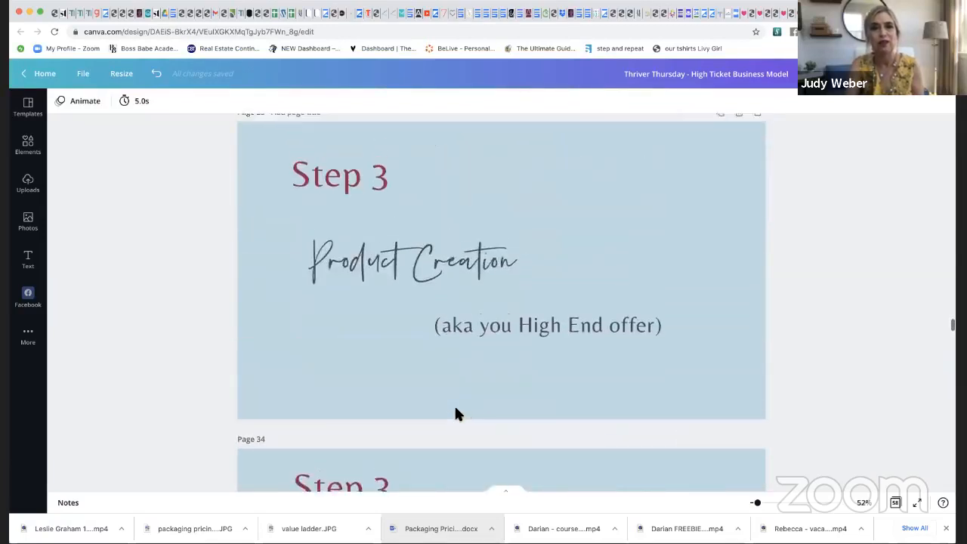
pyautogui.scroll(3)
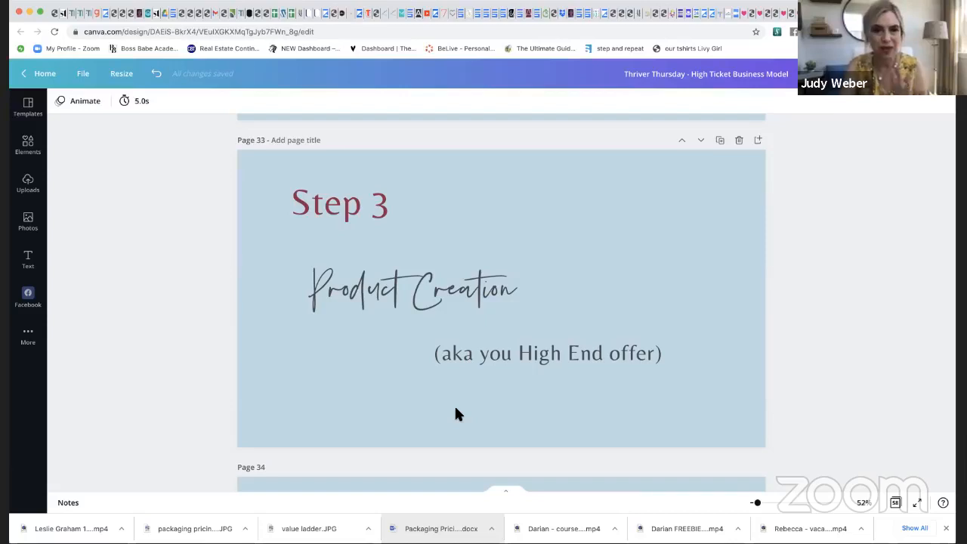
pyautogui.scroll(-3)
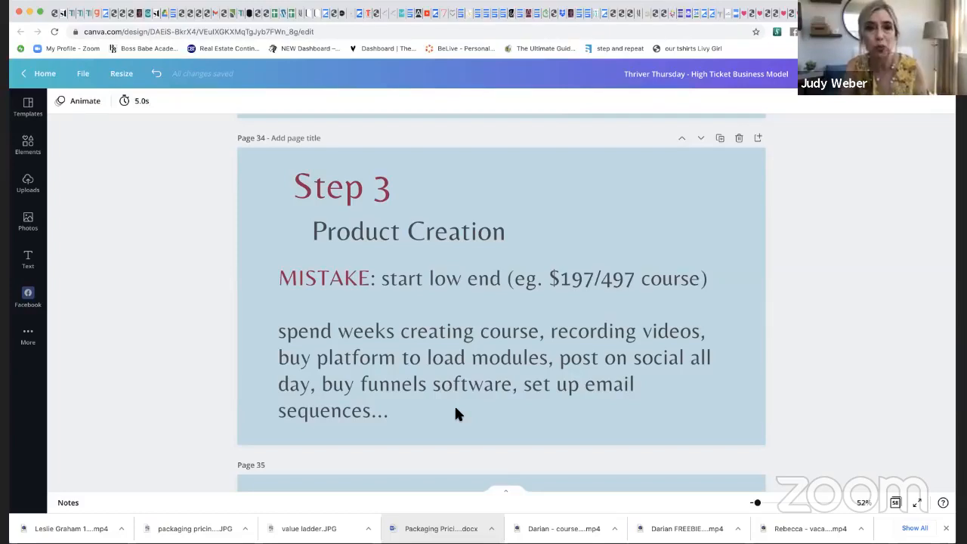
pyautogui.scroll(-3)
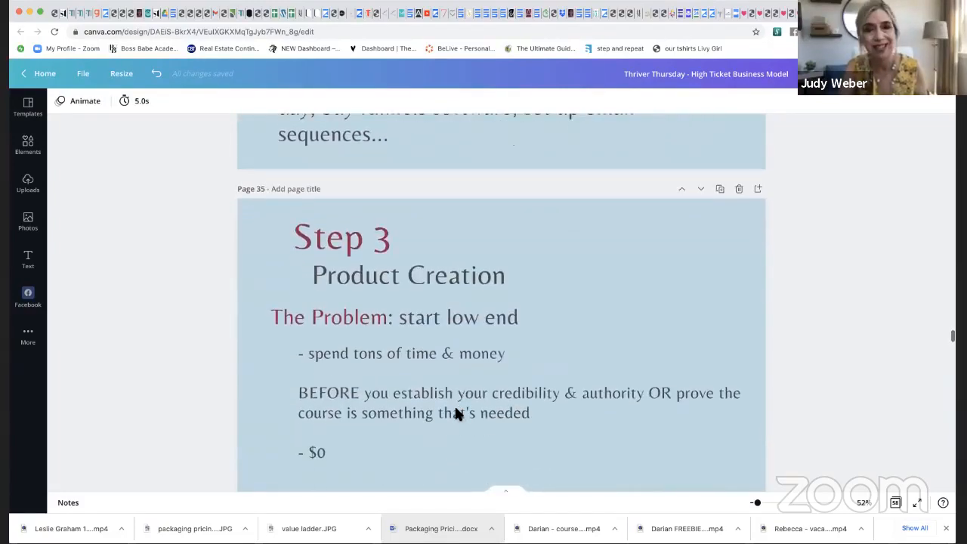
pyautogui.scroll(-3)
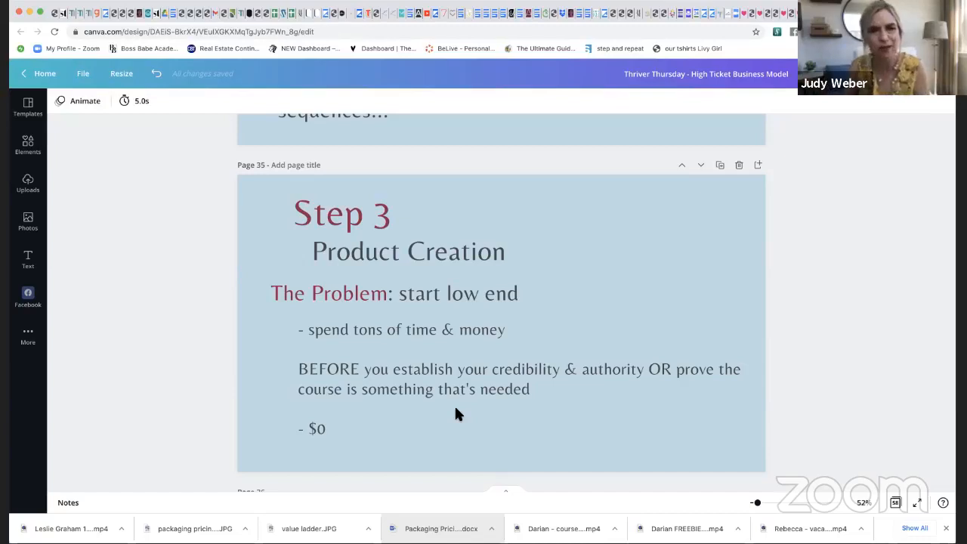
pyautogui.scroll(-3)
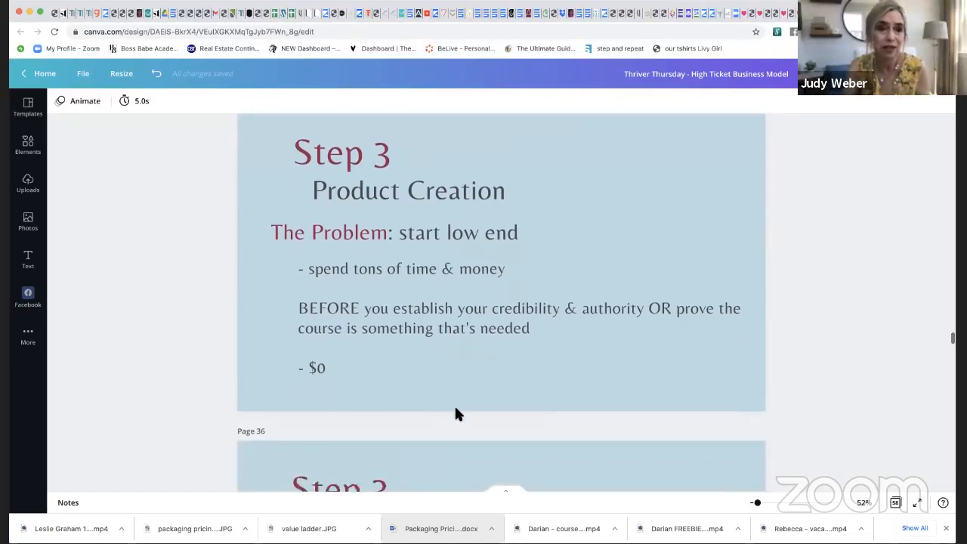
pyautogui.scroll(-3)
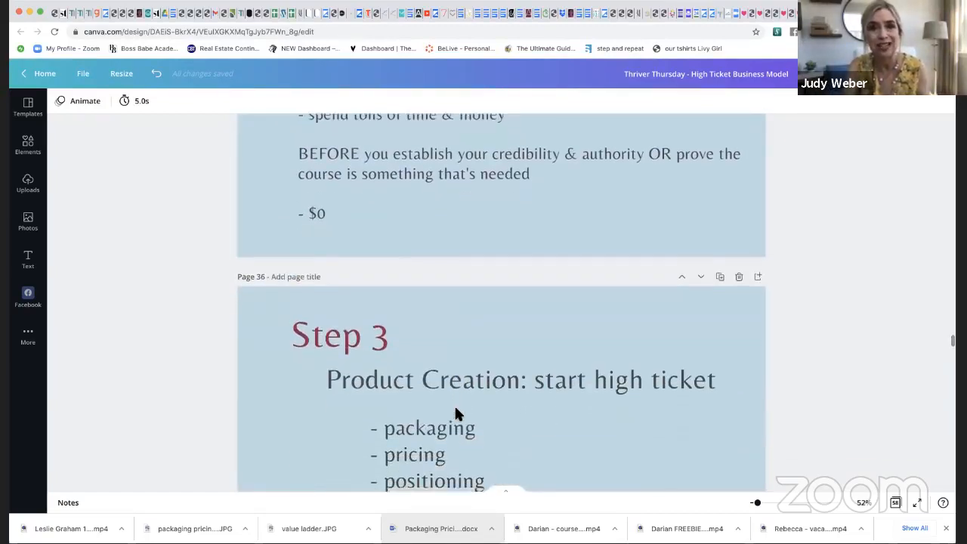
pyautogui.scroll(-3)
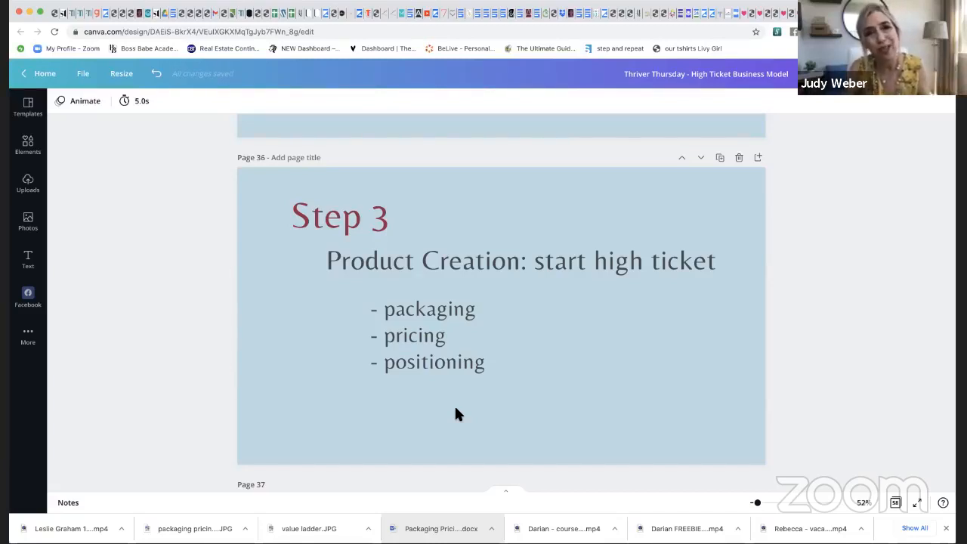
pyautogui.scroll(3)
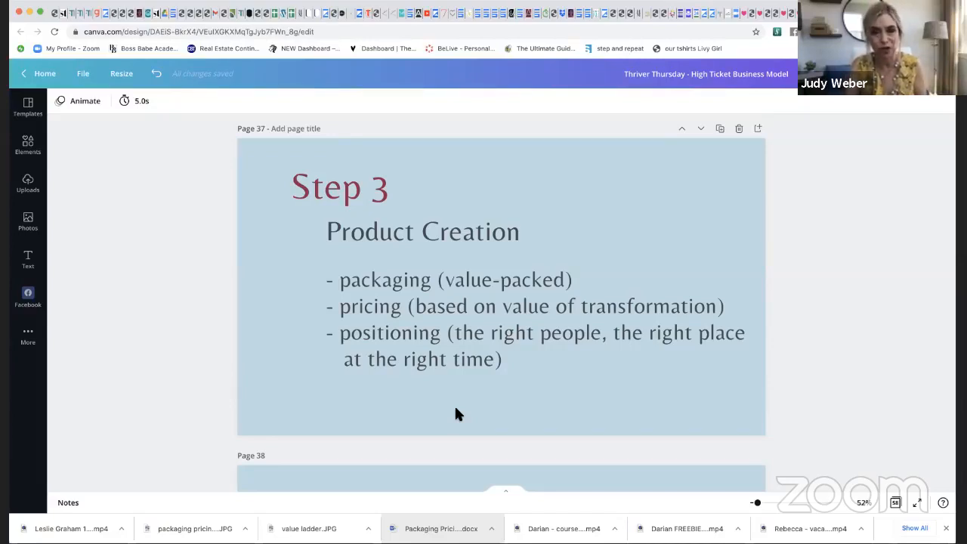
pyautogui.scroll(-3)
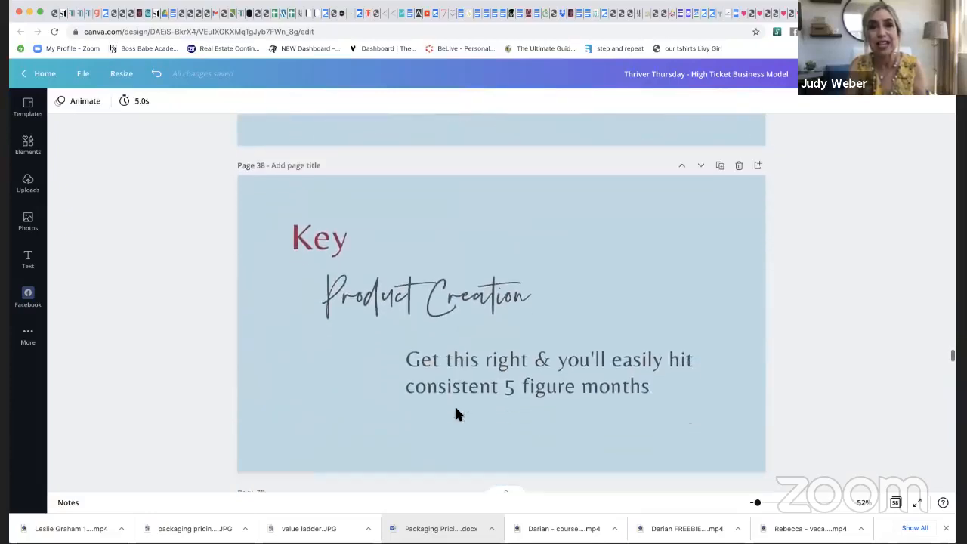
pyautogui.scroll(3)
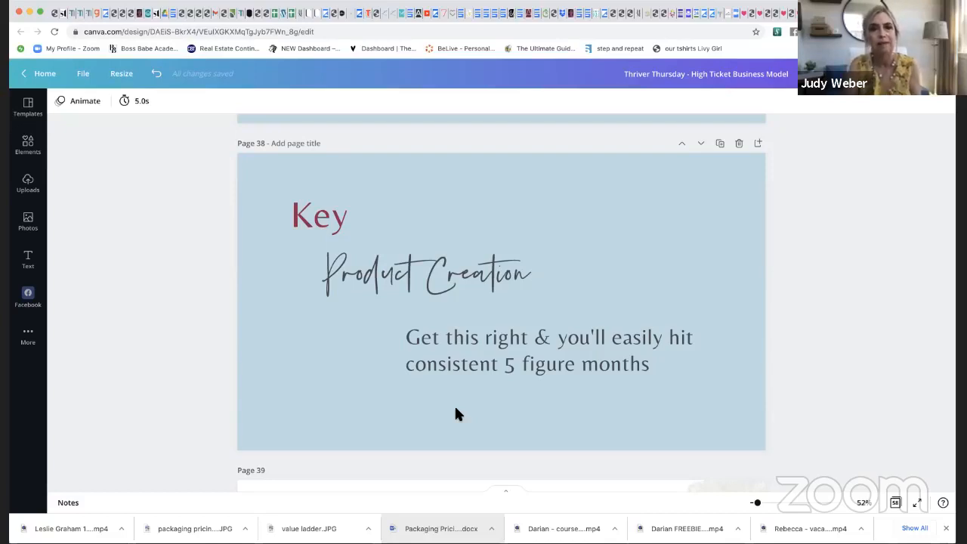
pyautogui.scroll(-3)
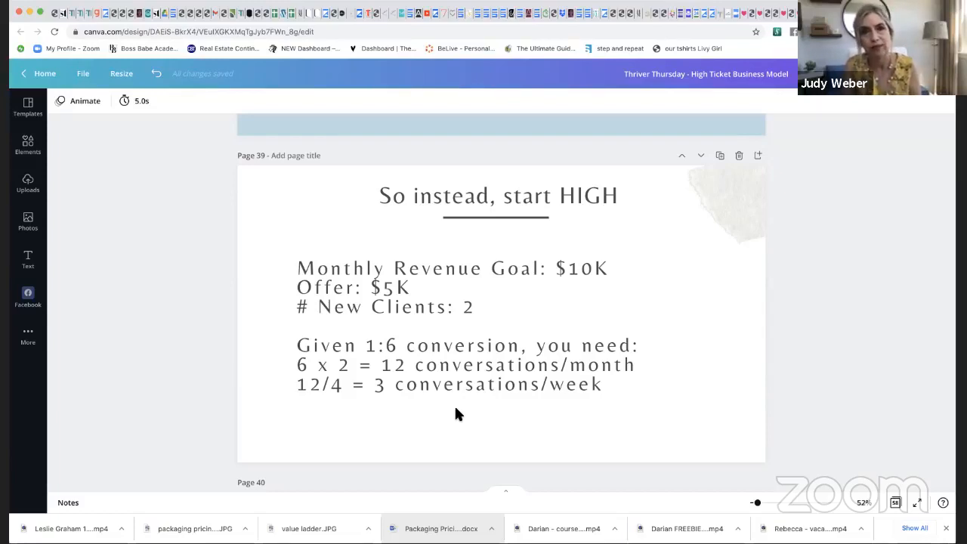
pyautogui.scroll(-3)
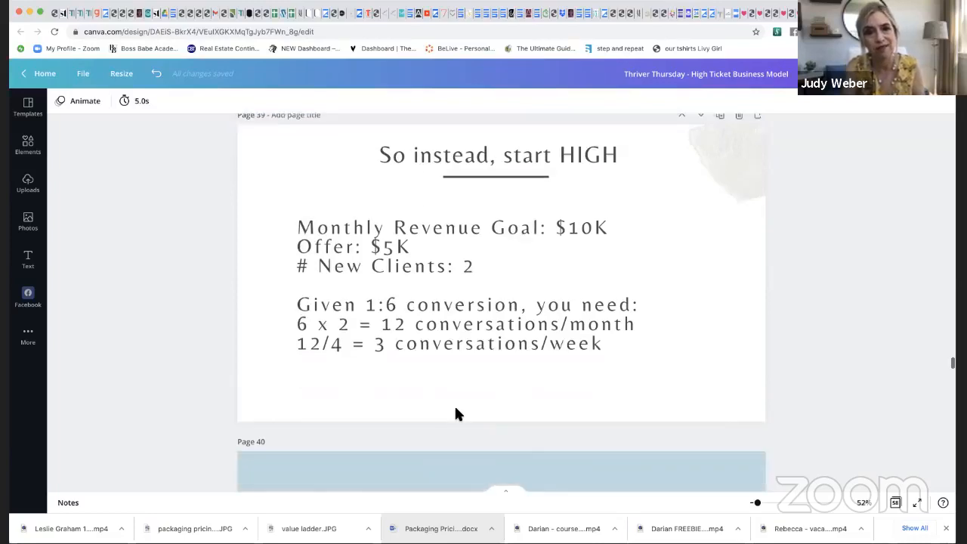
pyautogui.scroll(-3)
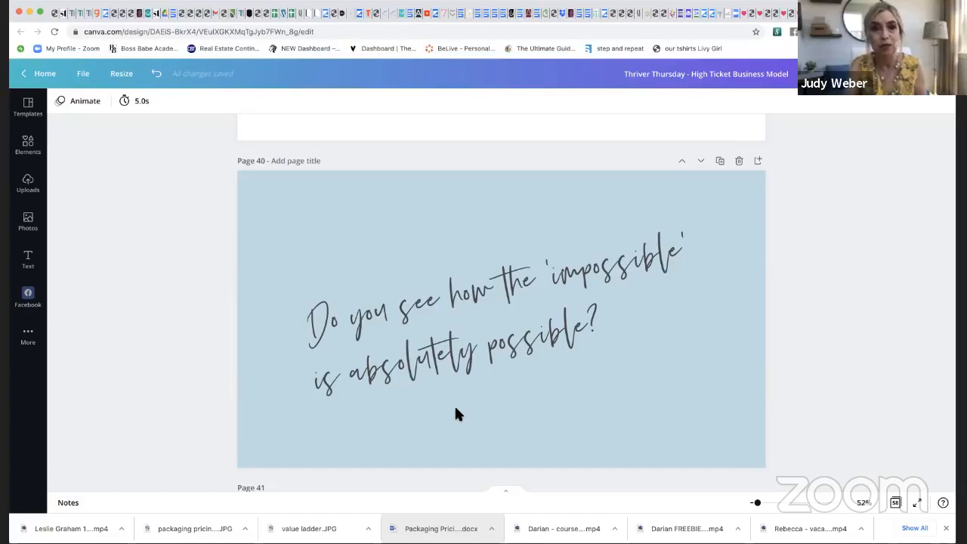
pyautogui.scroll(-3)
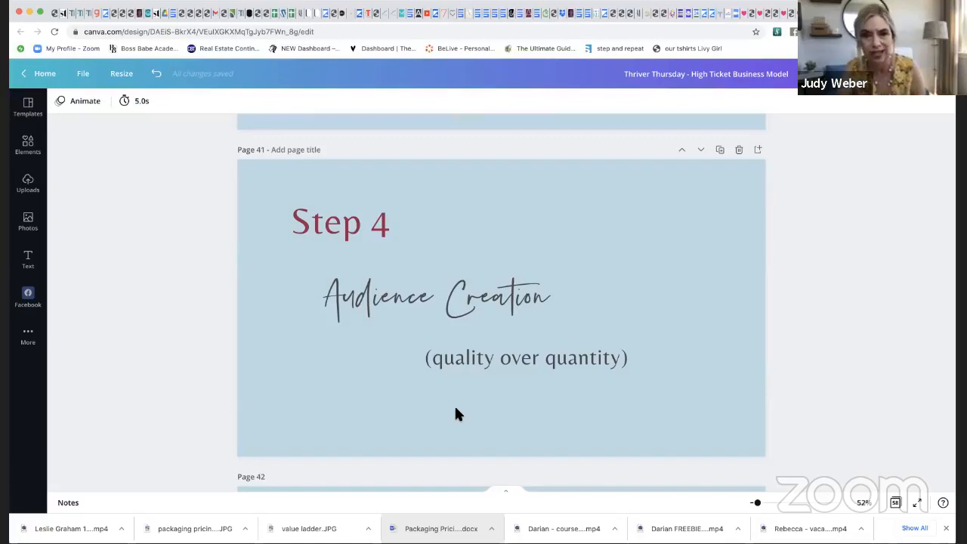
pyautogui.scroll(-3)
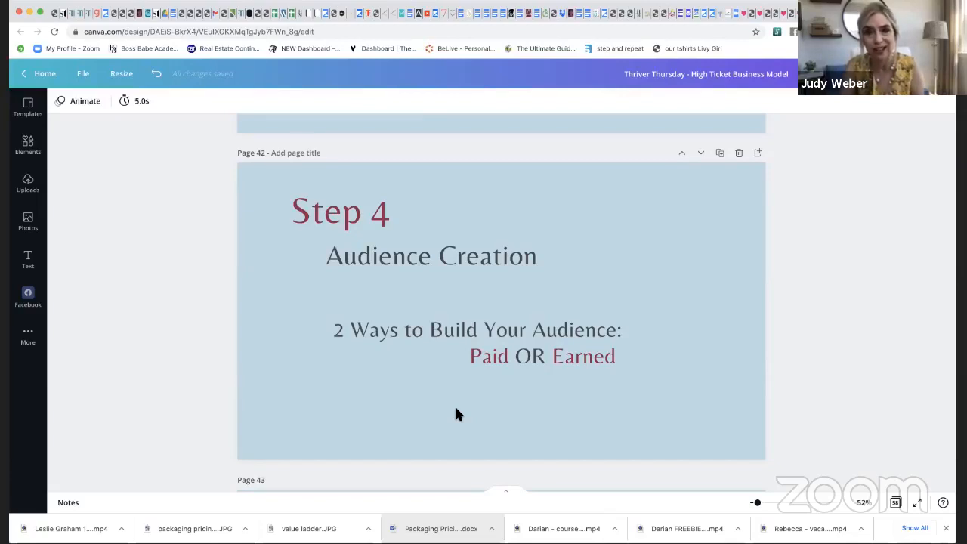
pyautogui.scroll(-3)
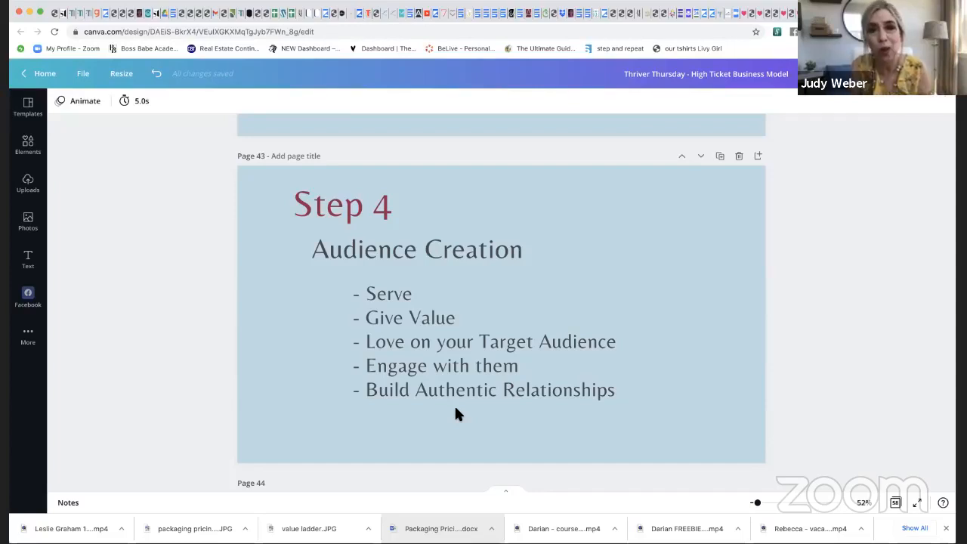
pyautogui.scroll(-3)
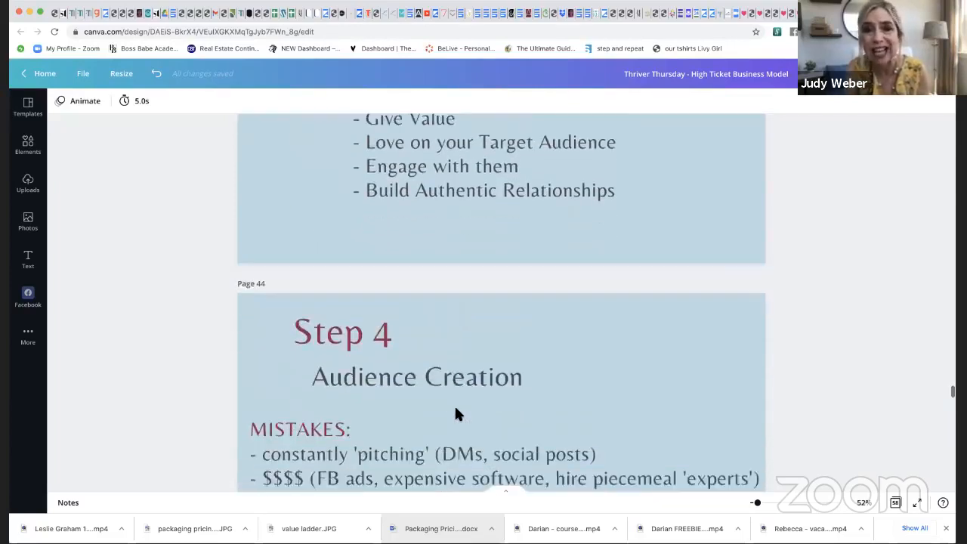
pyautogui.scroll(-3)
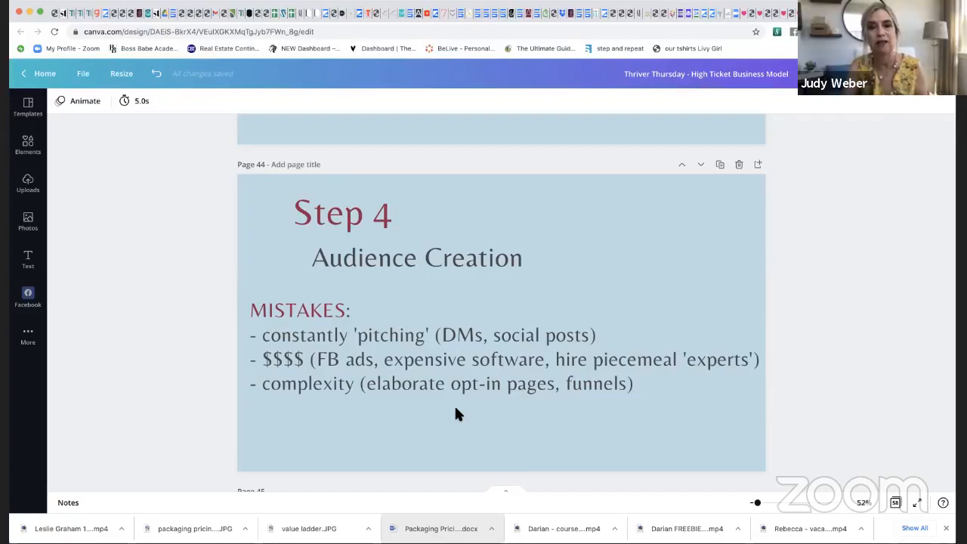
pyautogui.scroll(-3)
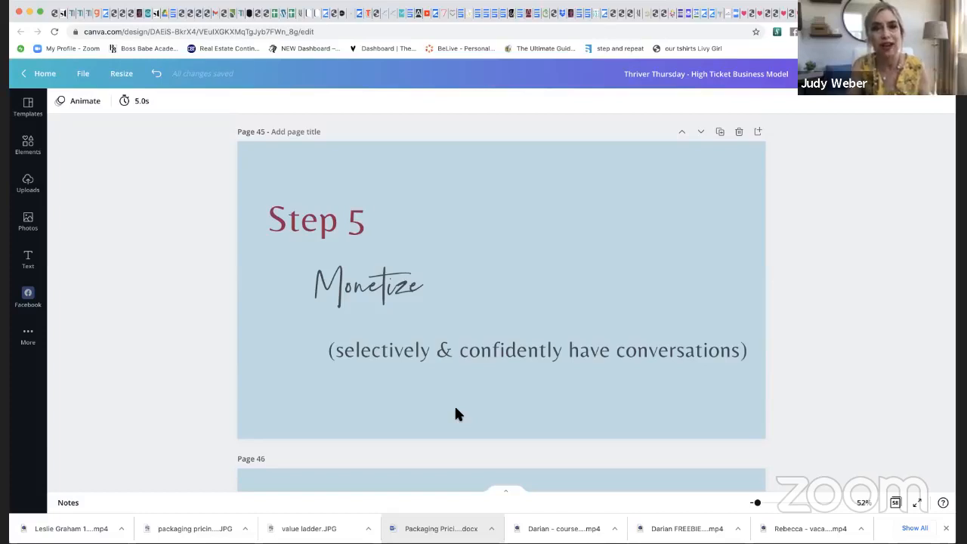
pyautogui.scroll(-3)
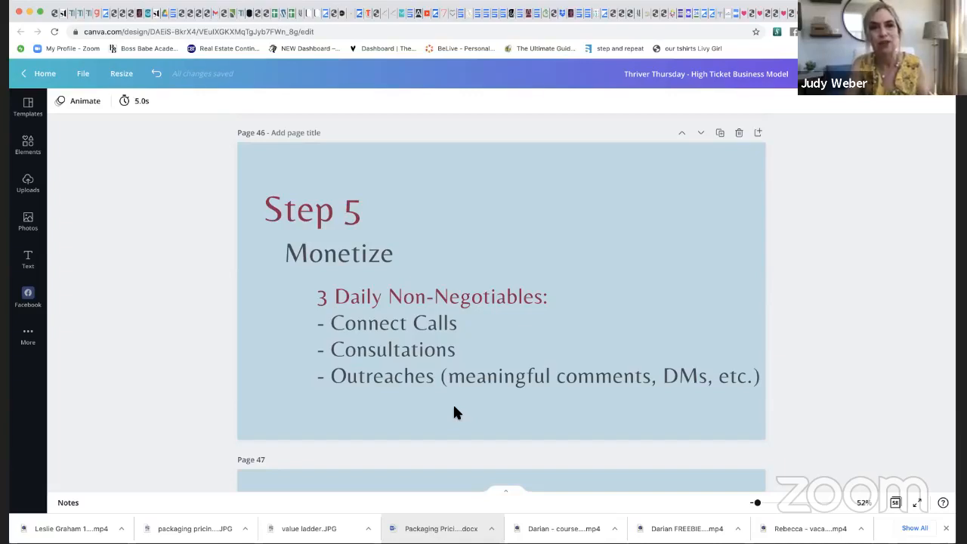
pyautogui.scroll(3)
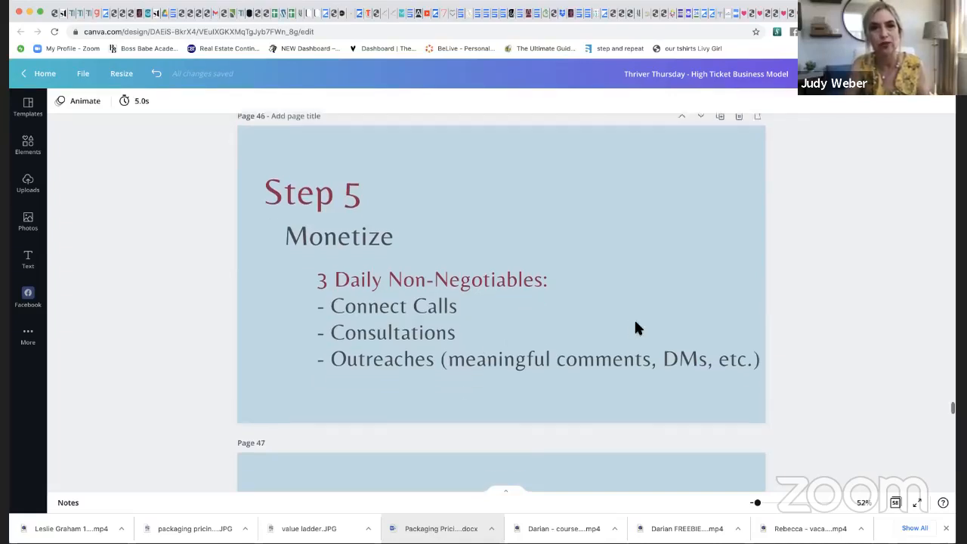
pyautogui.scroll(-3)
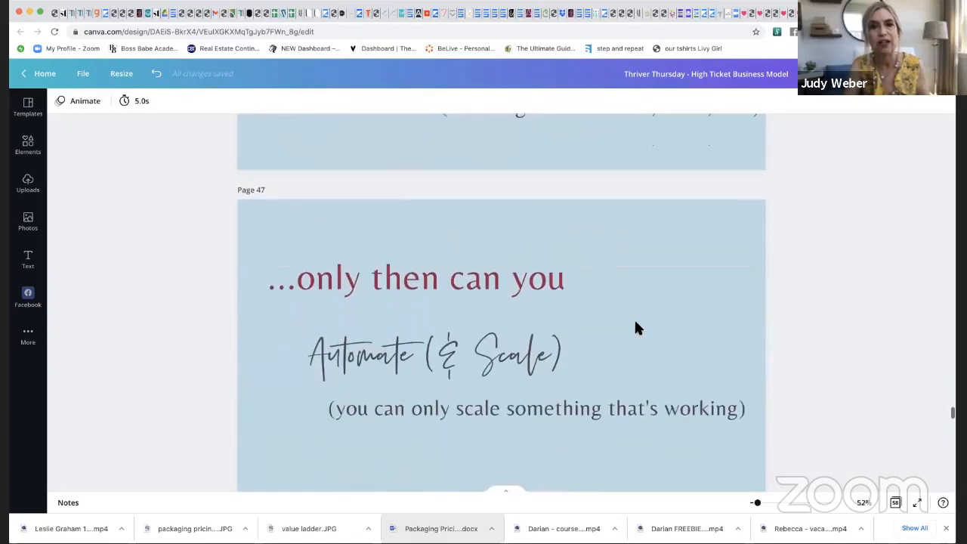
pyautogui.scroll(3)
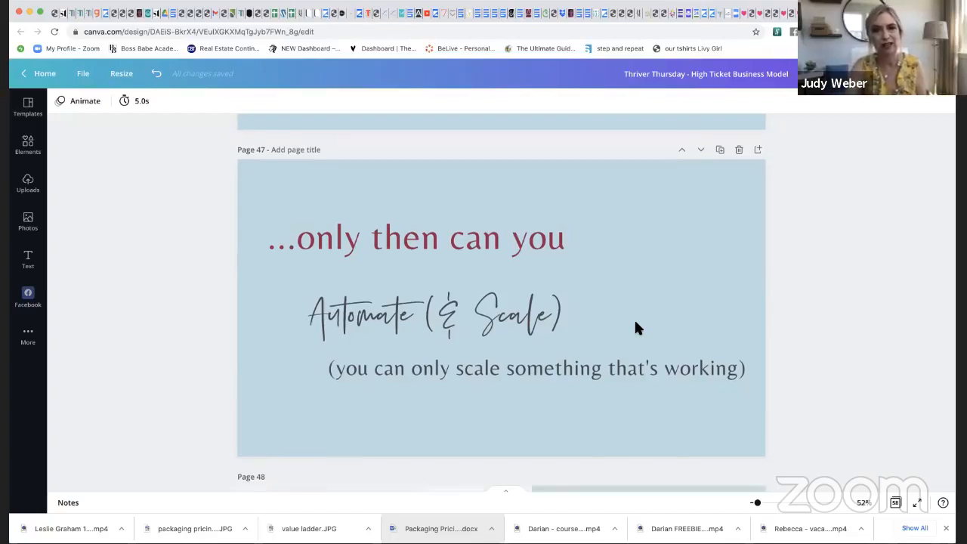
pyautogui.scroll(-3)
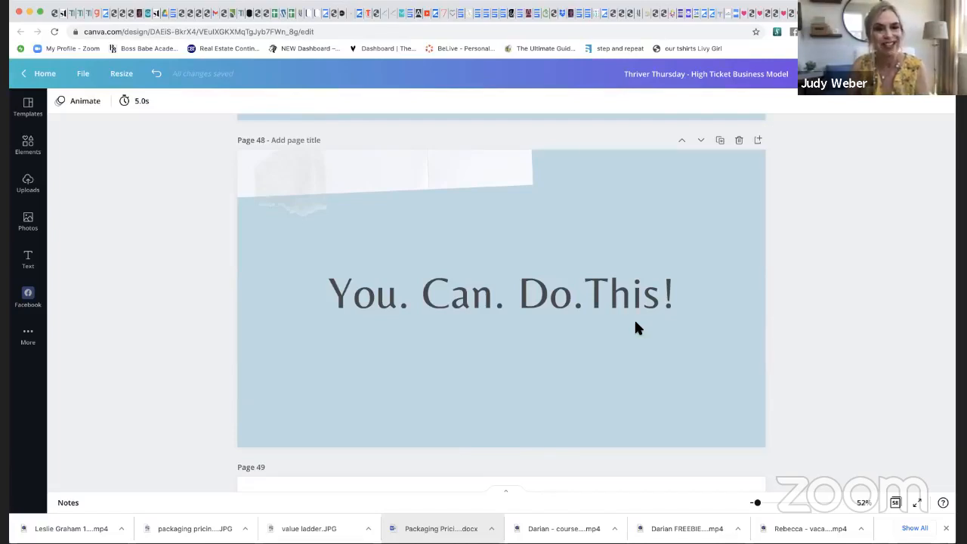
pyautogui.scroll(-3)
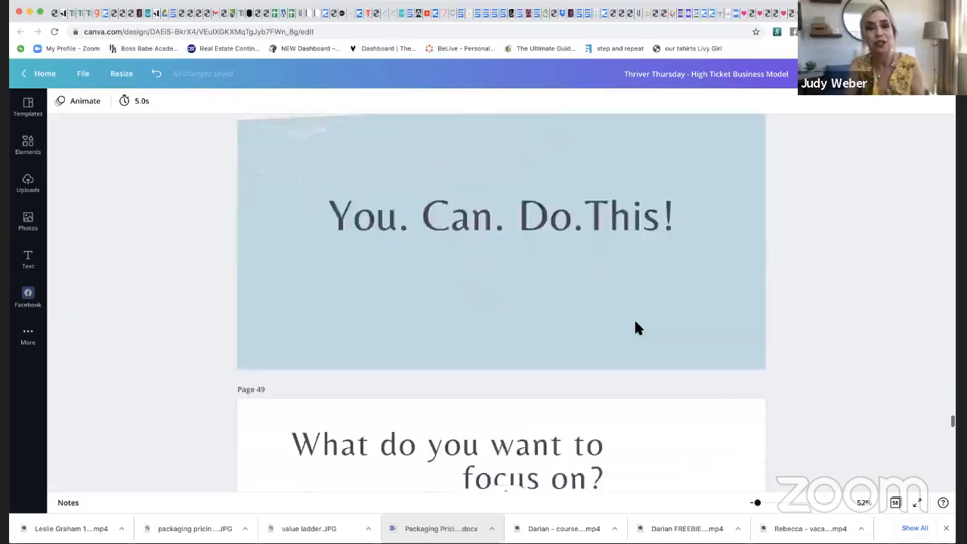
pyautogui.scroll(-3)
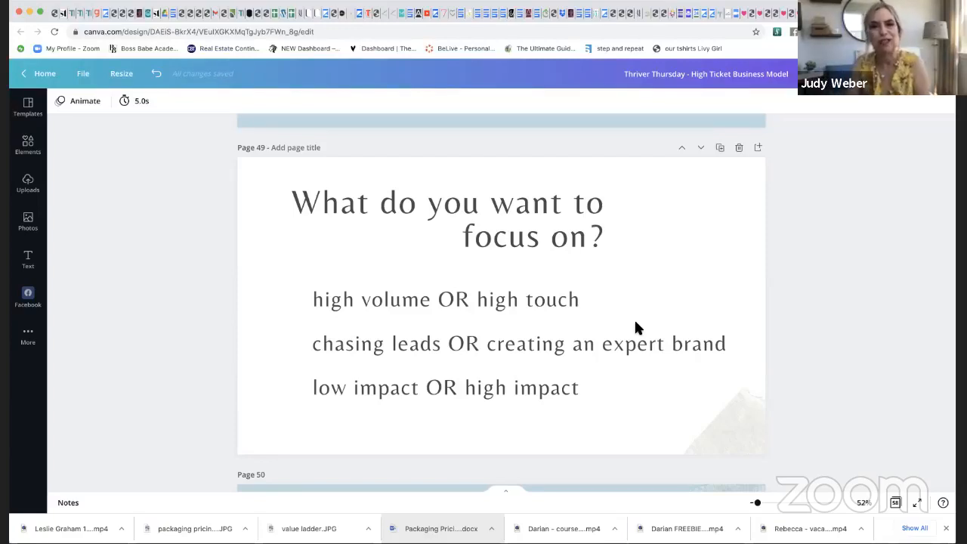
pyautogui.scroll(-3)
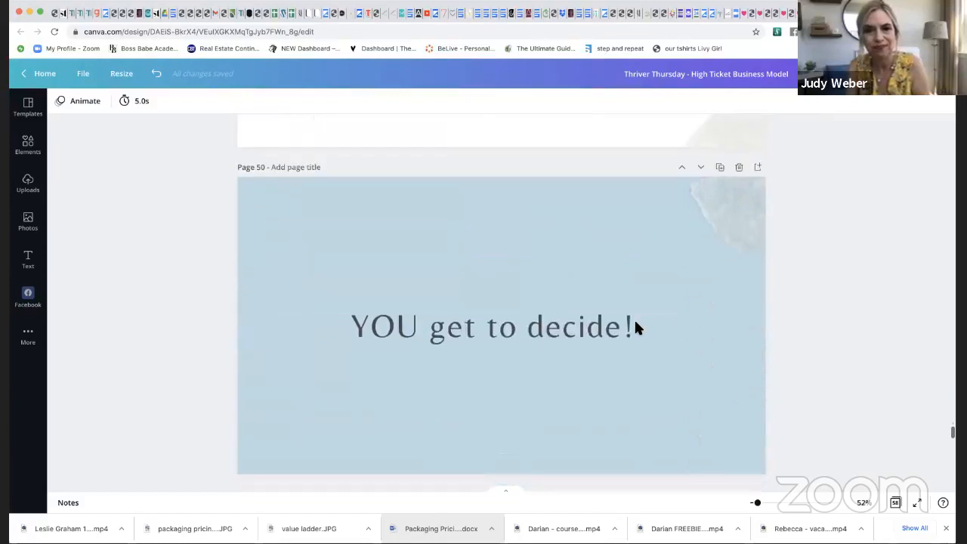
pyautogui.scroll(-3)
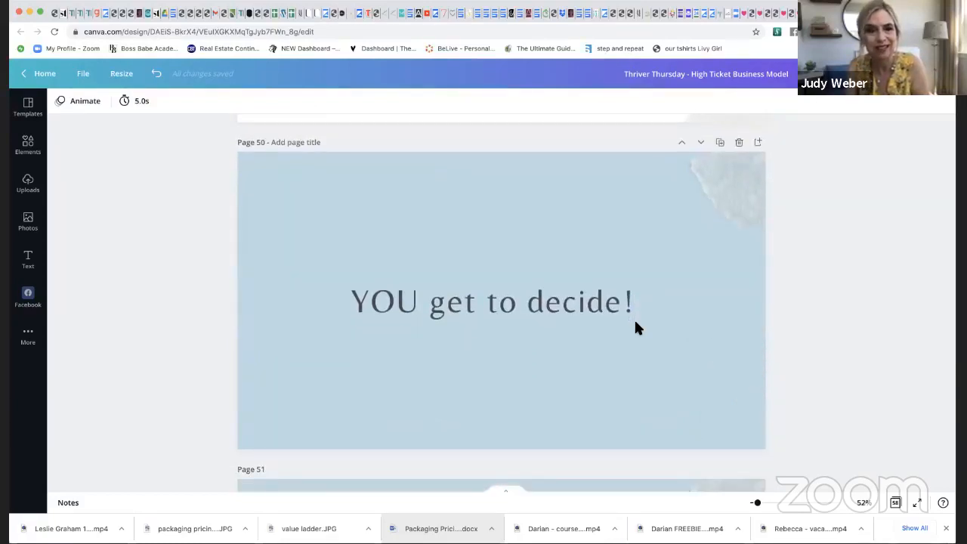
pyautogui.scroll(-3)
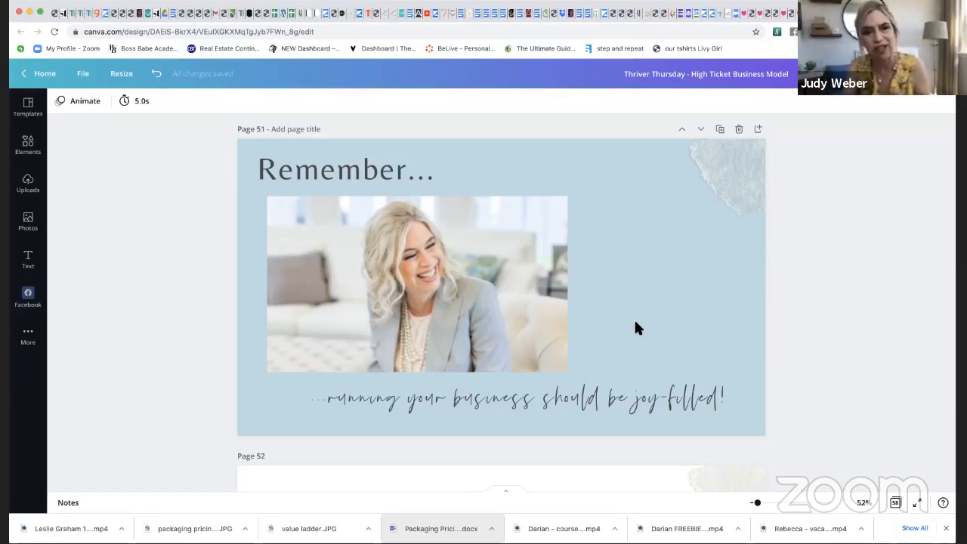
pyautogui.scroll(-3)
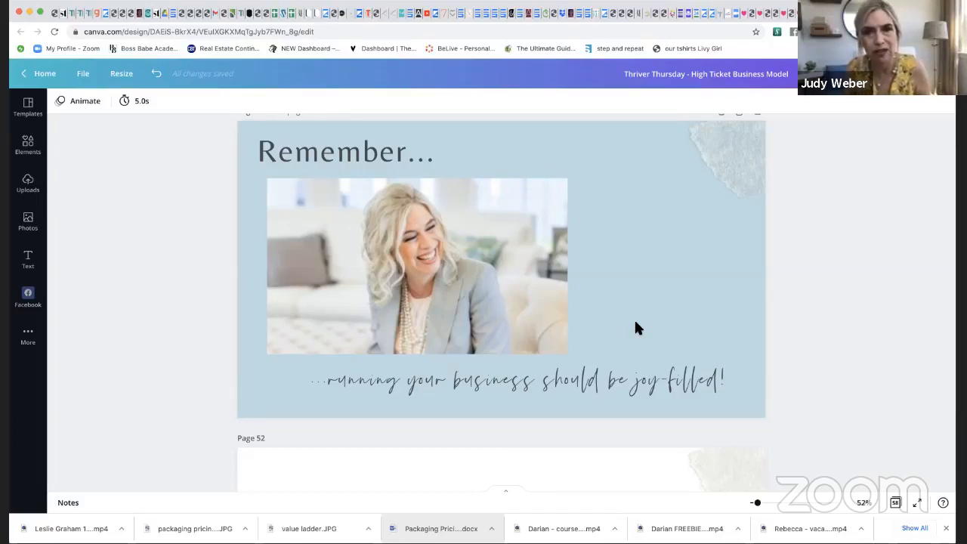
pyautogui.scroll(-3)
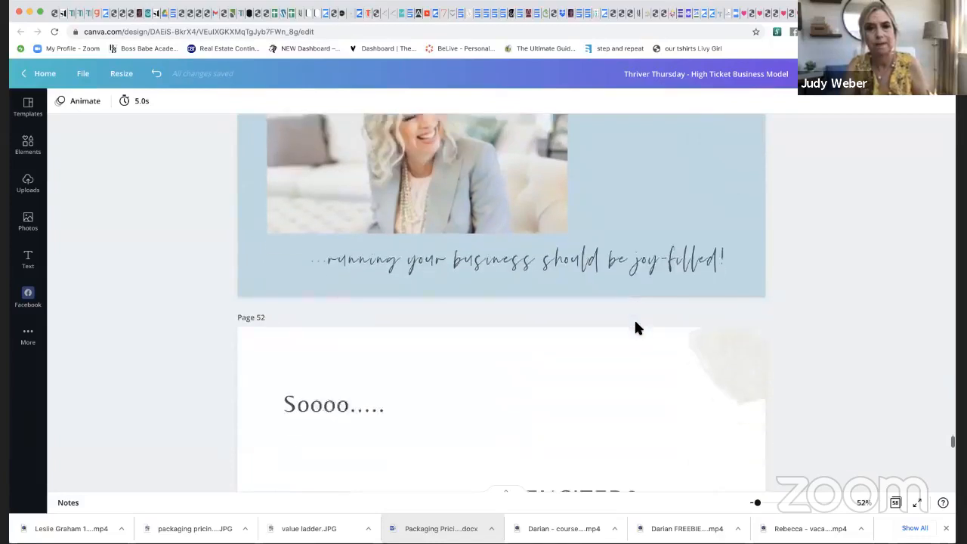
pyautogui.scroll(-3)
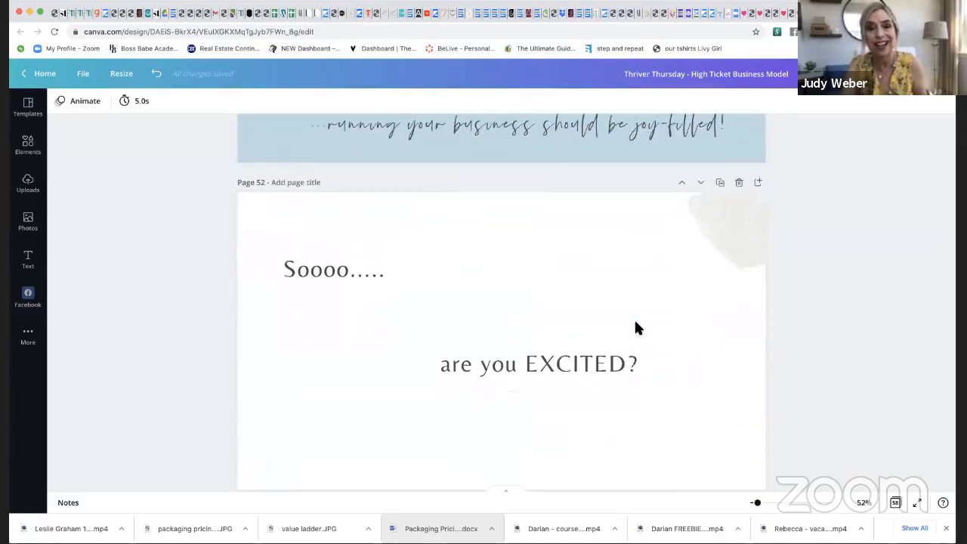
pyautogui.scroll(-3)
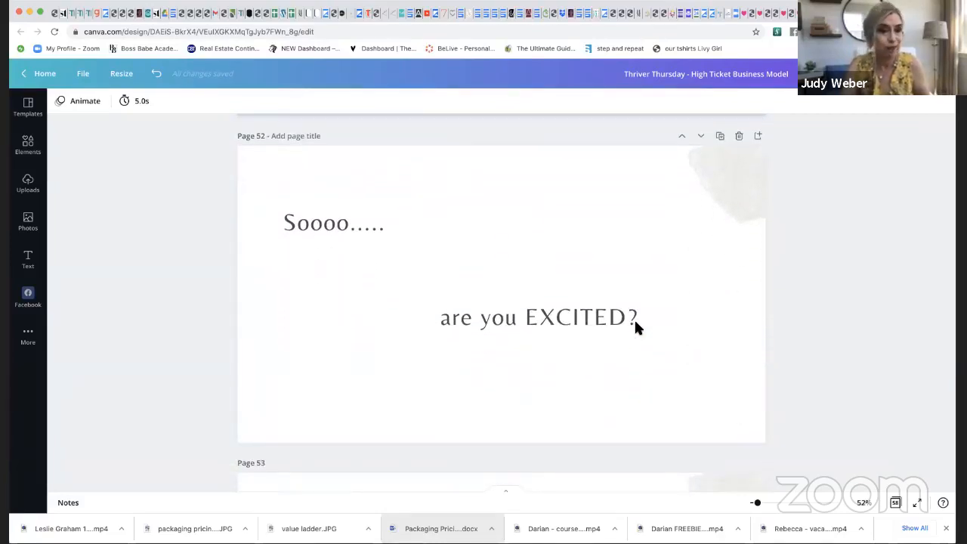
pyautogui.scroll(-3)
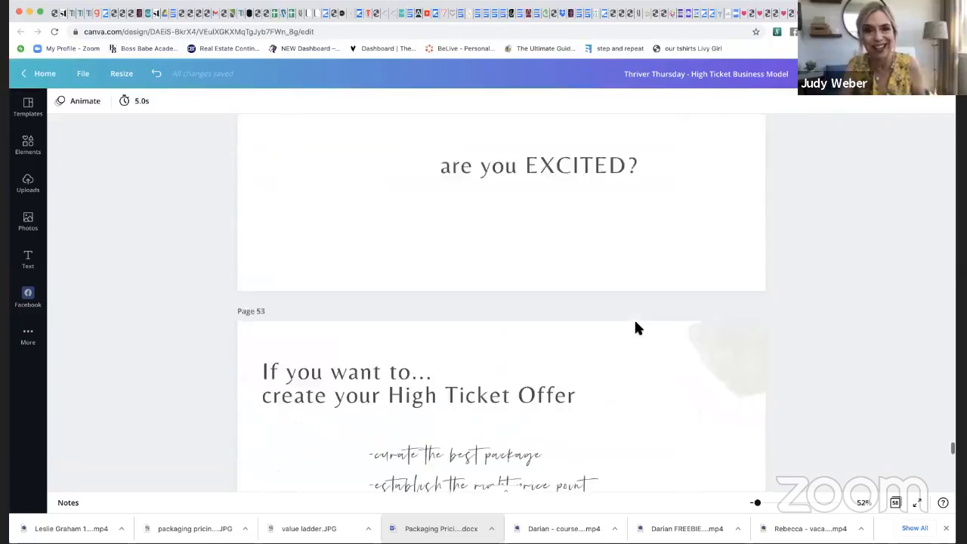
pyautogui.scroll(-3)
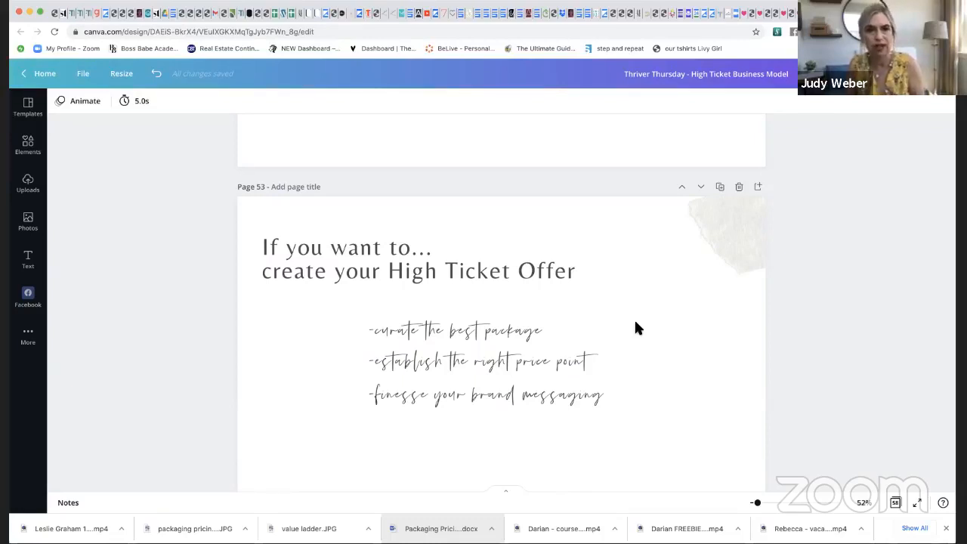
pyautogui.scroll(-3)
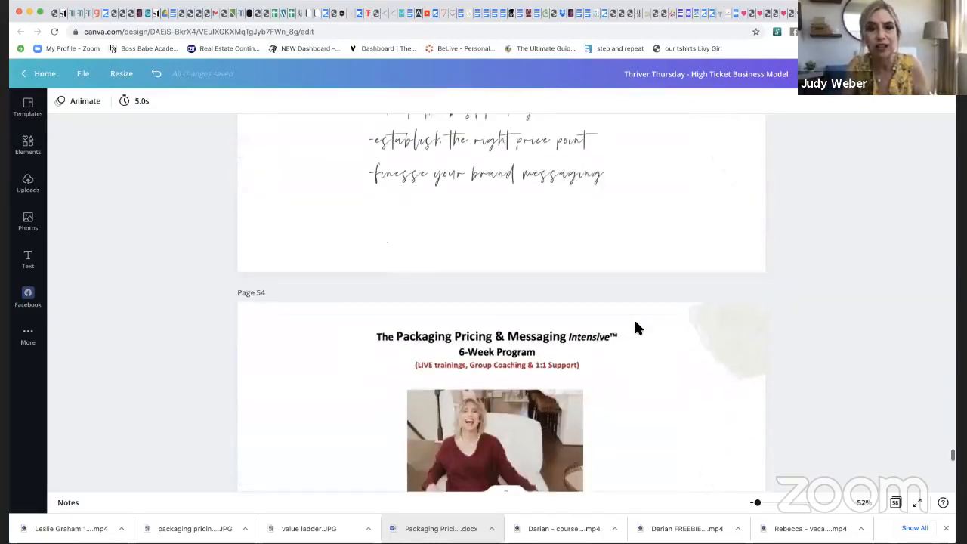
pyautogui.scroll(-3)
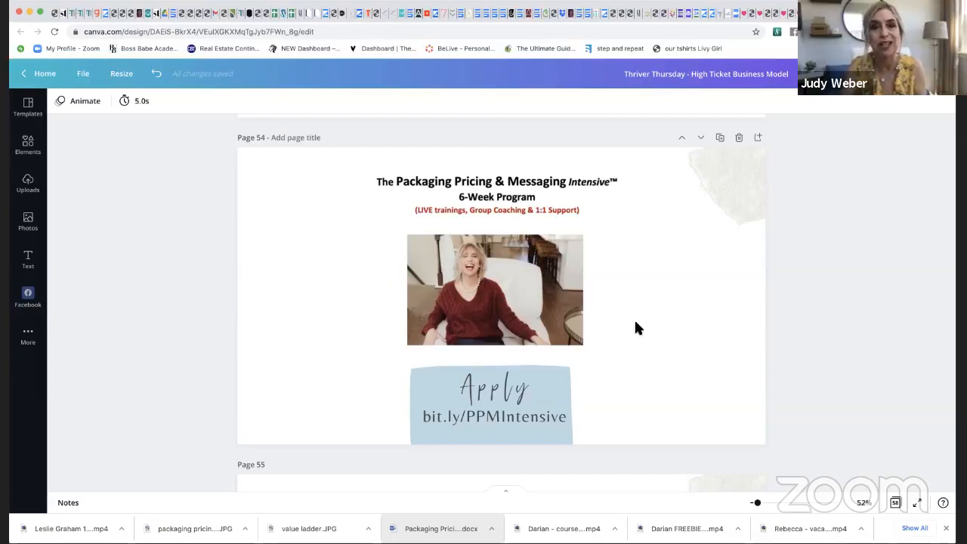
pyautogui.scroll(-3)
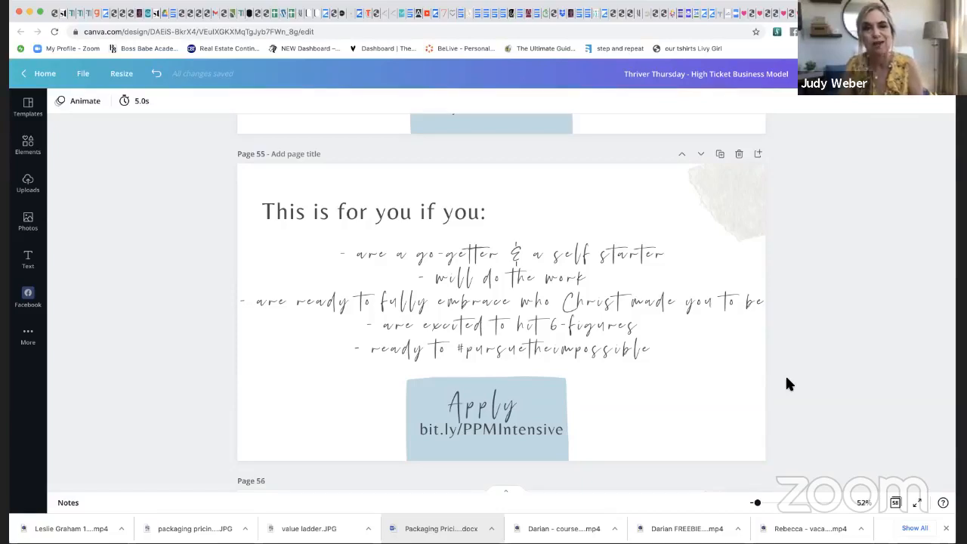
pyautogui.scroll(-3)
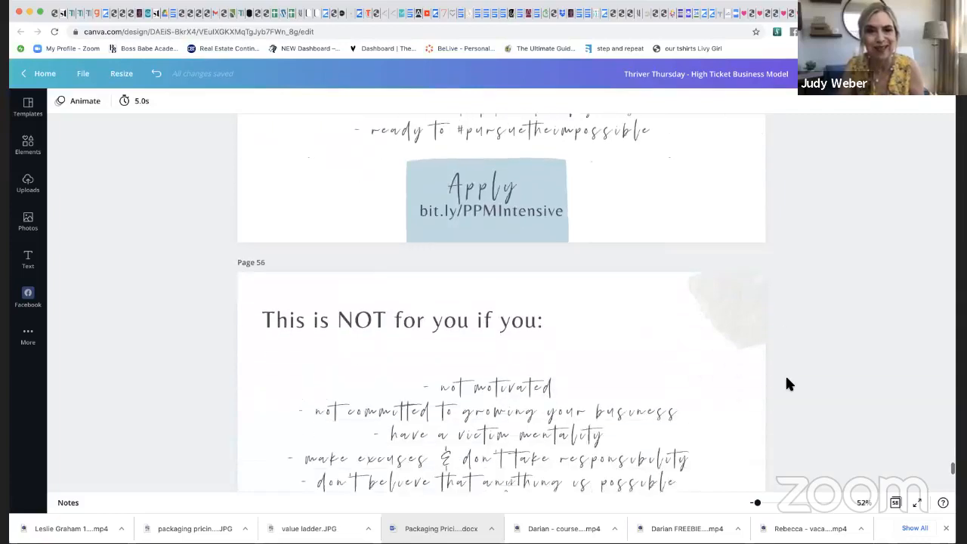
pyautogui.scroll(-3)
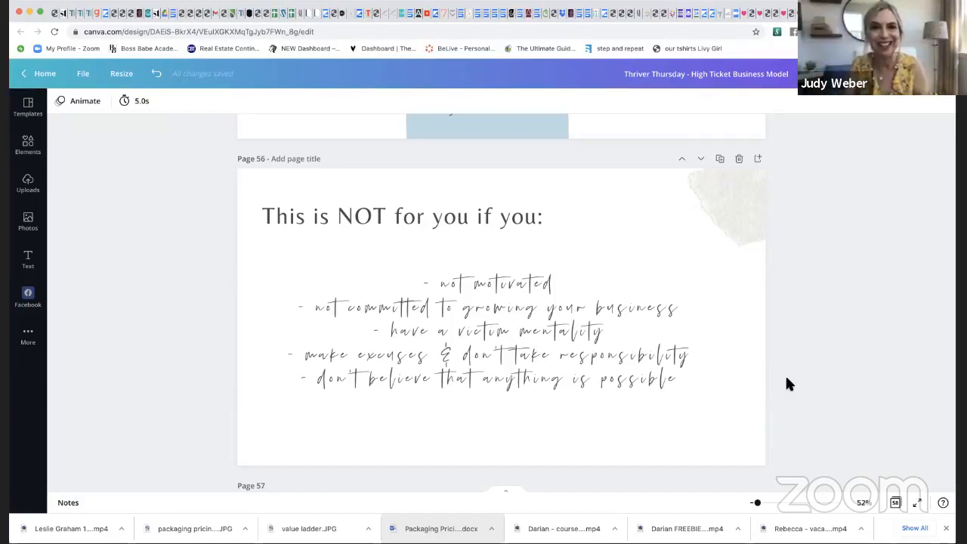
pyautogui.scroll(3)
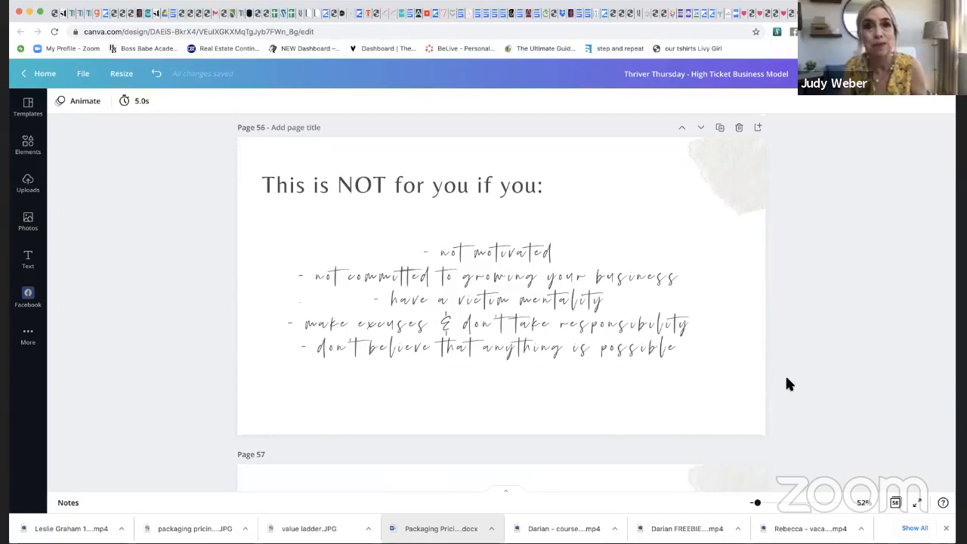
pyautogui.scroll(-3)
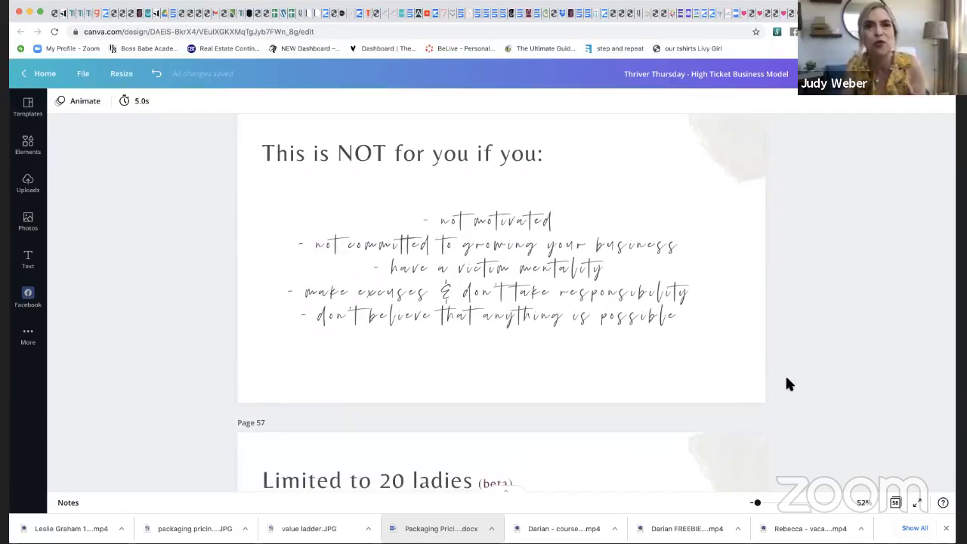
pyautogui.scroll(-3)
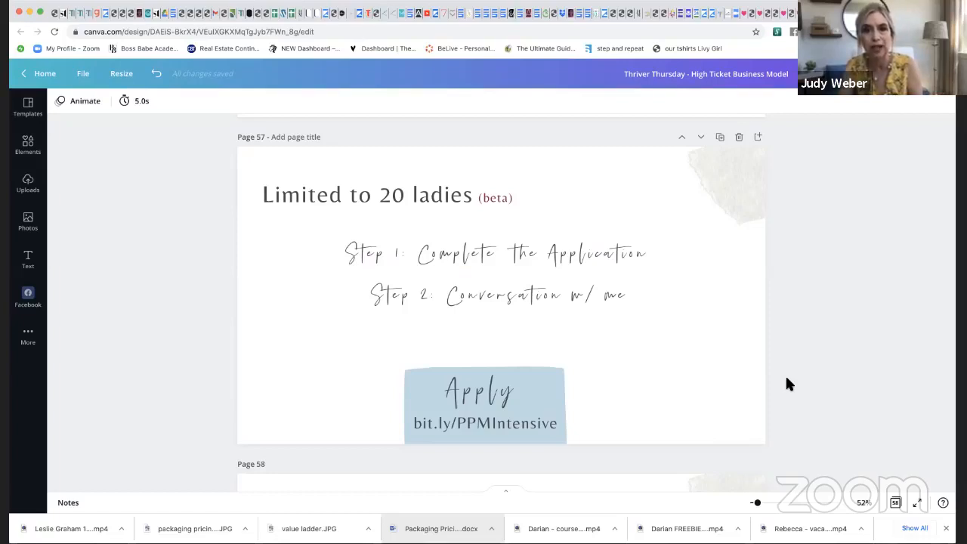
pyautogui.scroll(-3)
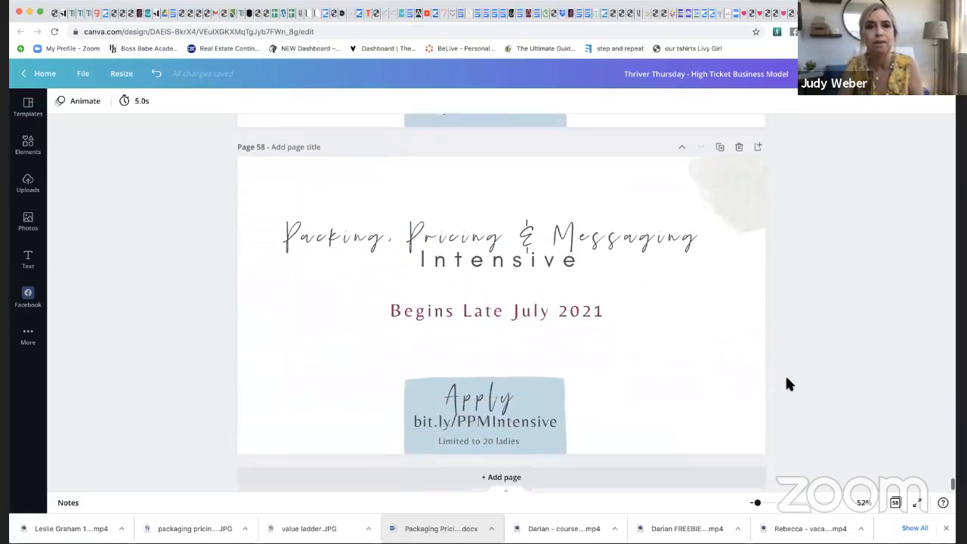
pyautogui.scroll(3)
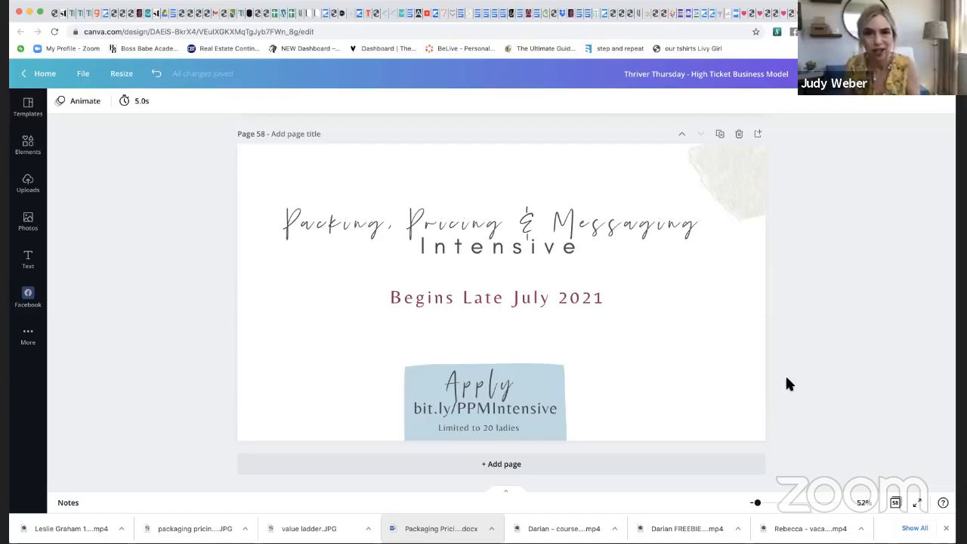
pyautogui.moveTo(655, 109)
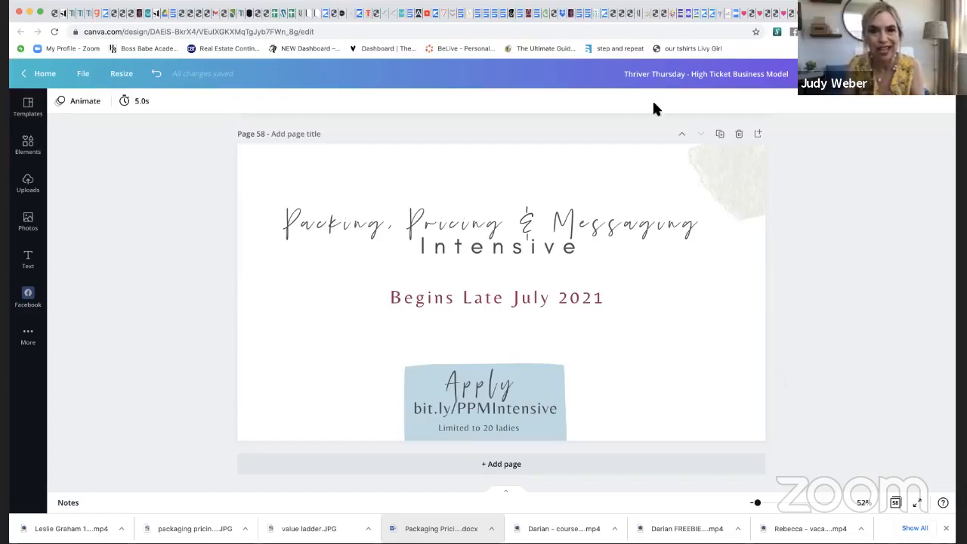